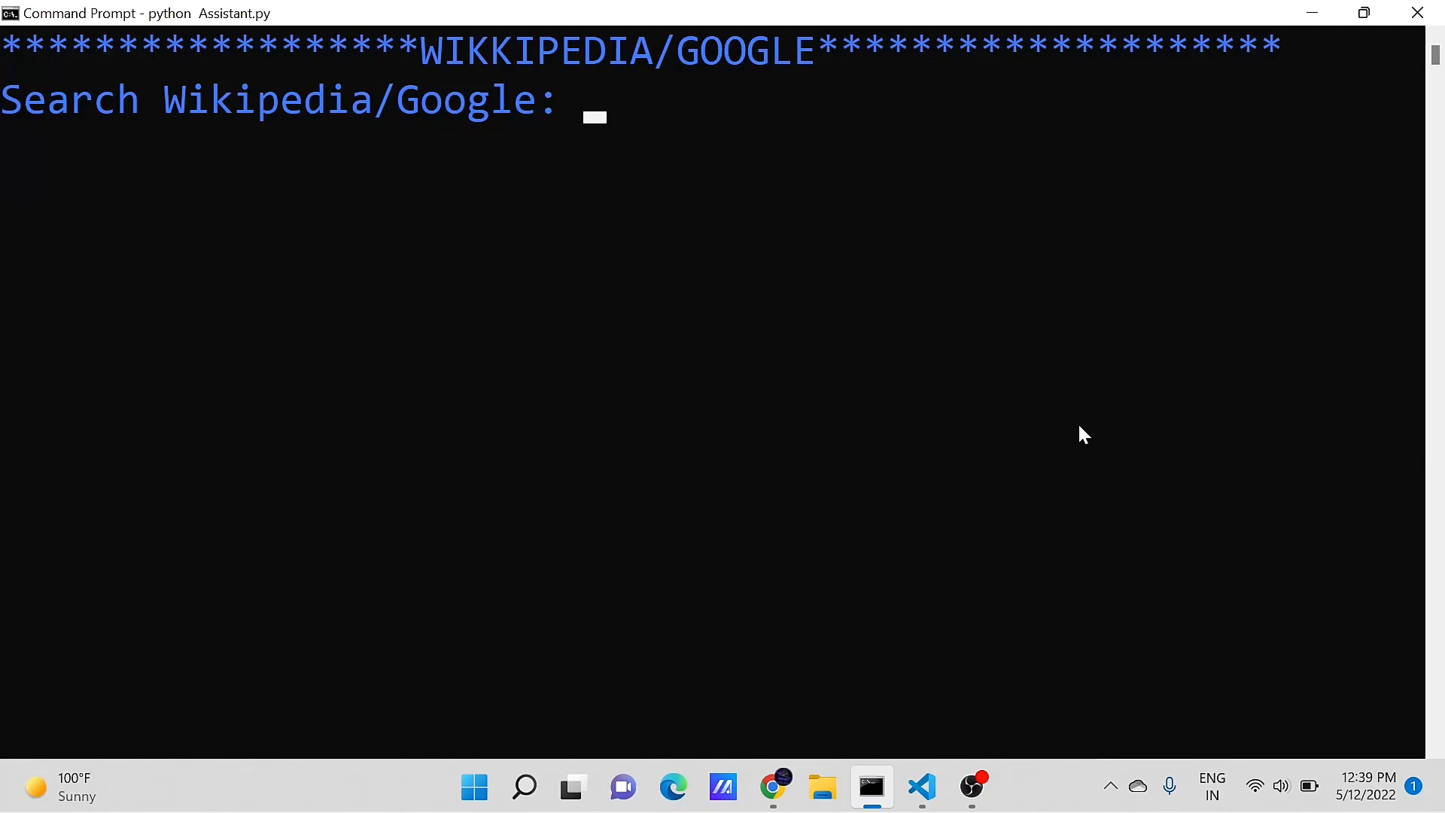
Ask the running assistant for 'Narendra modi' summarized in 2 lines.
text(Naren)
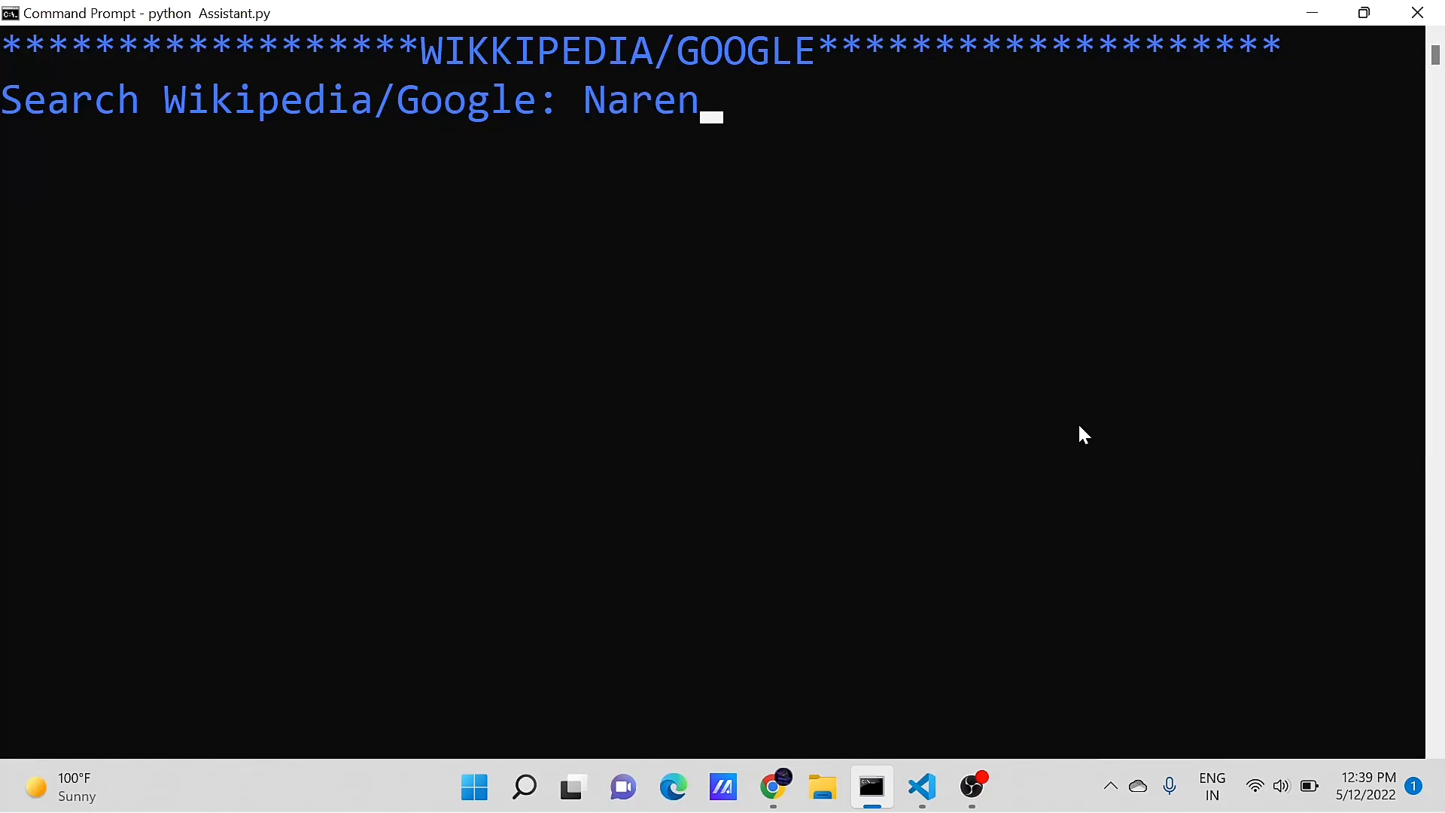
text(dra modi)
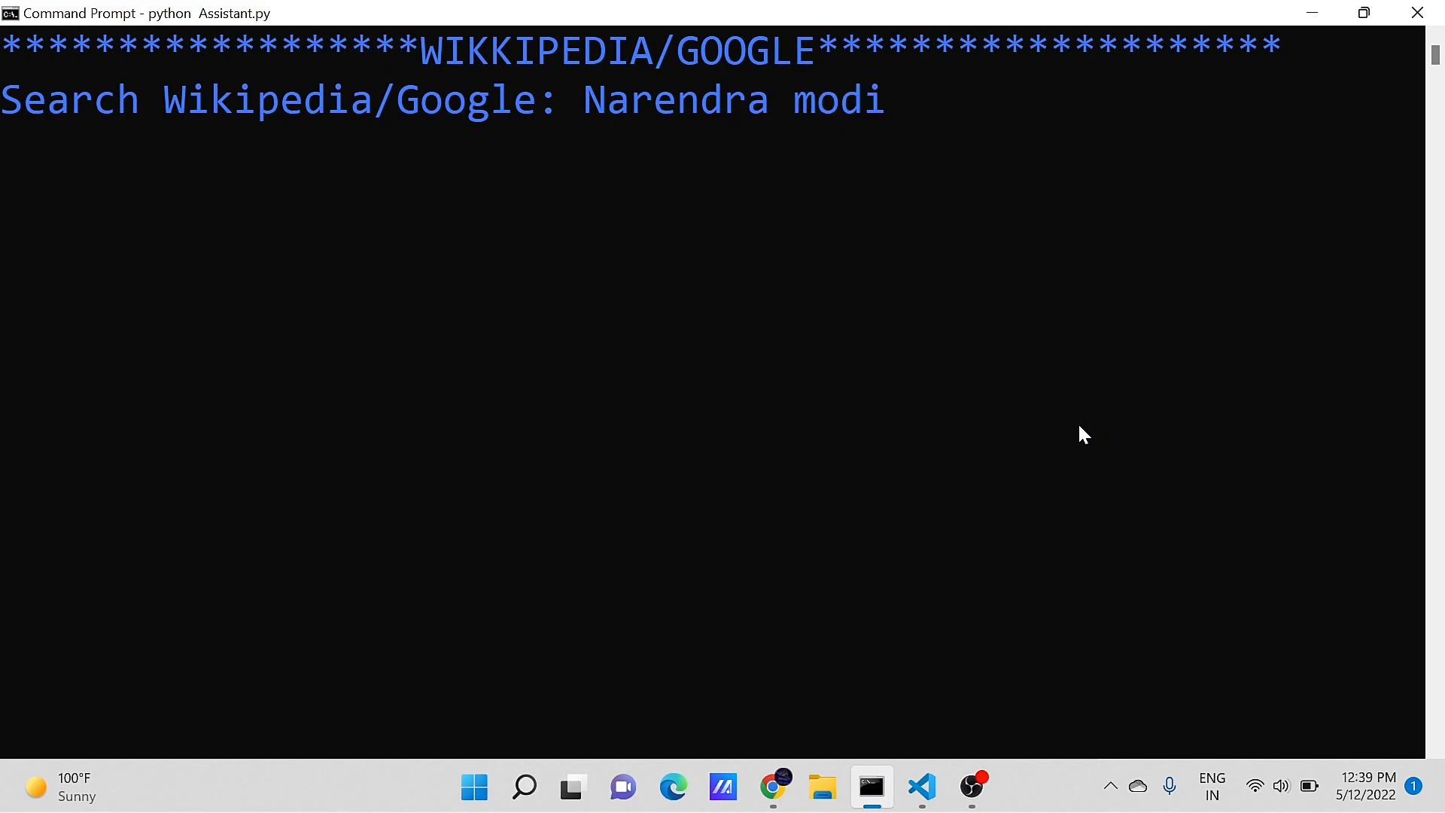
key(enter)
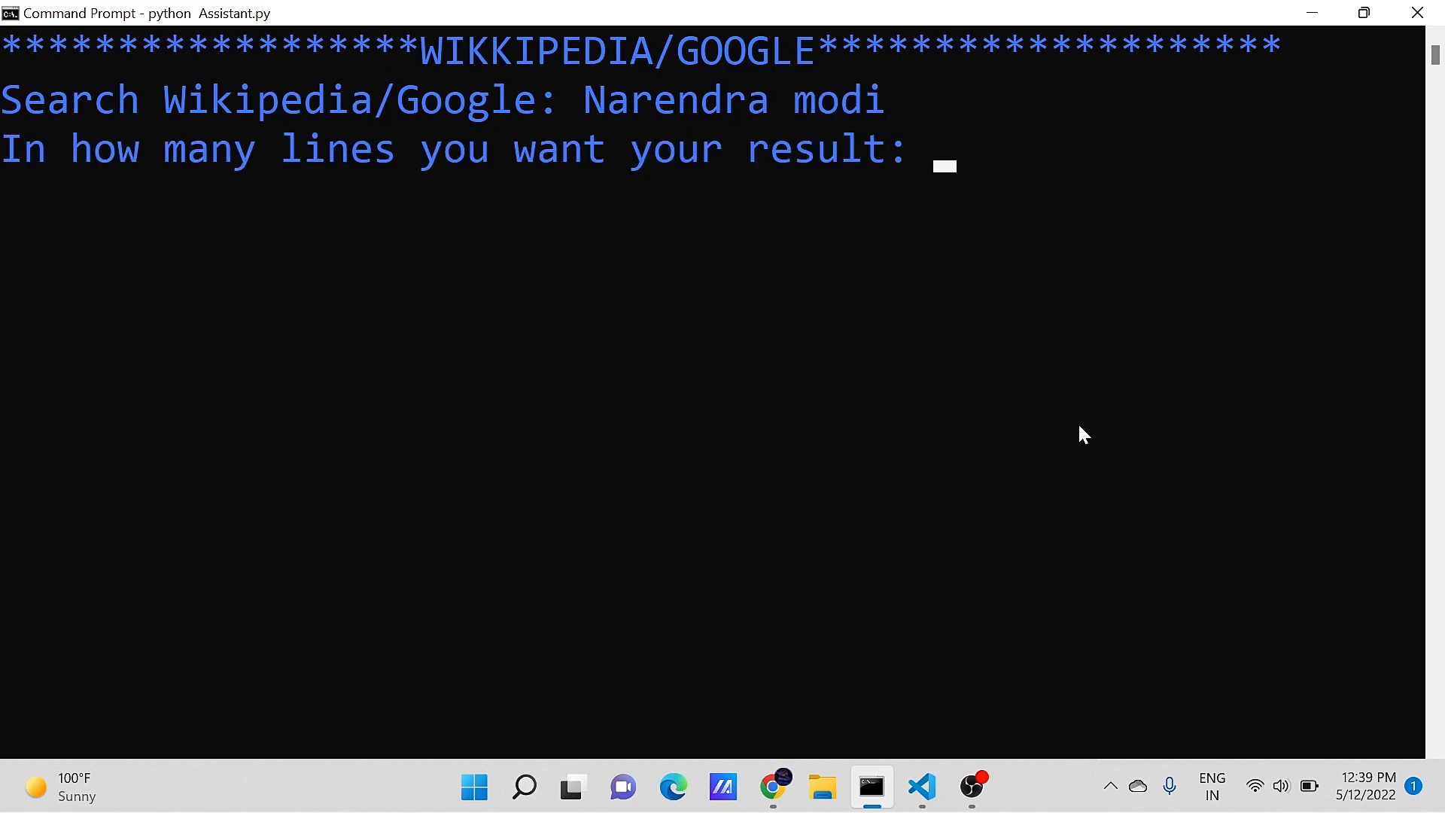
text(2)
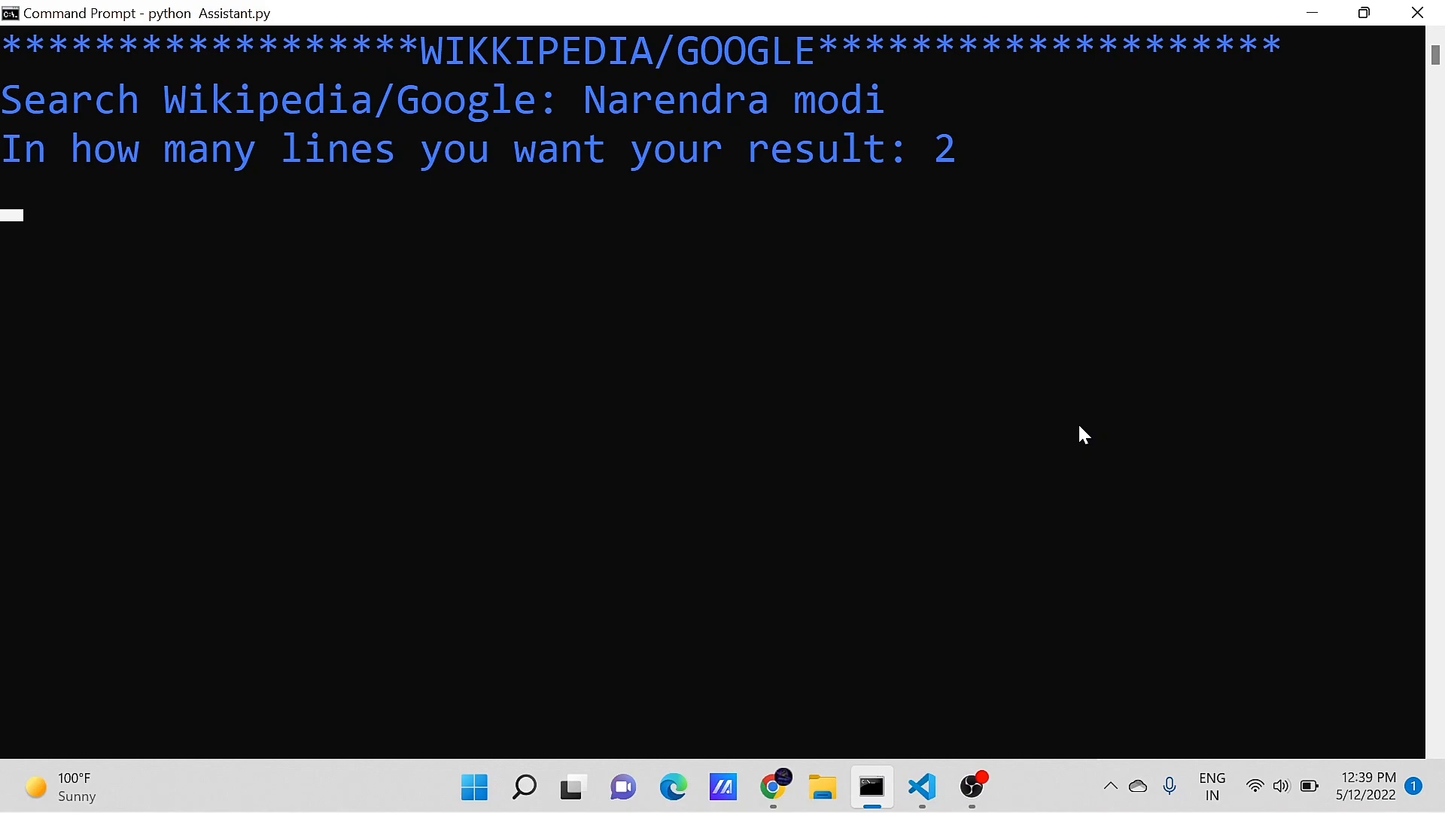
key(enter)
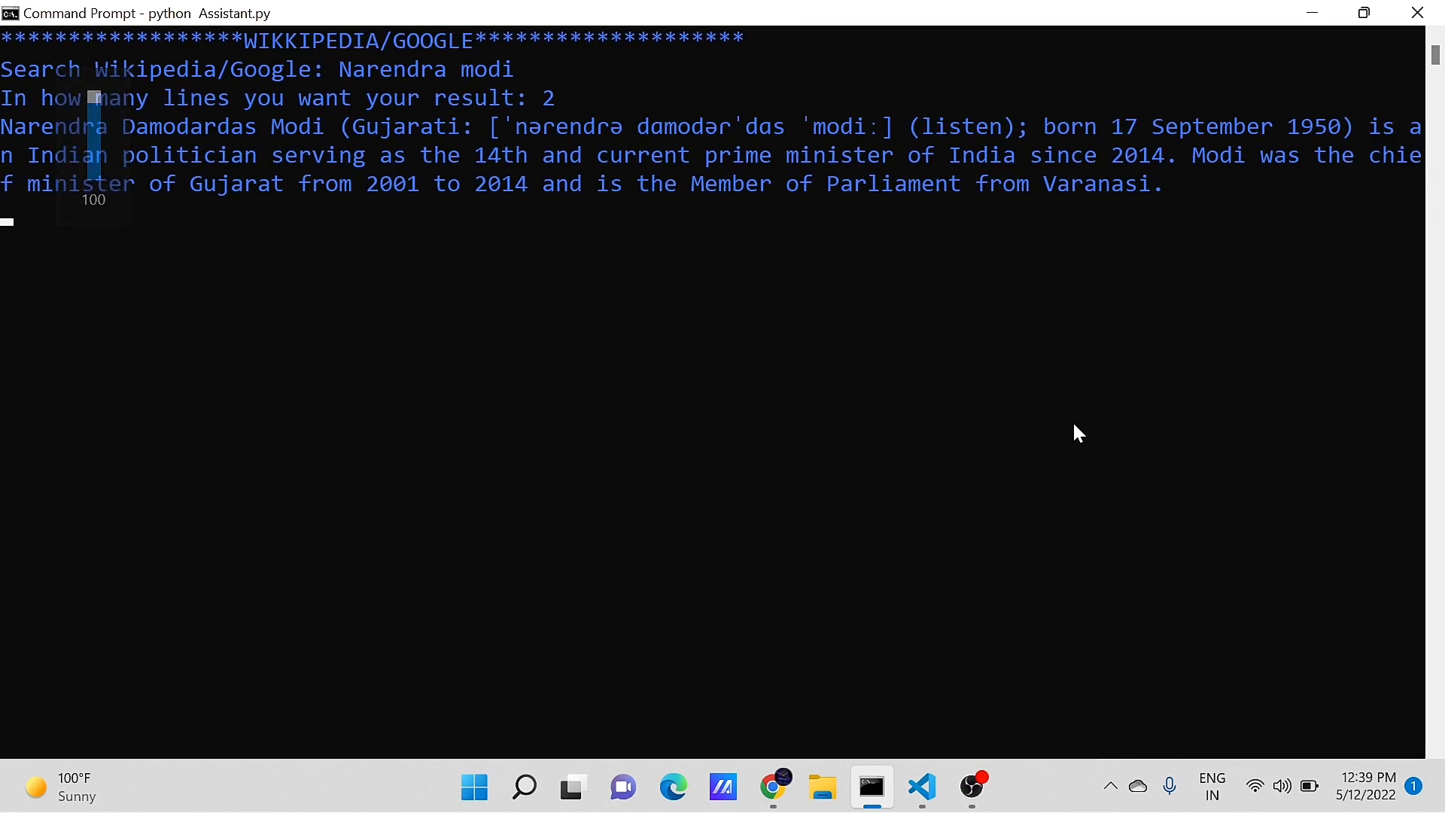
Switch to VS Code with the empty Voice assistance.py open.
click(1076, 412)
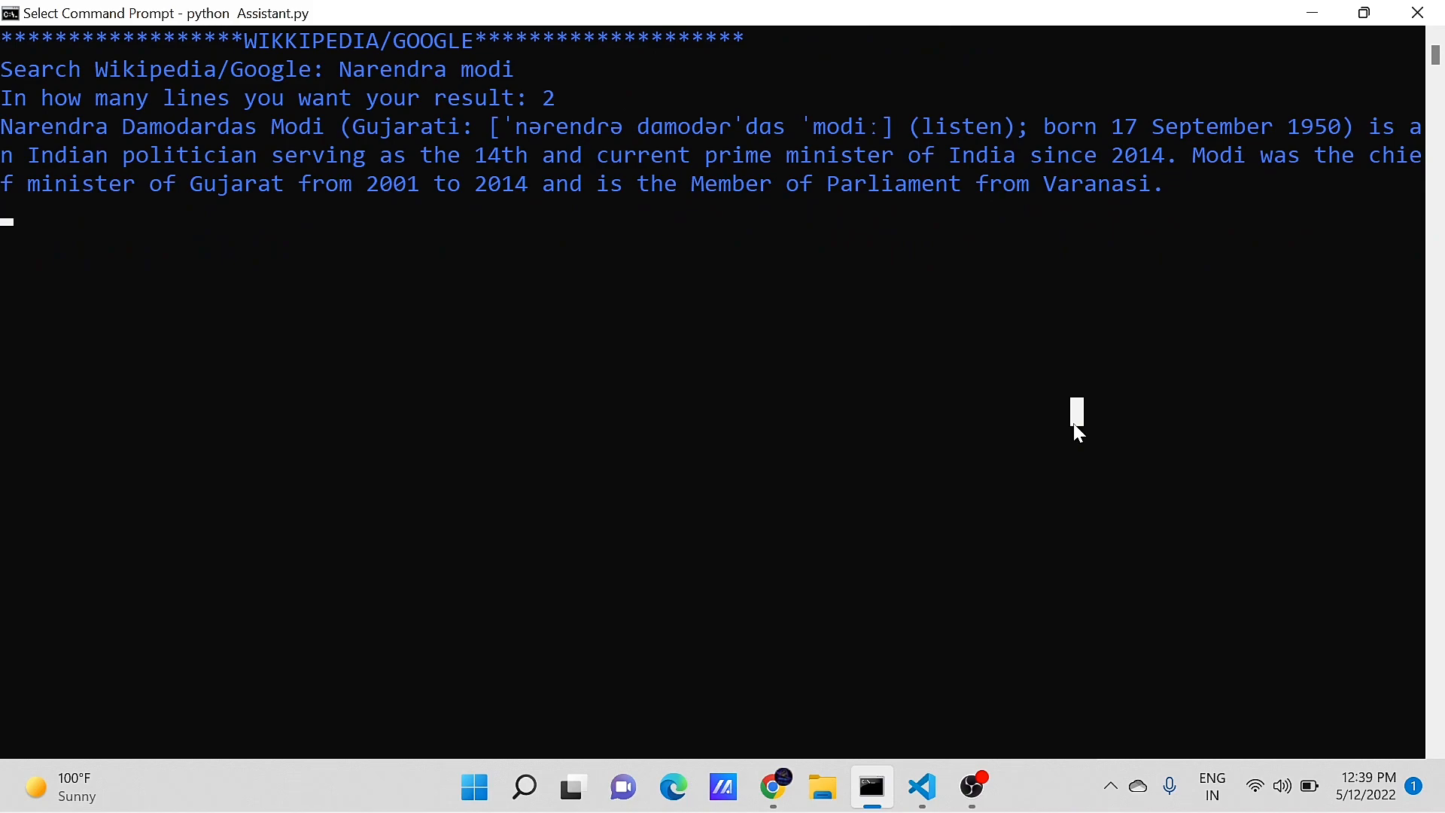
mouse_move(929, 416)
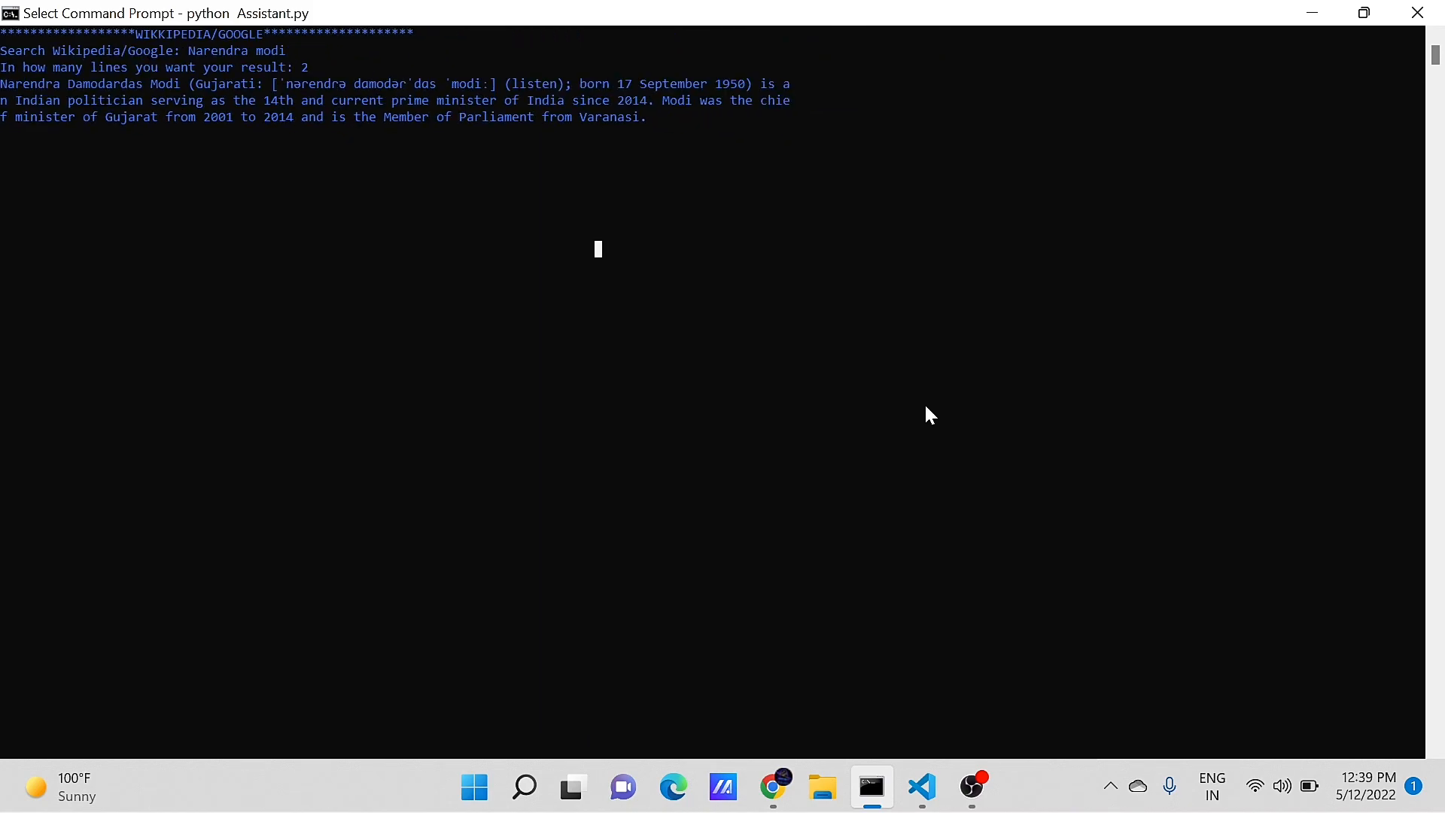
click(946, 787)
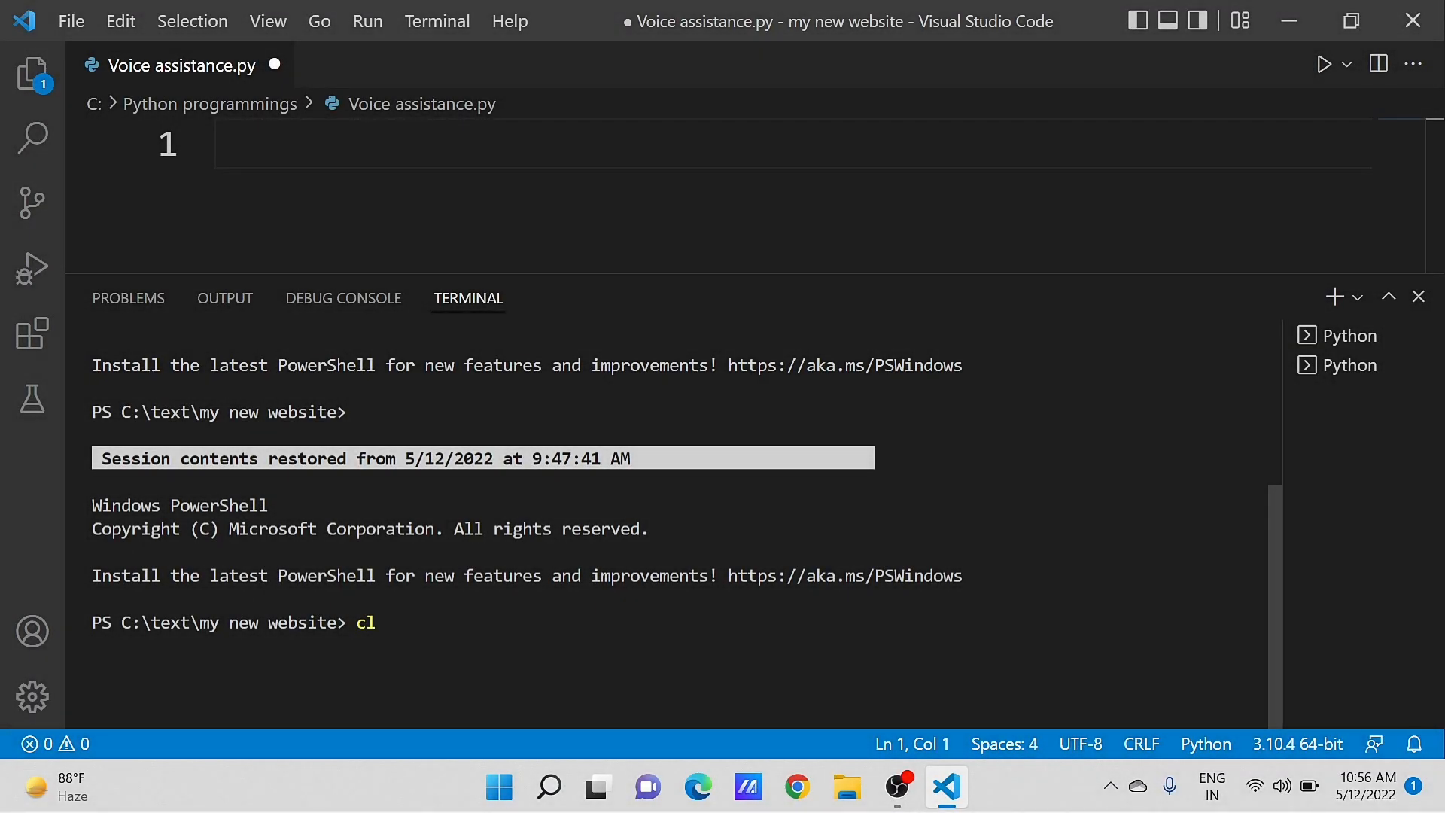
Run 'pip install pyttsx3' and 'pip install wikipedia' in the terminal, then begin the import line.
text(pip insta)
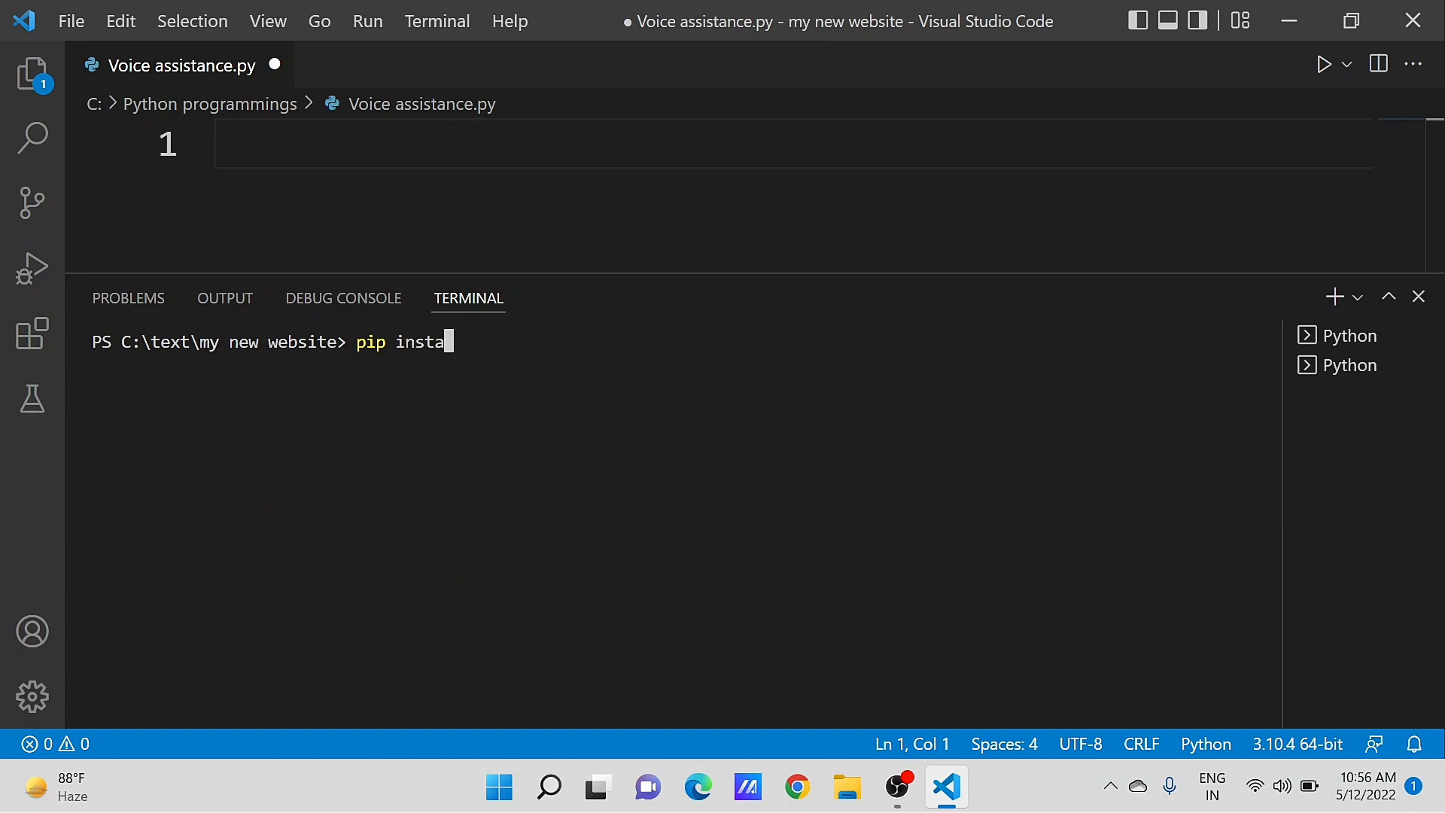
text(ll pyttsx)
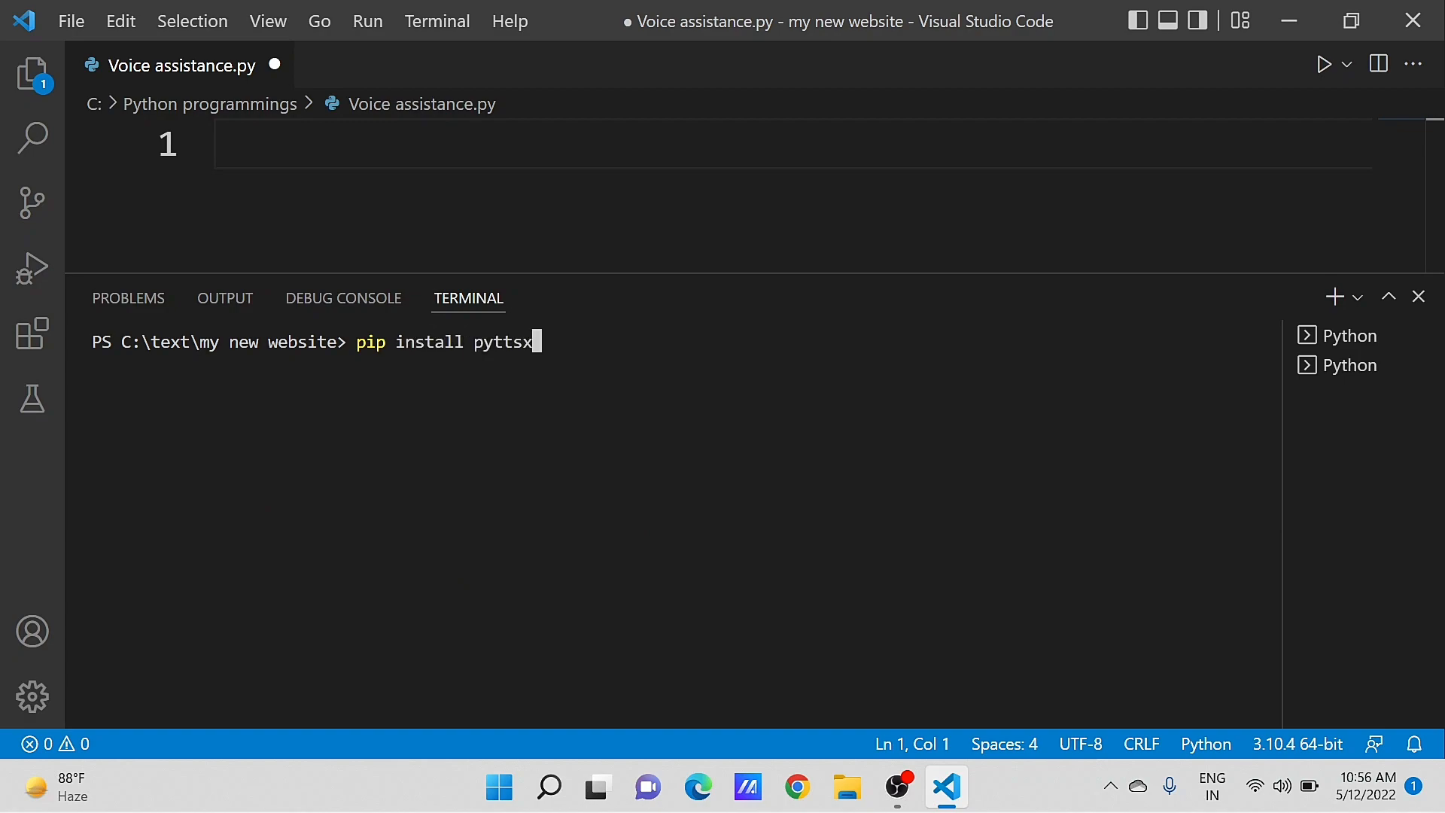
text(3)
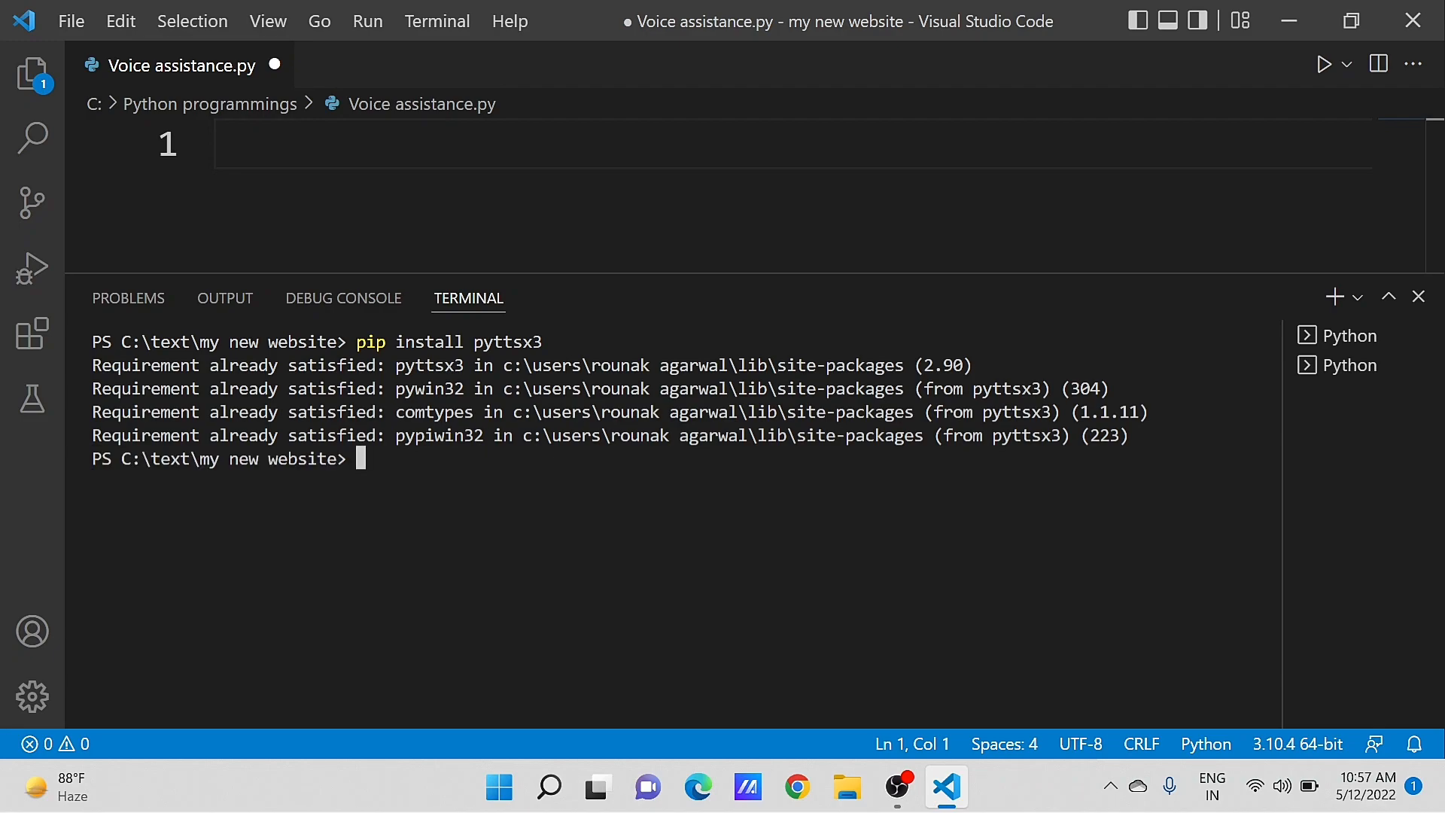
text(pip install)
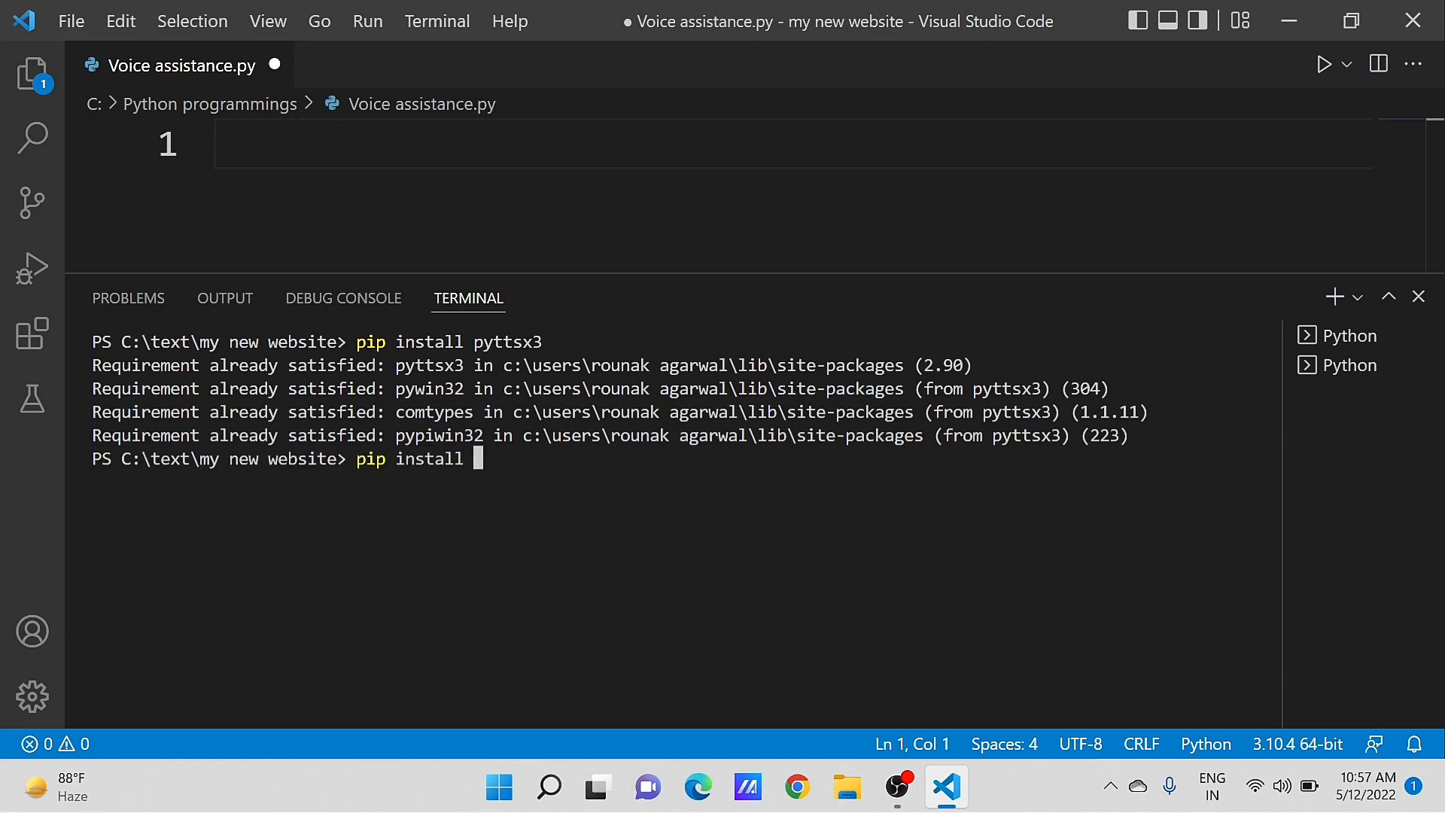
text(wikipedia)
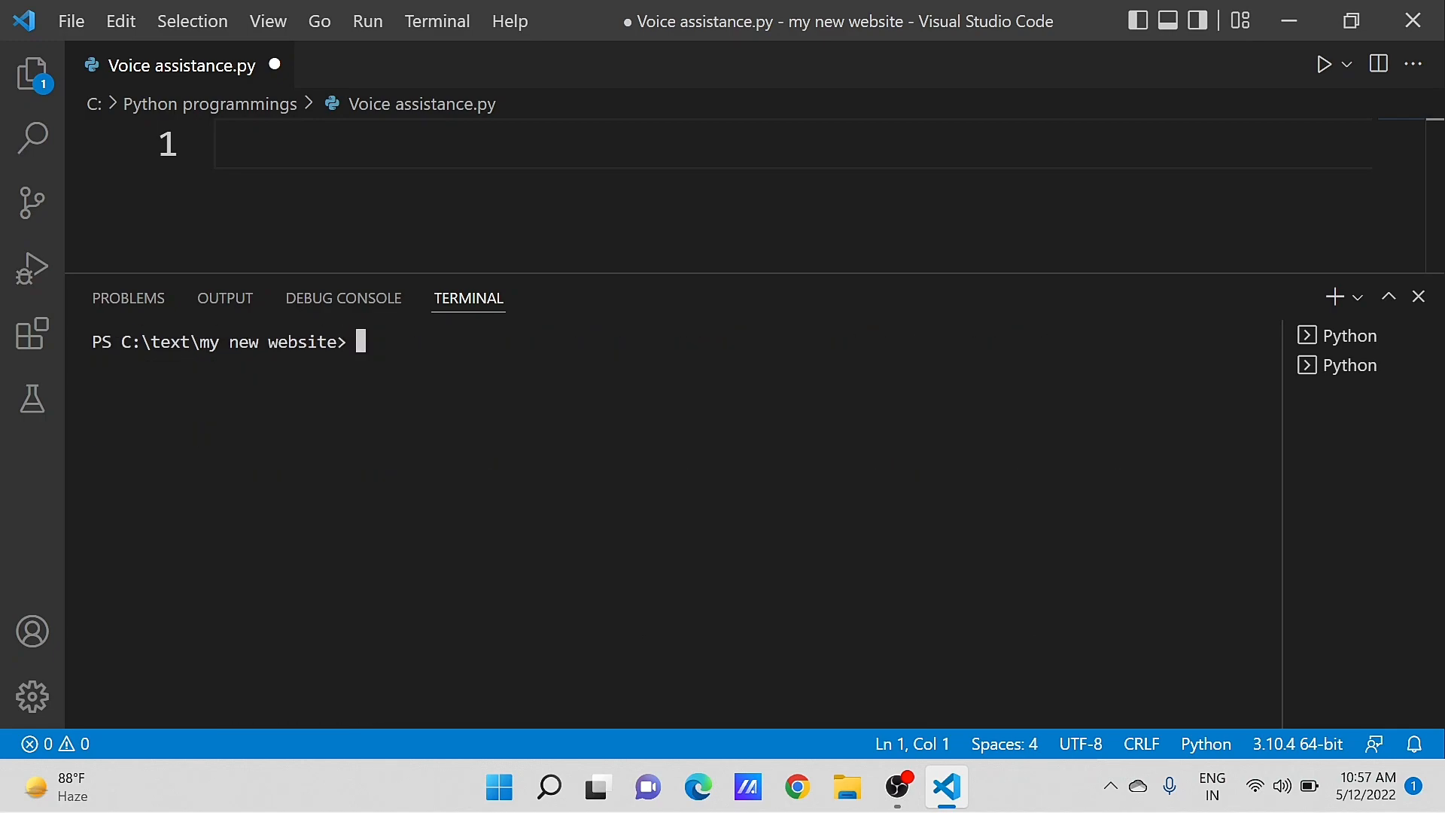
text(import o)
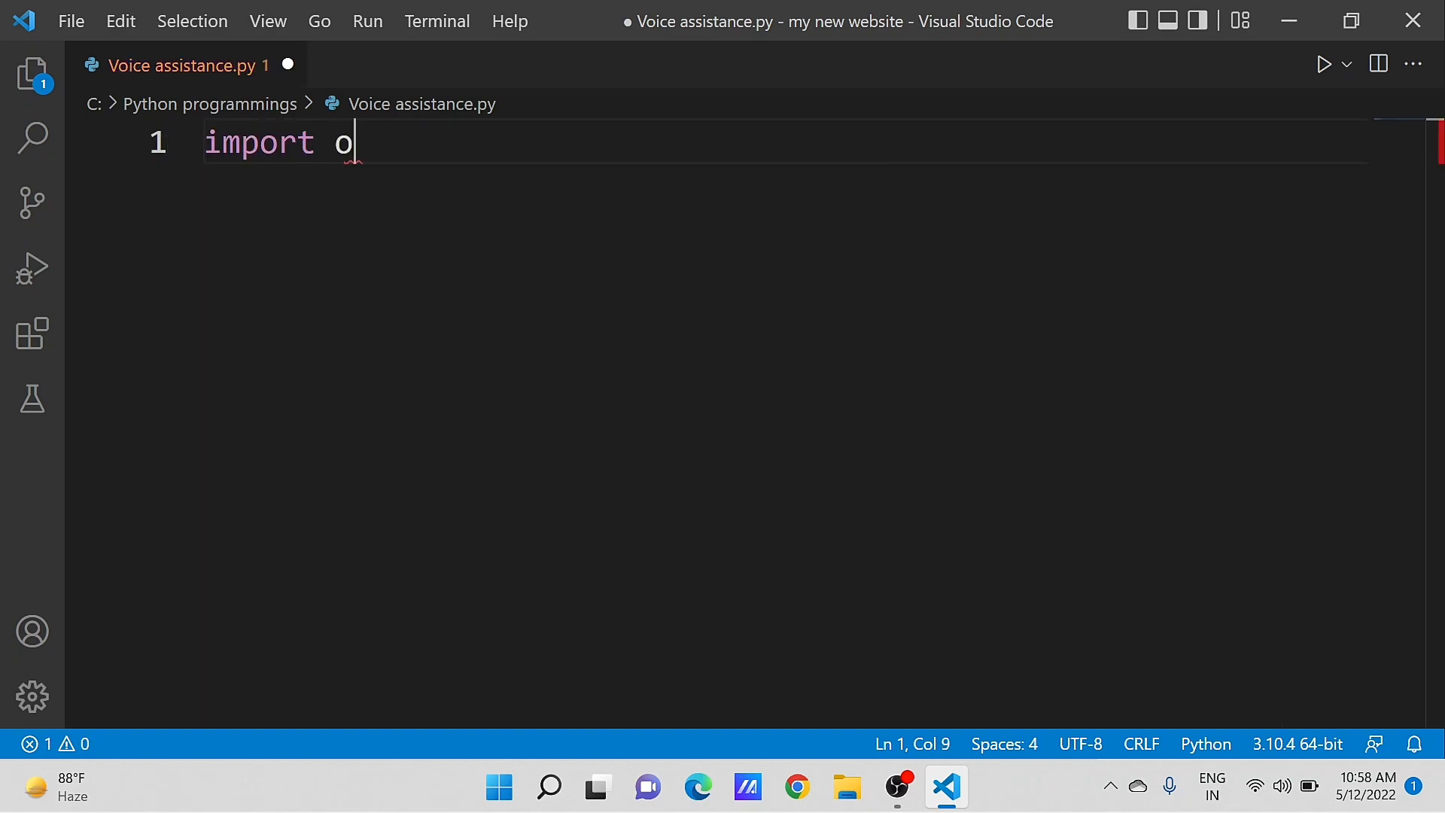
Import pyttsx3 and wikipedia at the top of the script.
text(yttsx3)
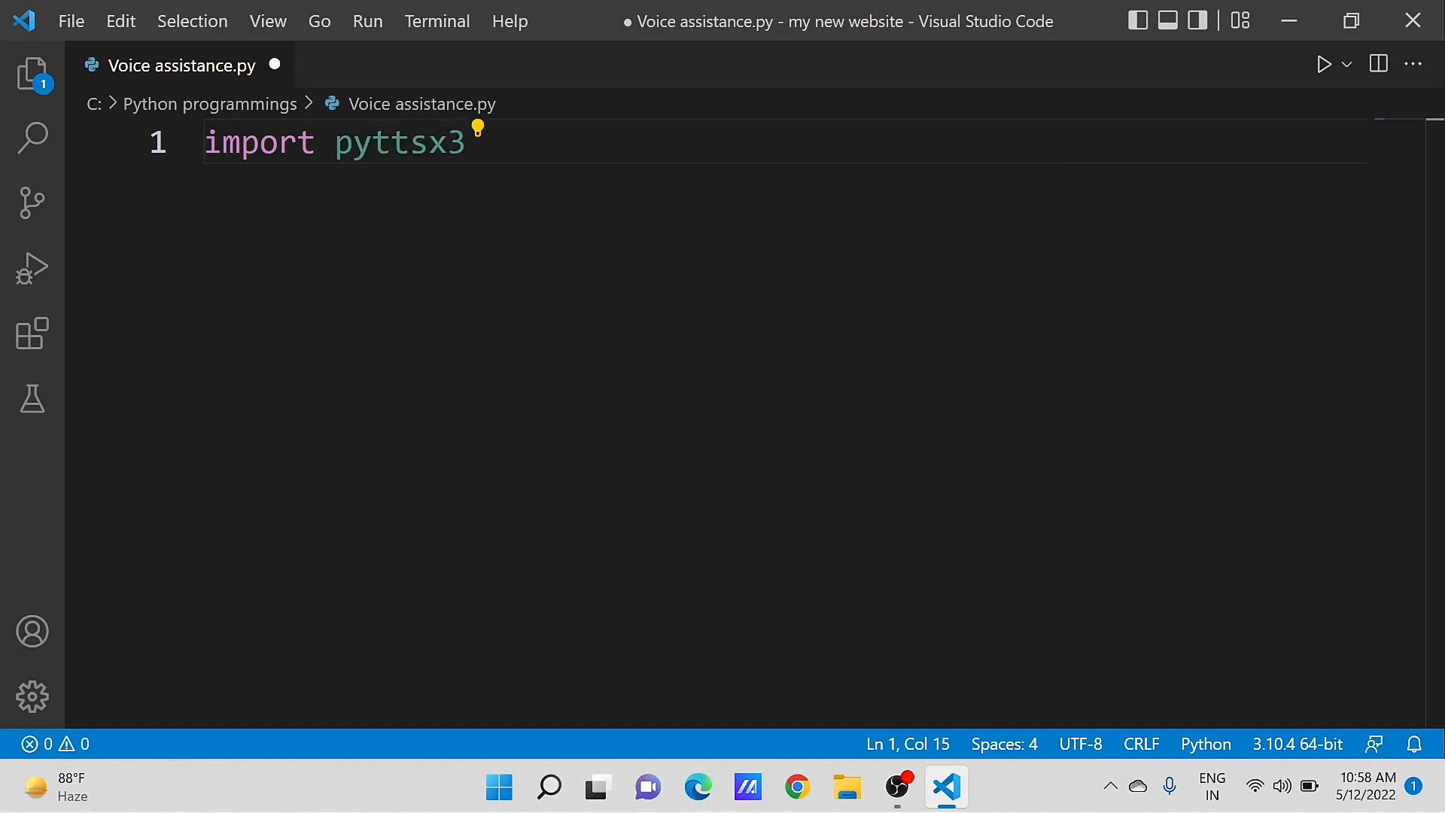
text(import)
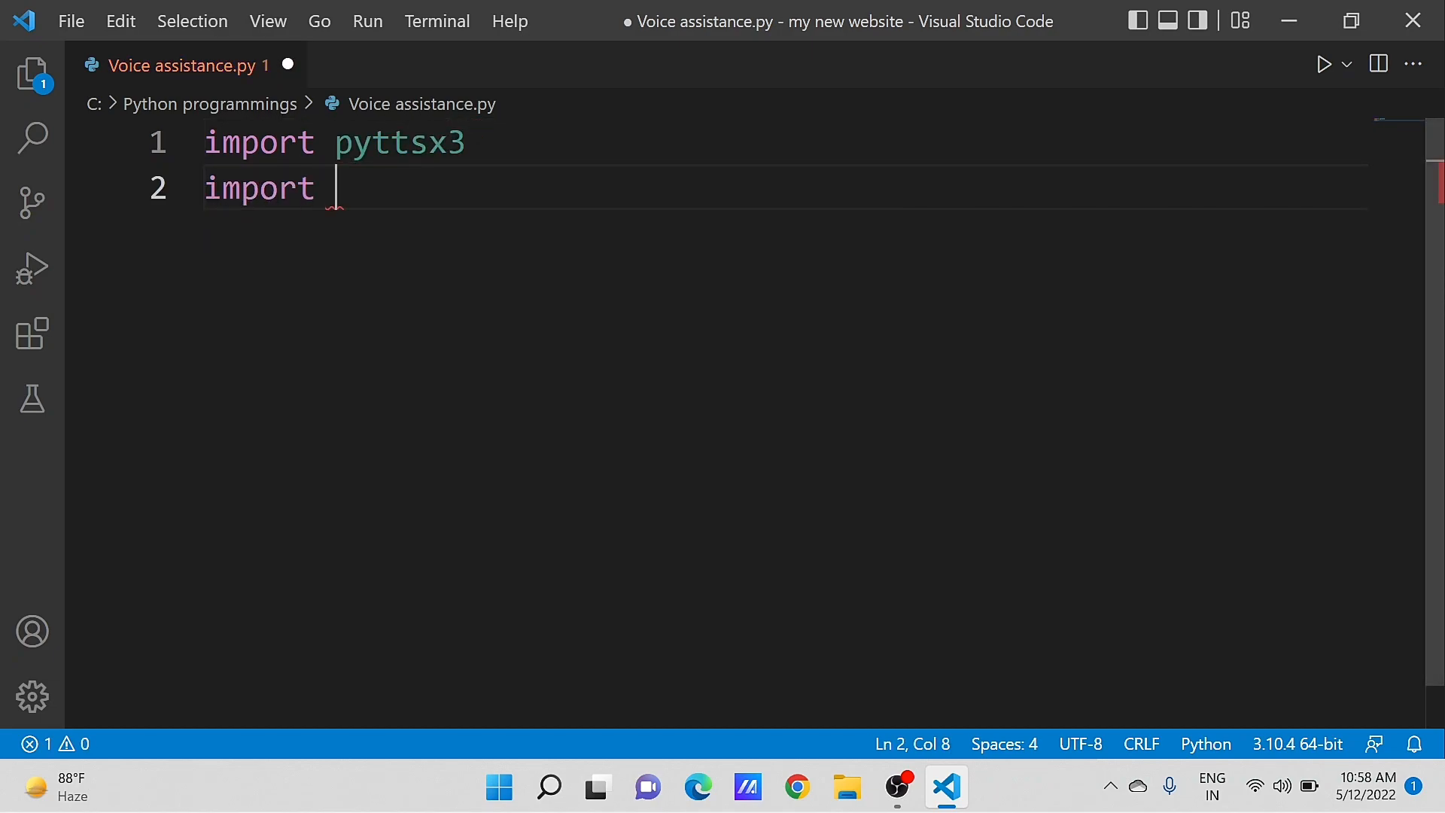
text(wikipedia)
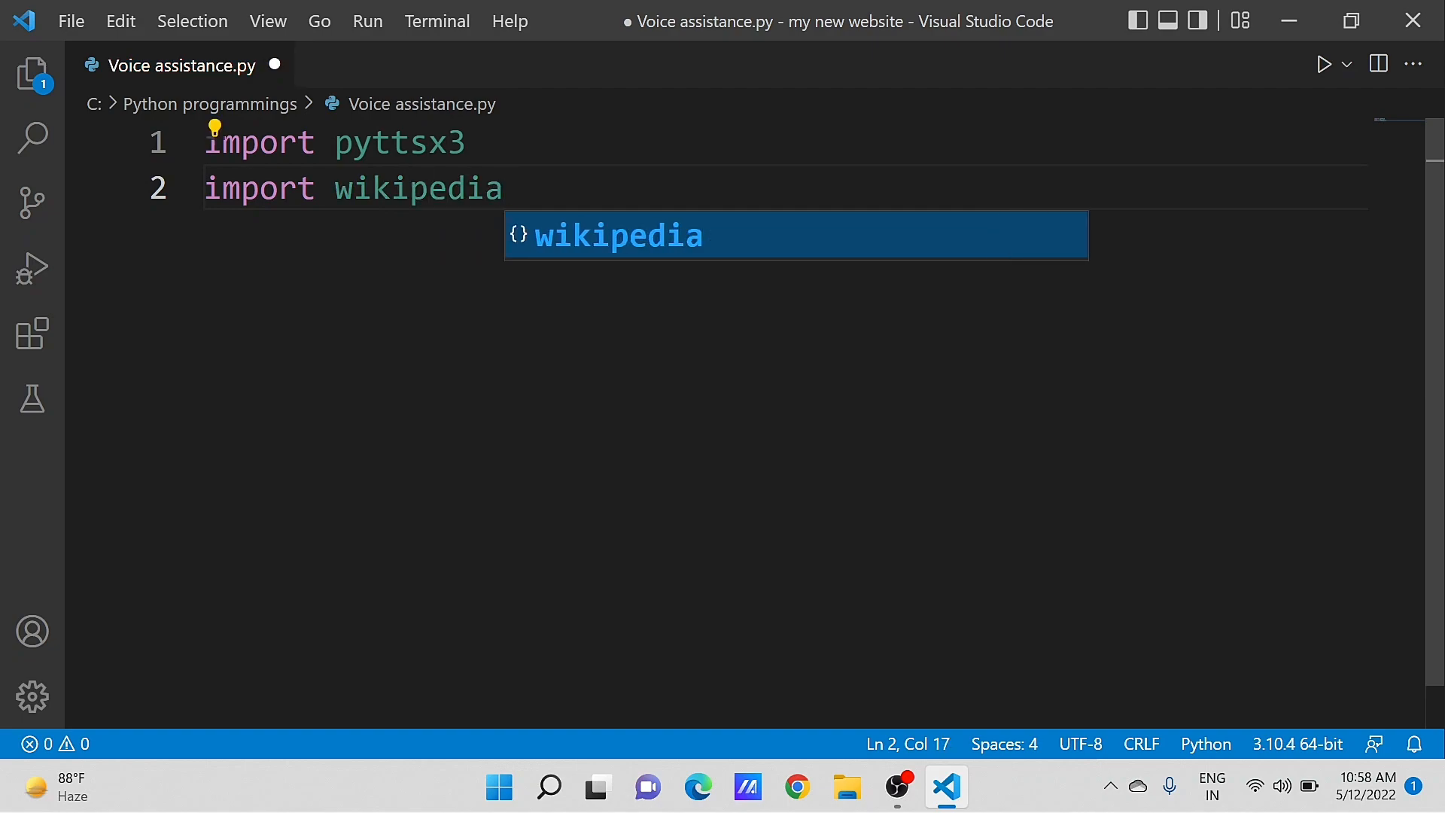
key(Enter)
text(# let name of)
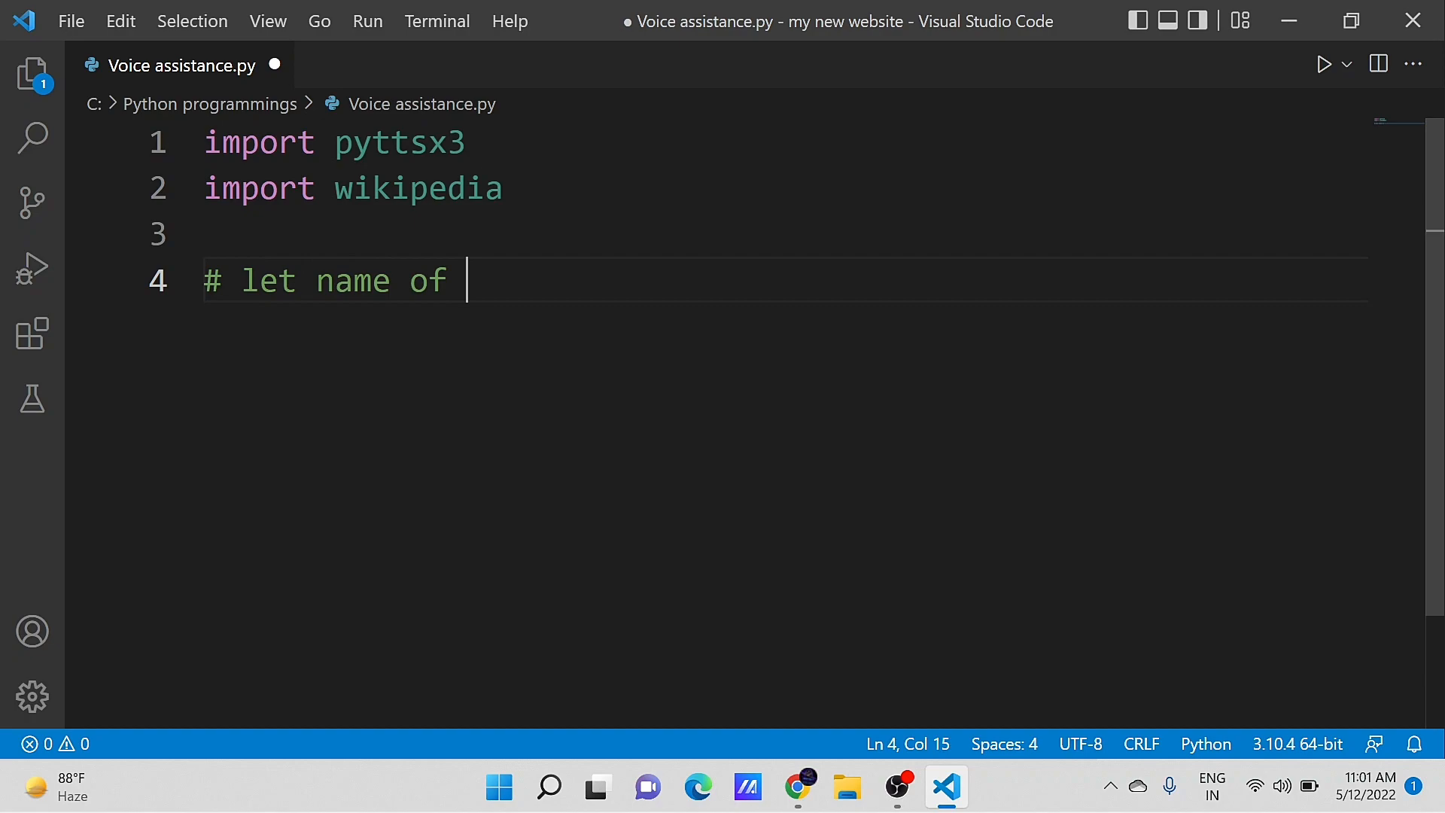
Comment that the assistant will be 'bhai' and initialize bhai = pyttsx3.init().
text(our assistan)
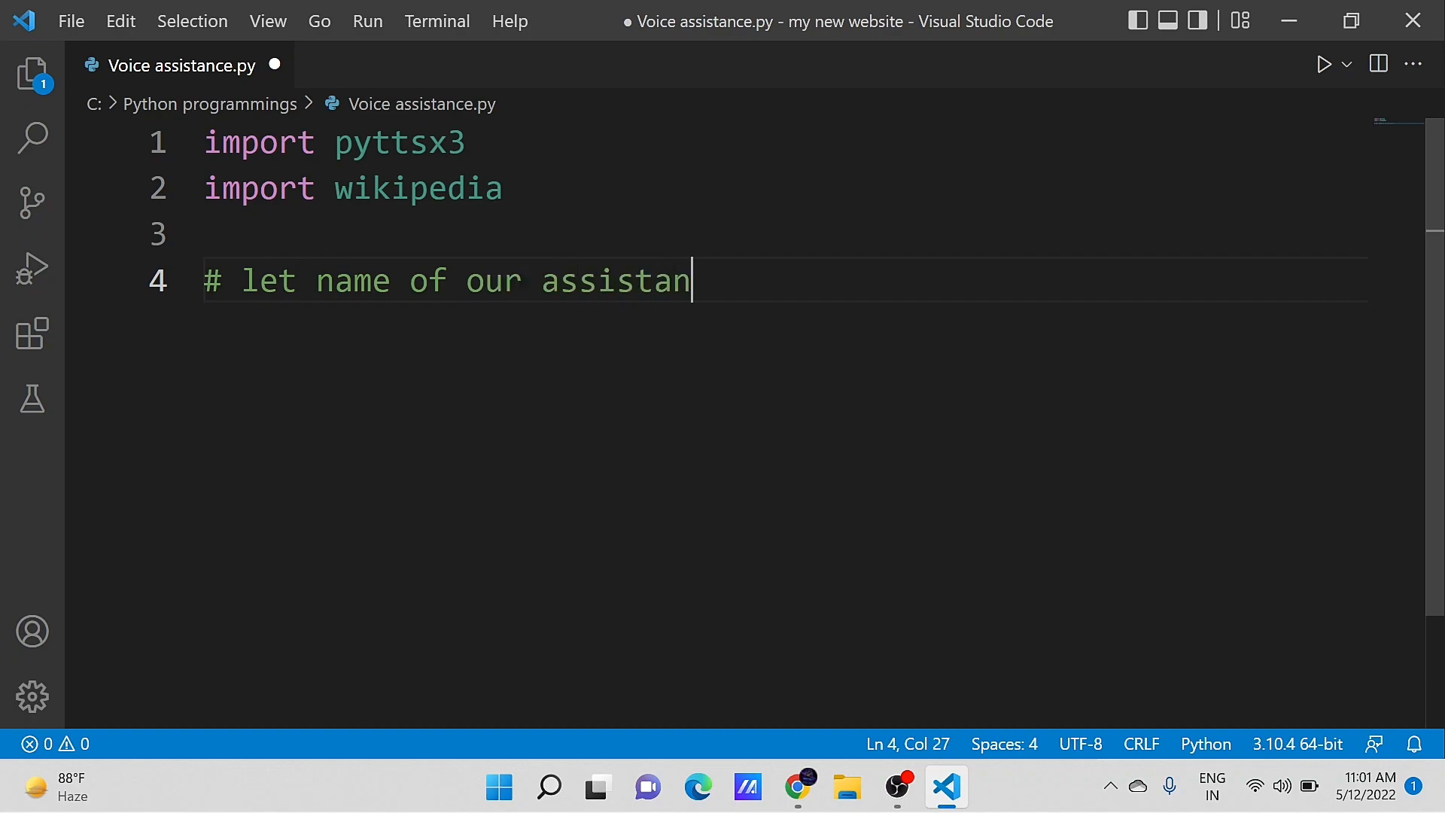
text(ce will be)
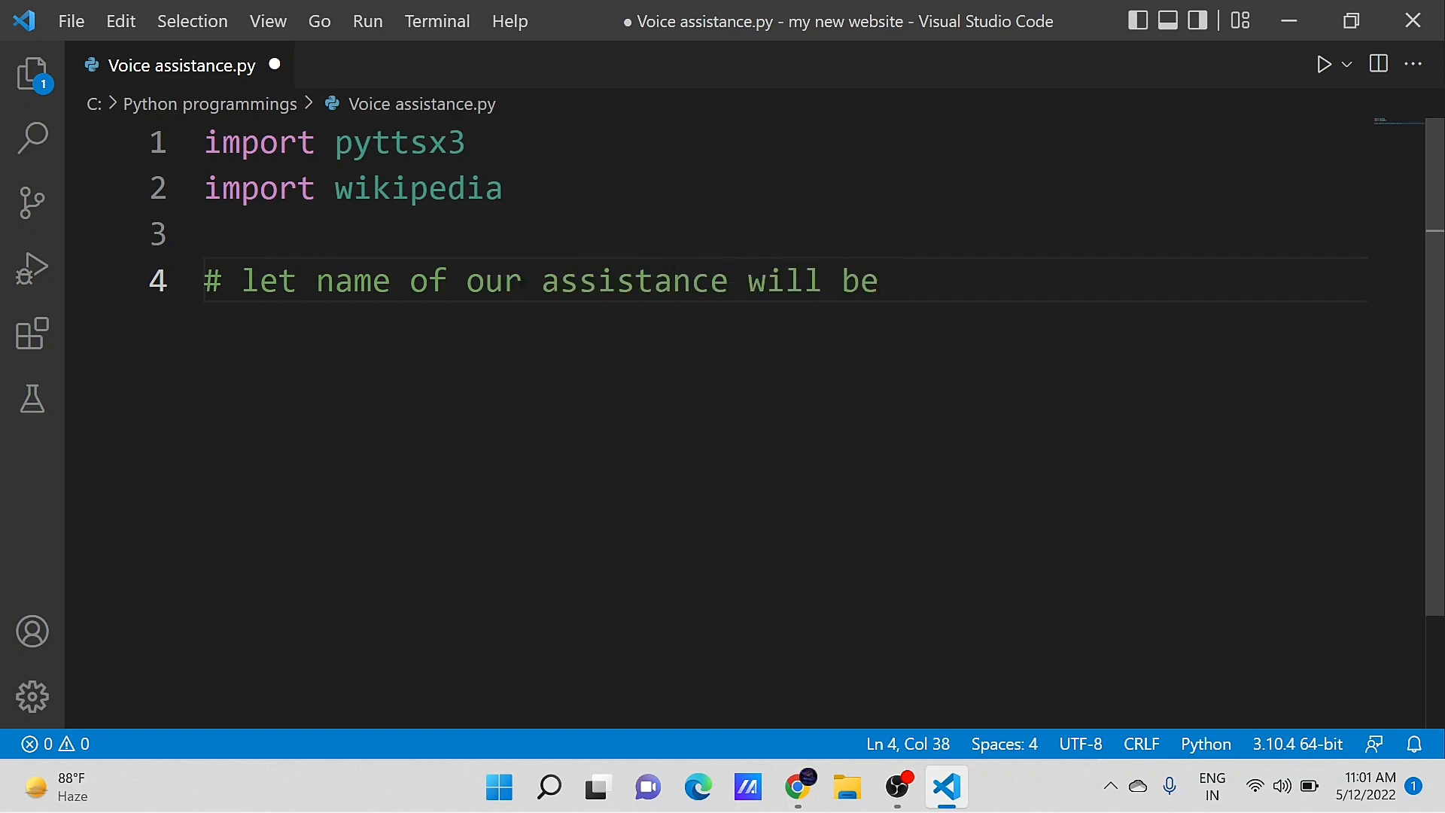
text('bhai)
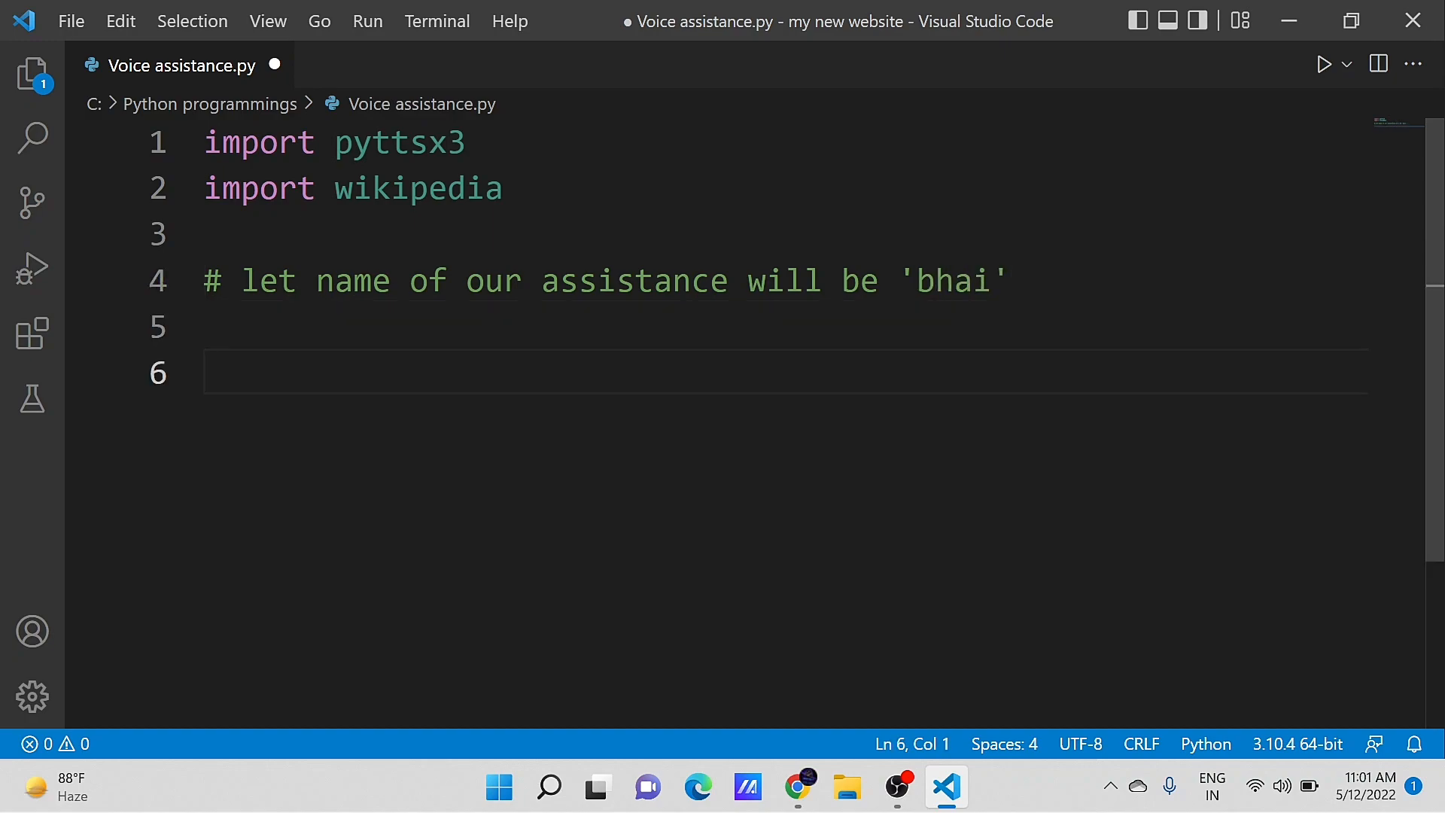
text(bhai =)
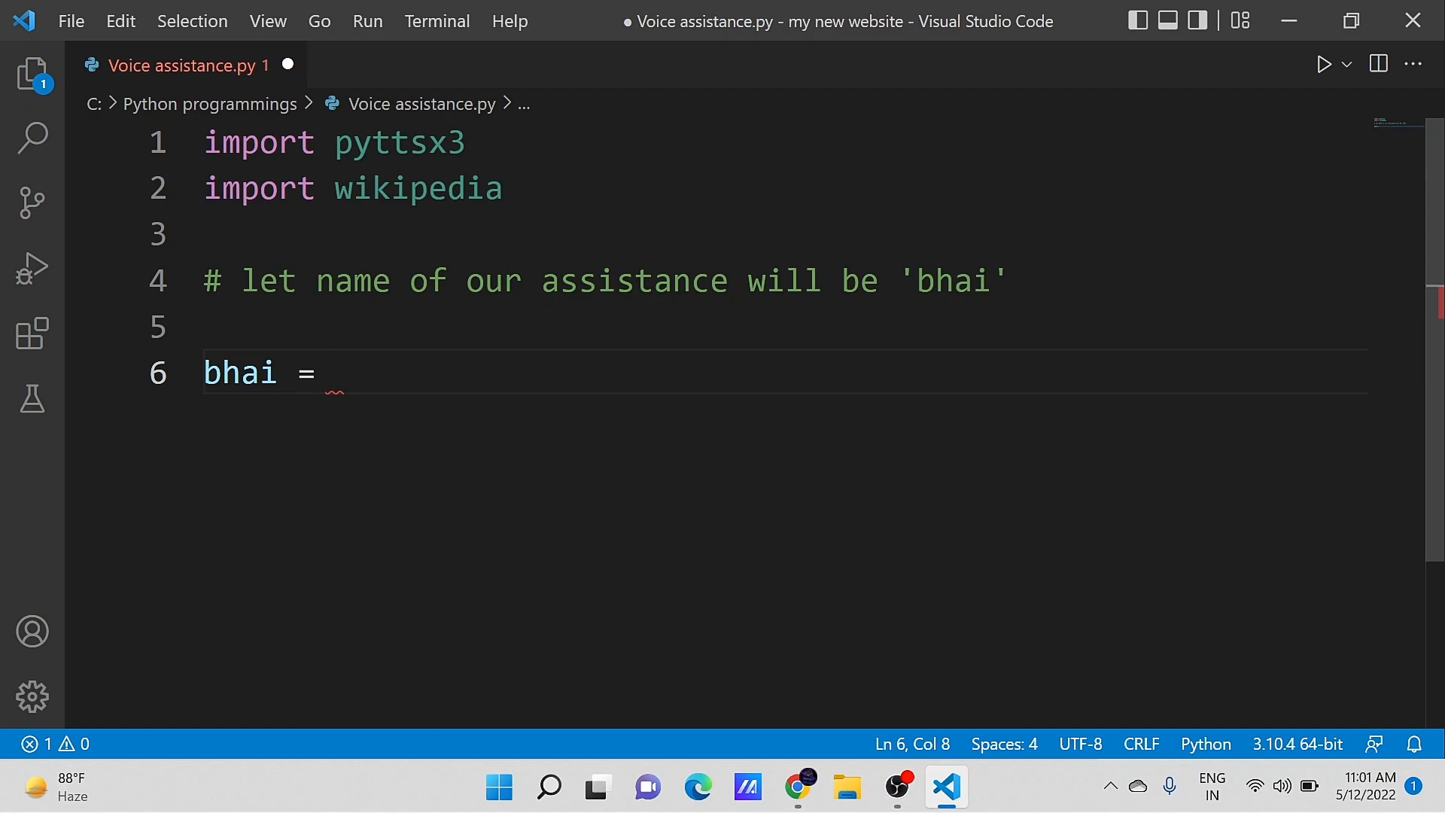
text(pyttsx3)
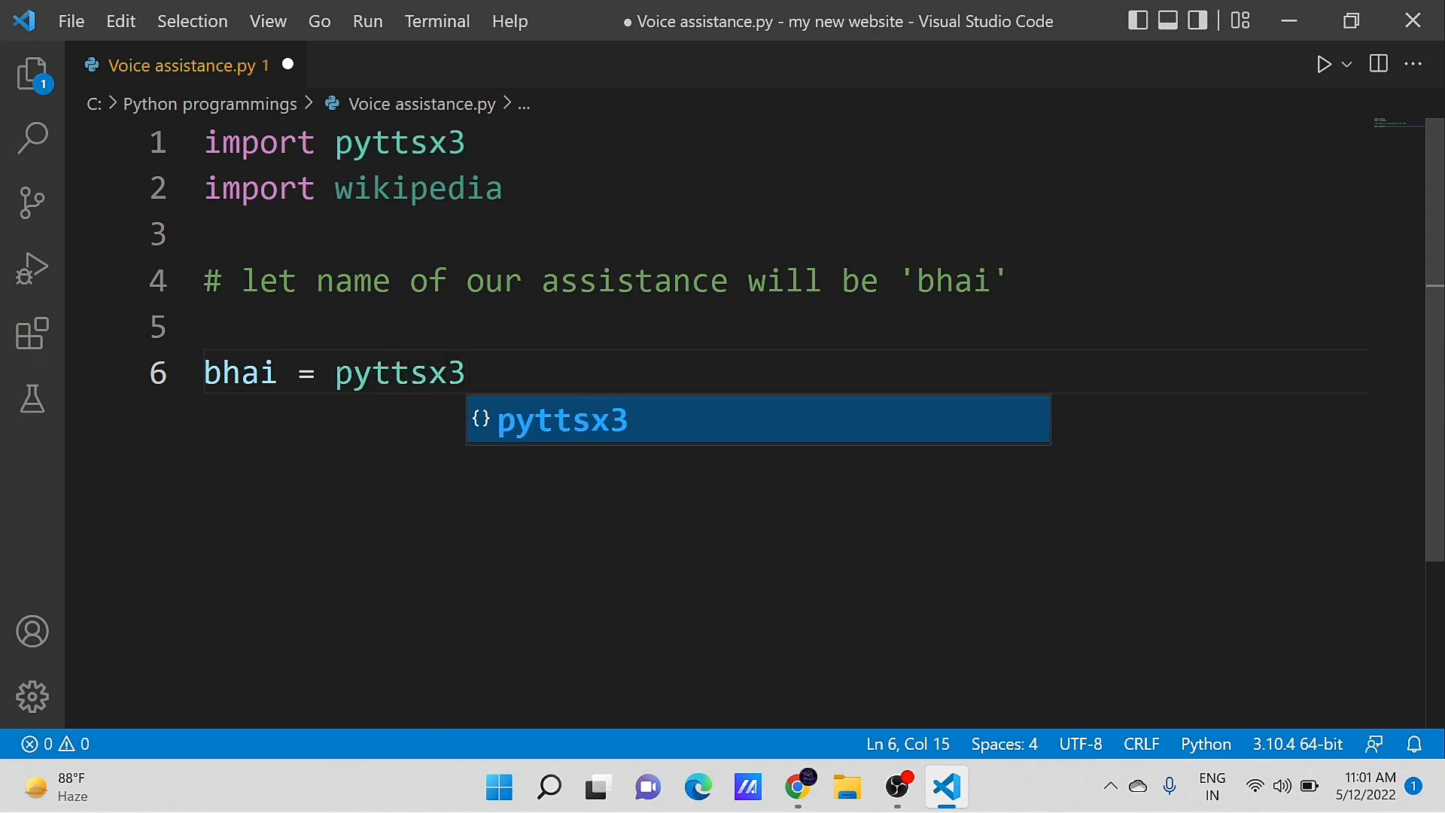
text(.init())
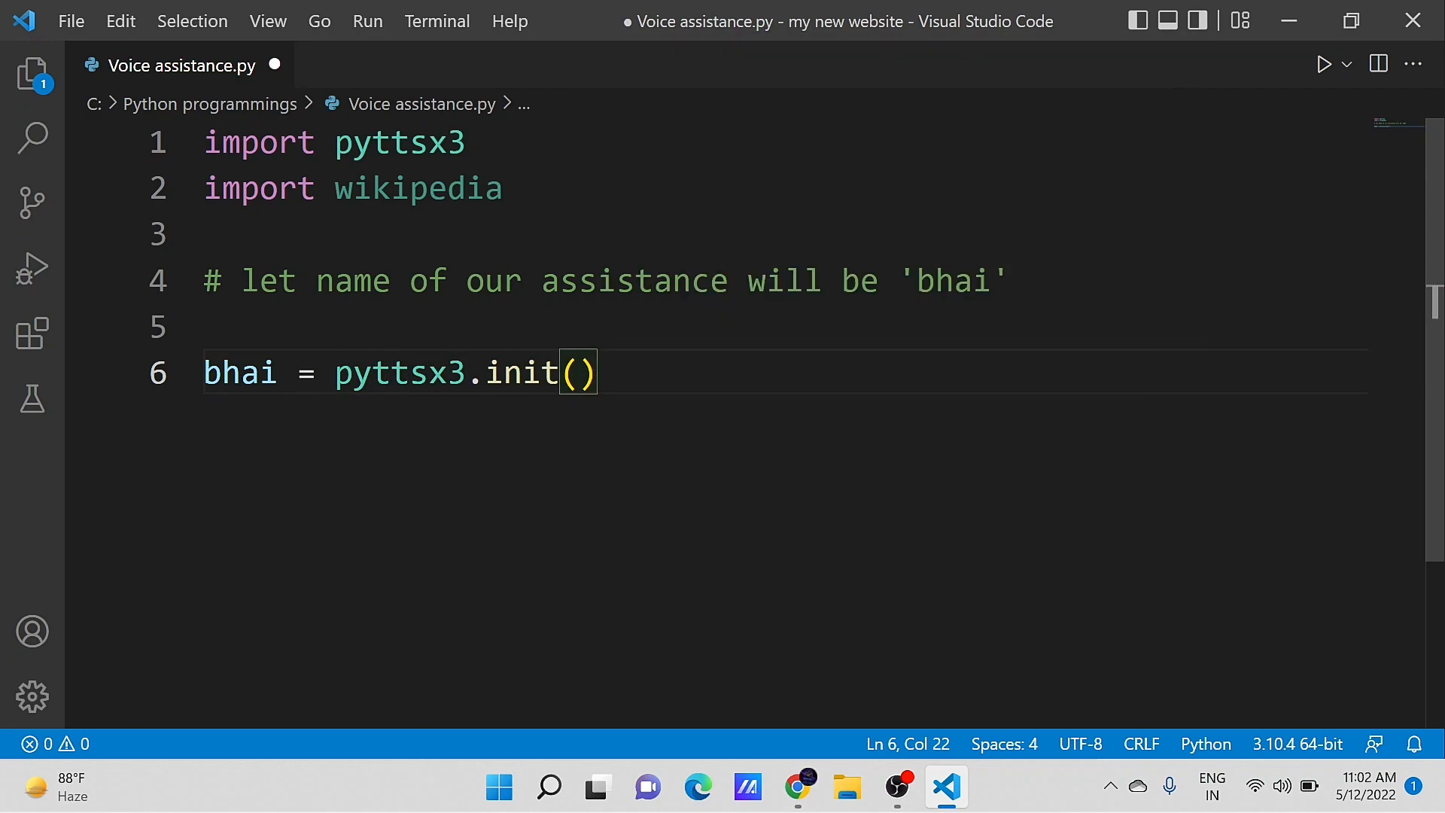
Add In = input("Search Wikipedia/Google: ") to read the search term.
text(In =)
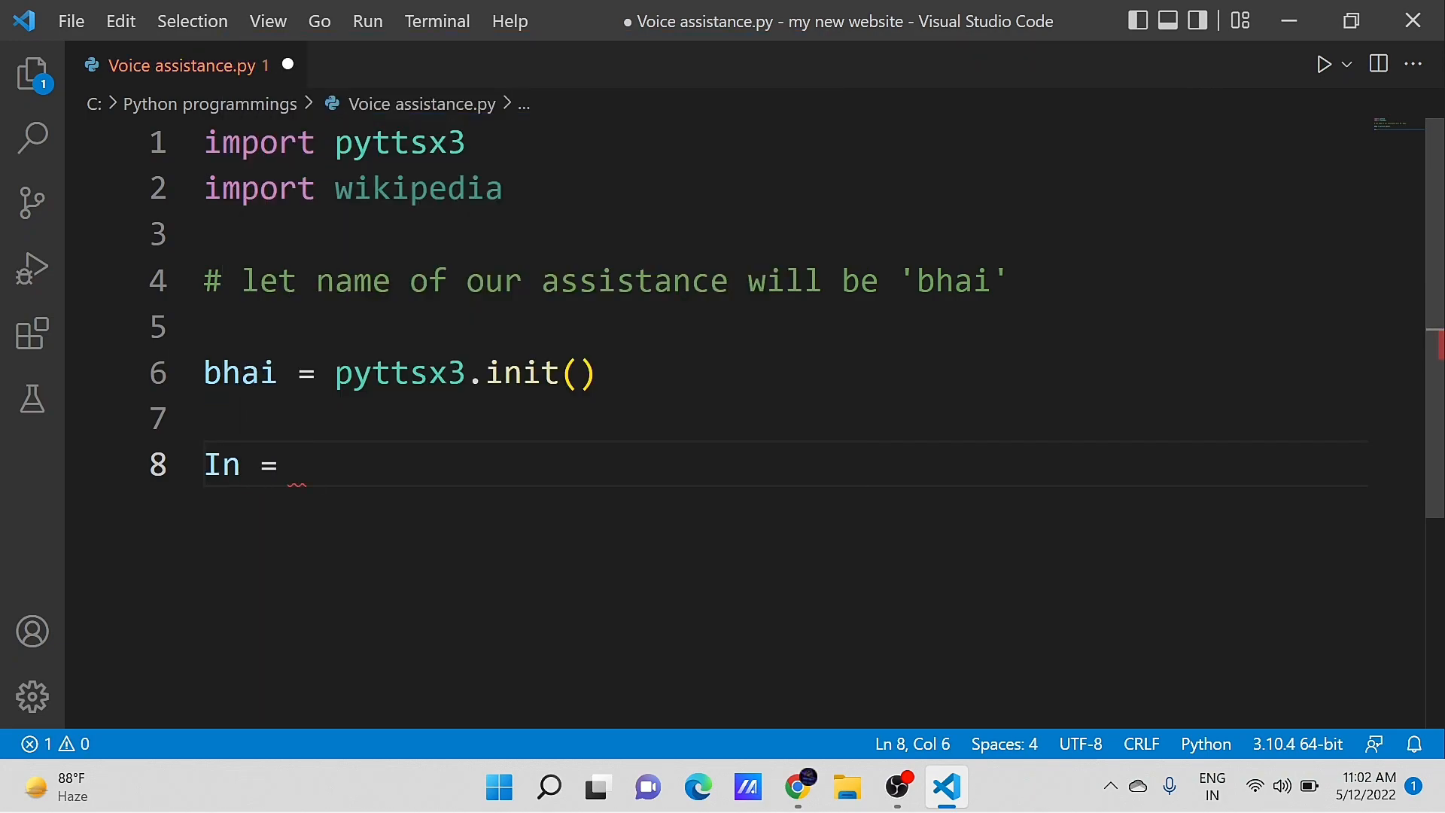
text(input())
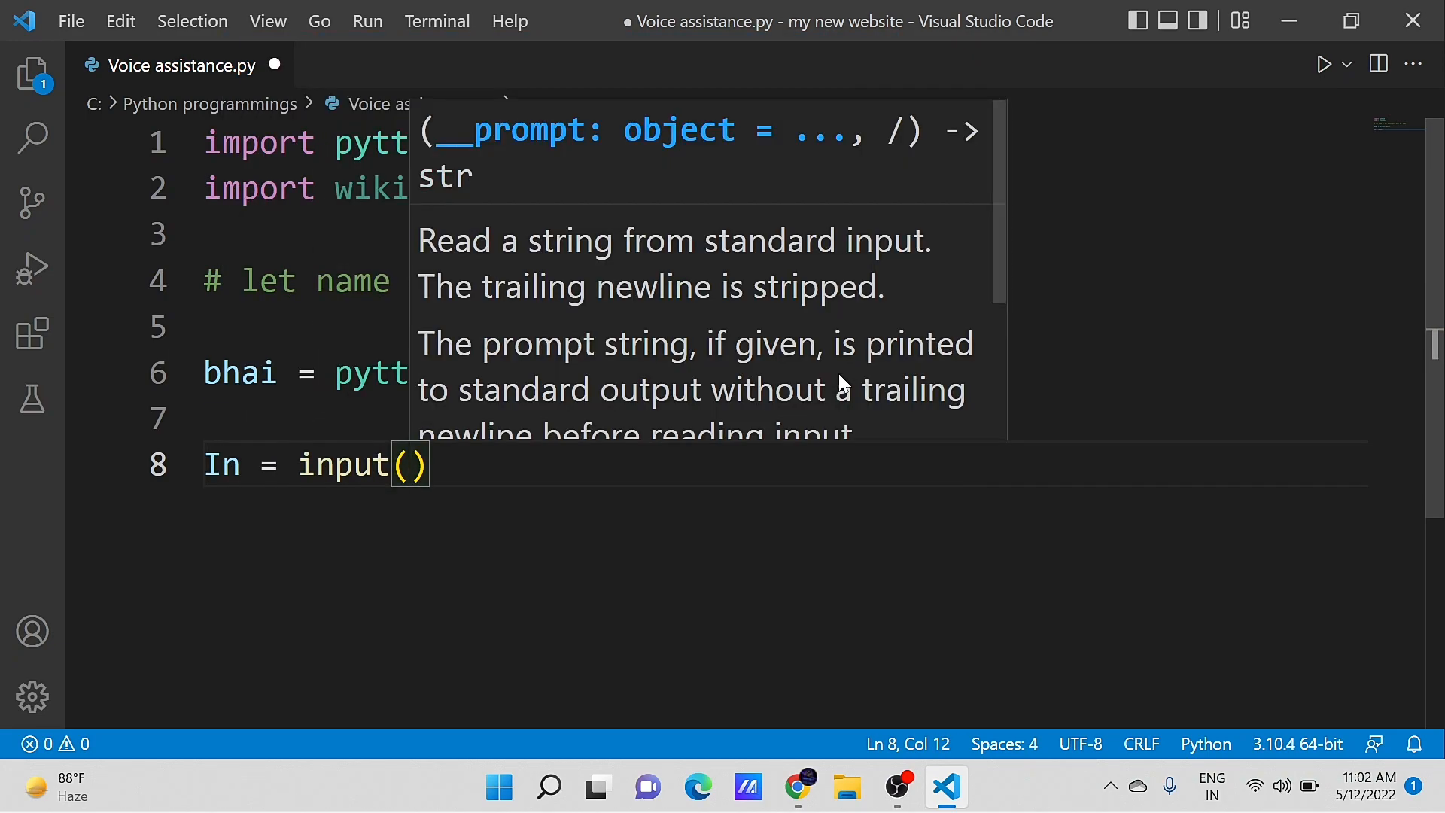
text(")
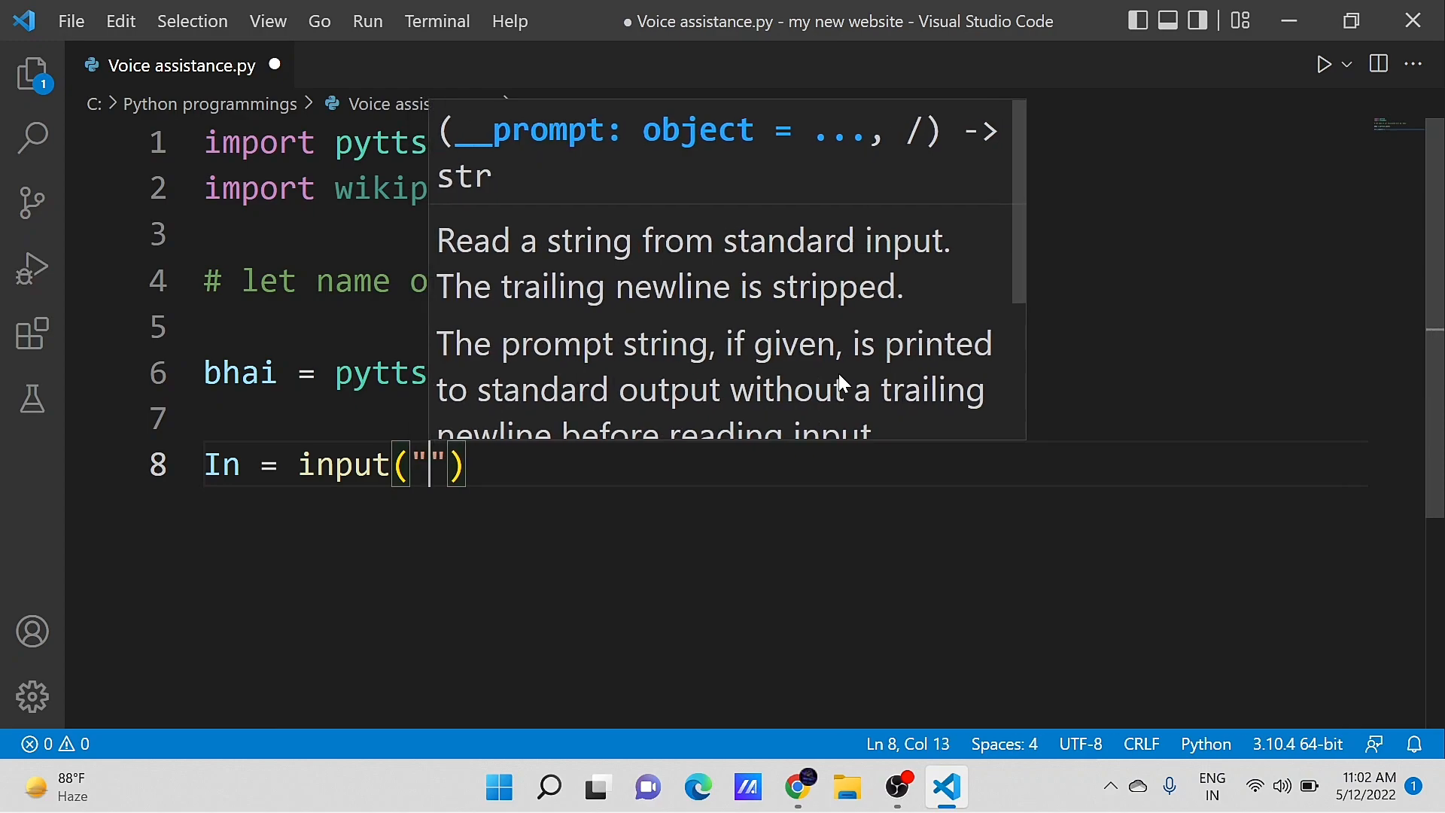
text(Search Wi)
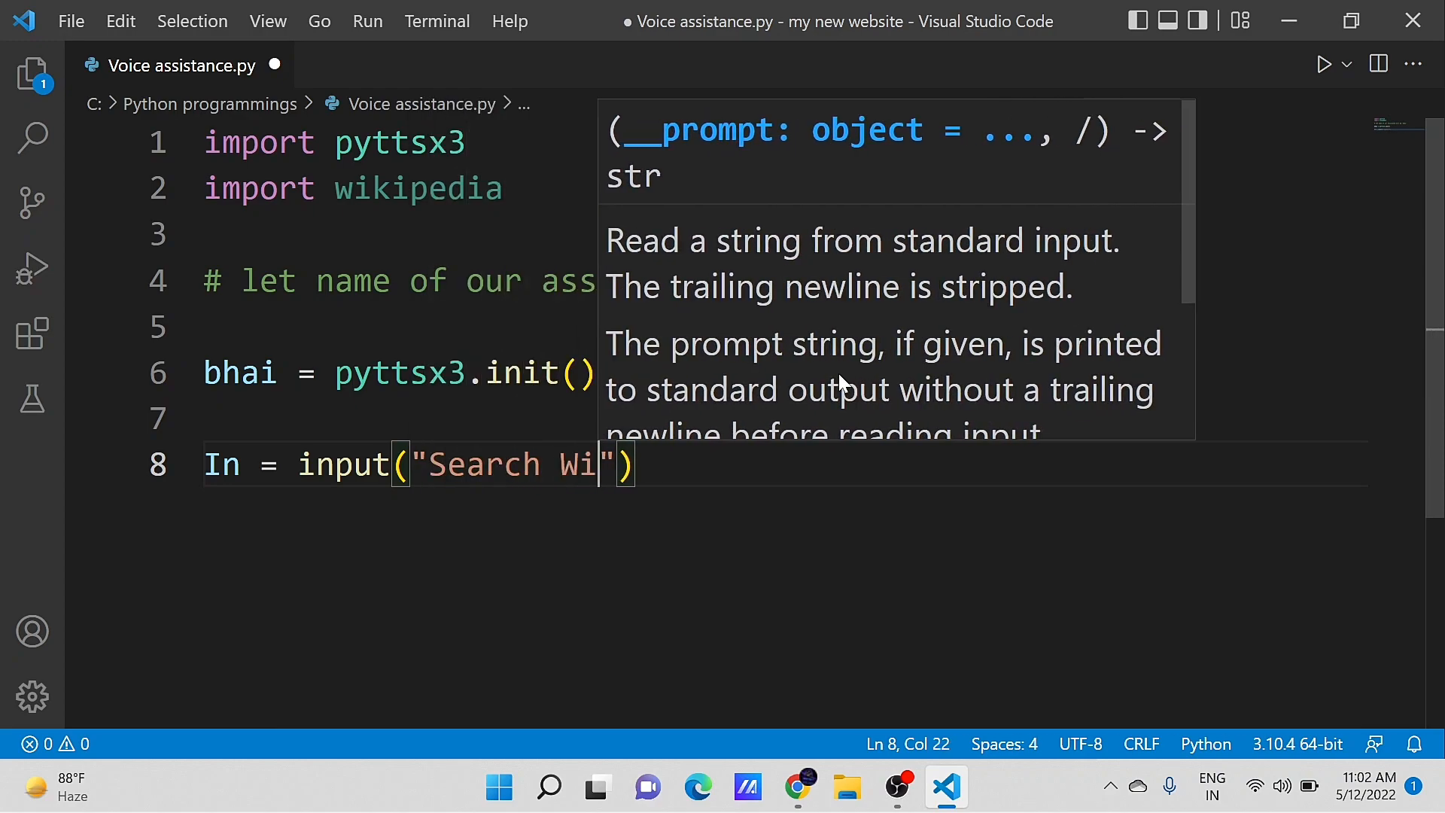
text(kipedia)
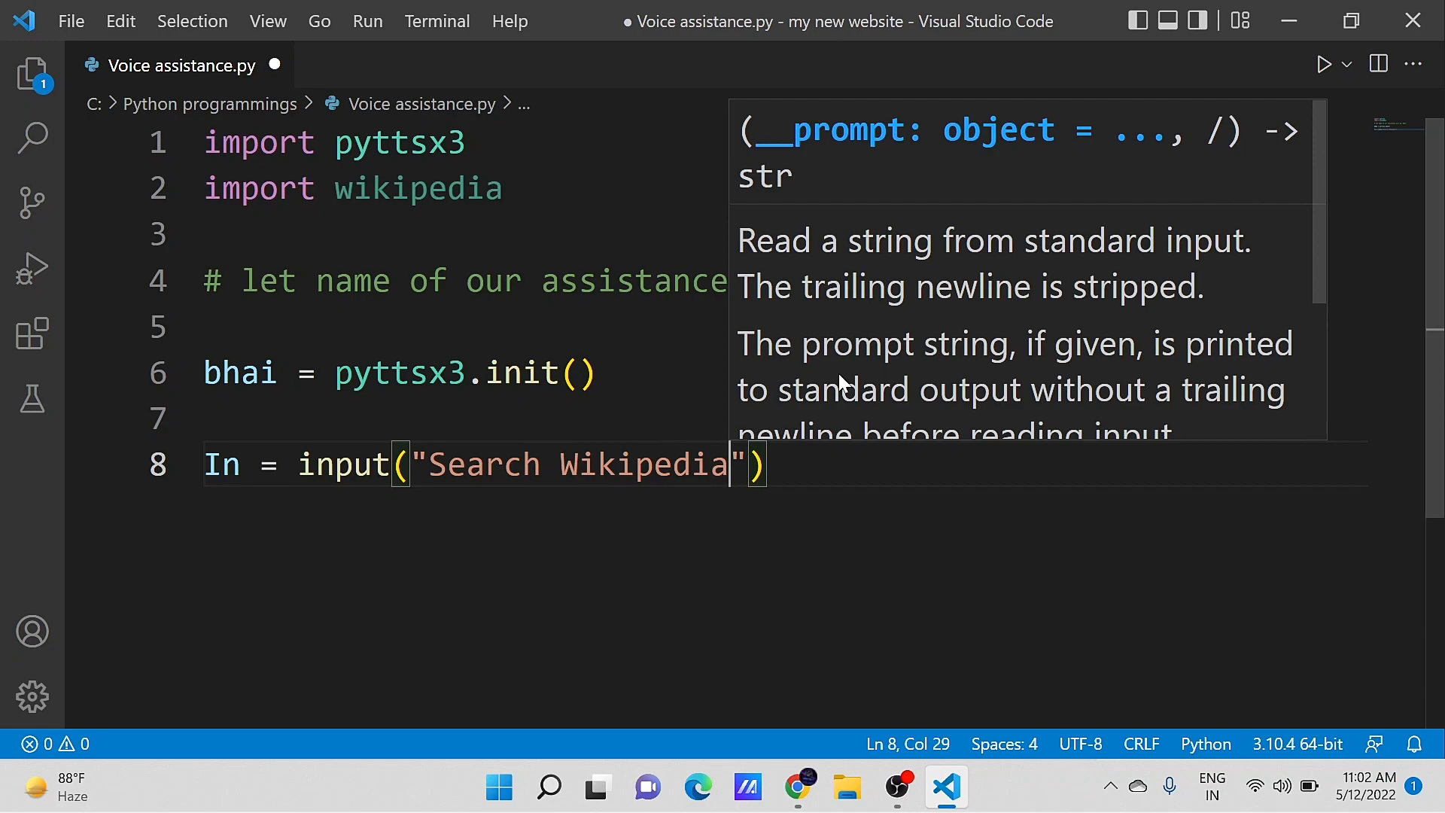
text(/Google)
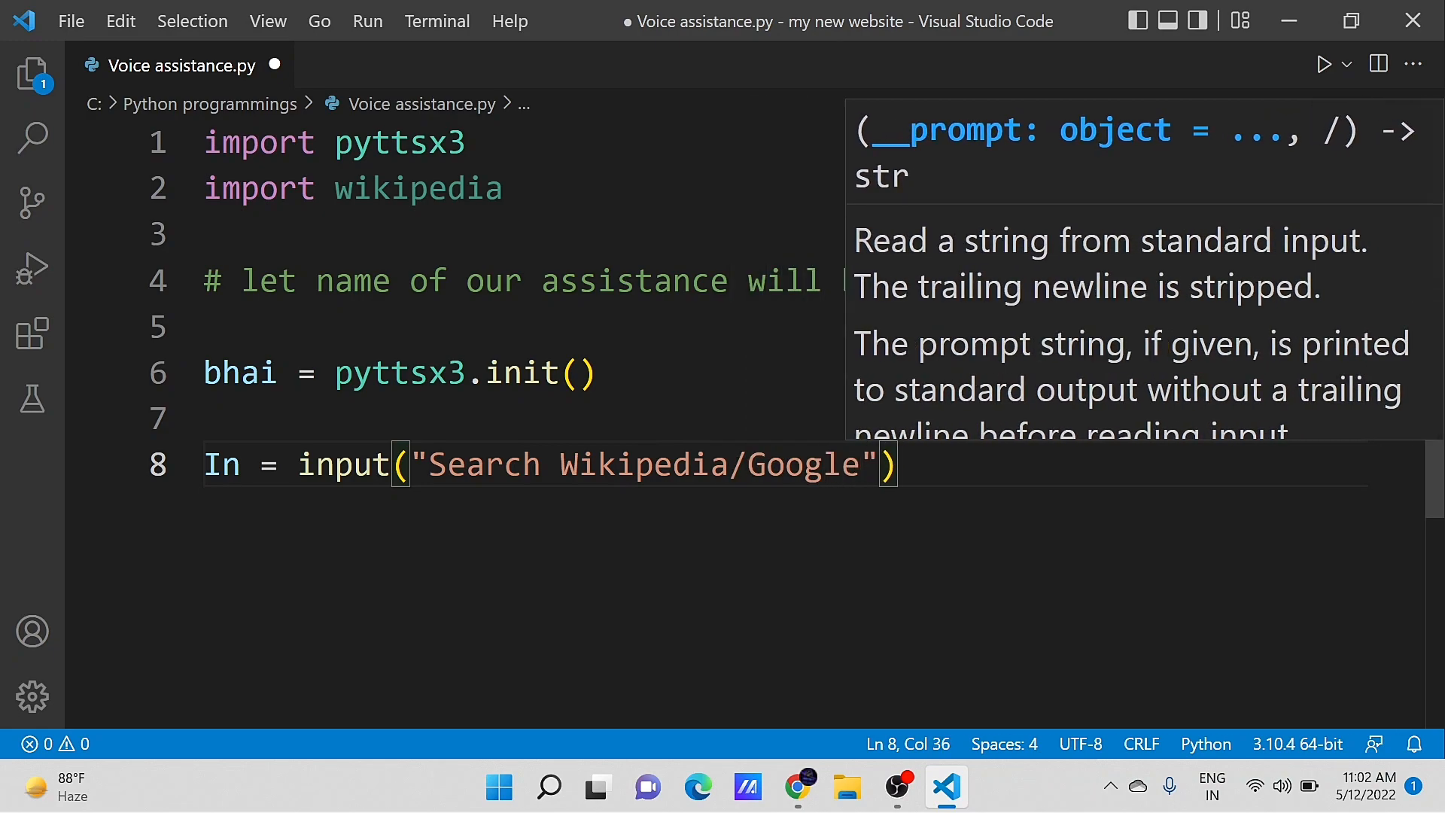
text(:)
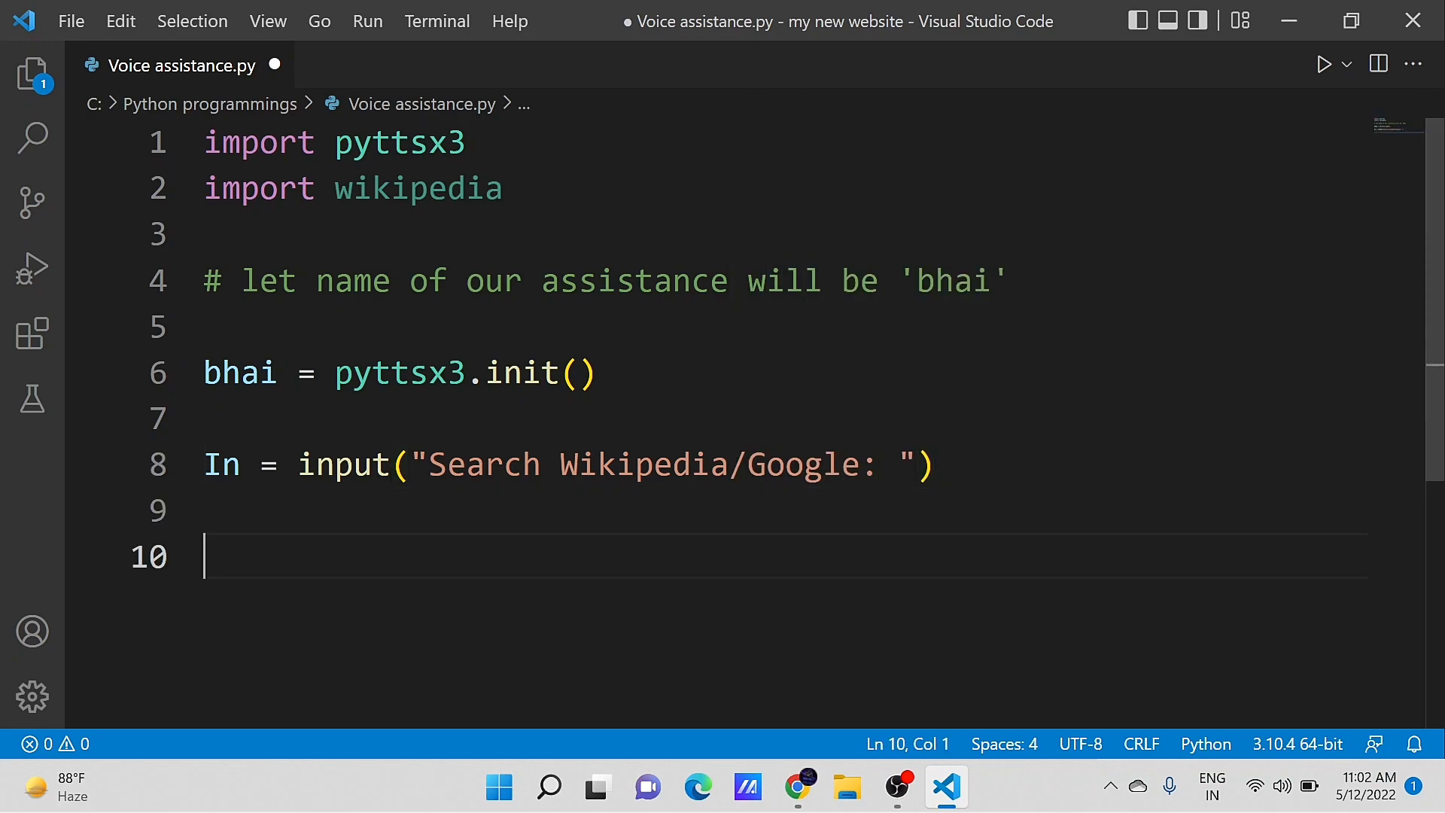
Add result = wikipedia.summary(In, sentences = 2).
text(result =)
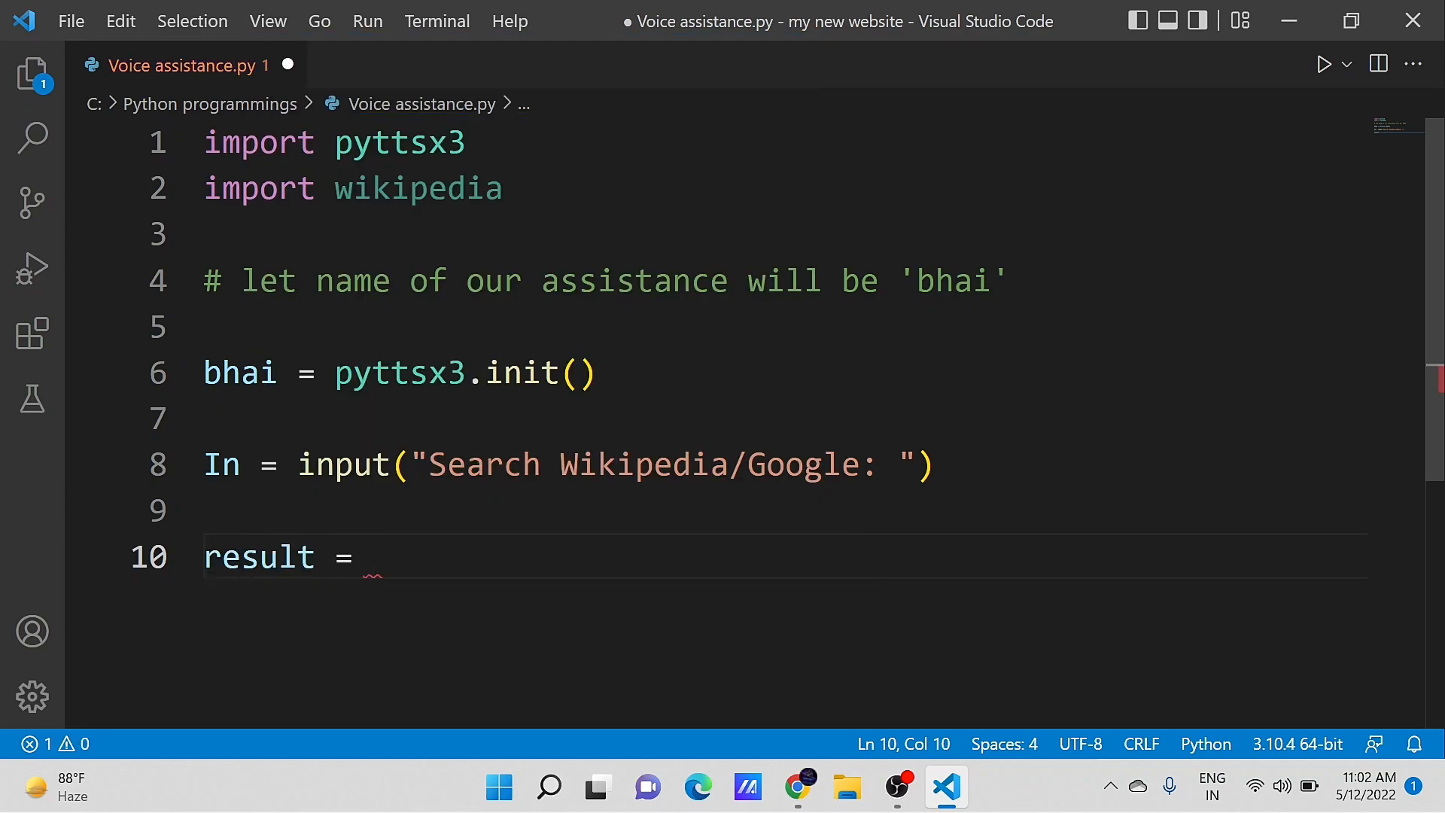
text(wikipedia.summary)
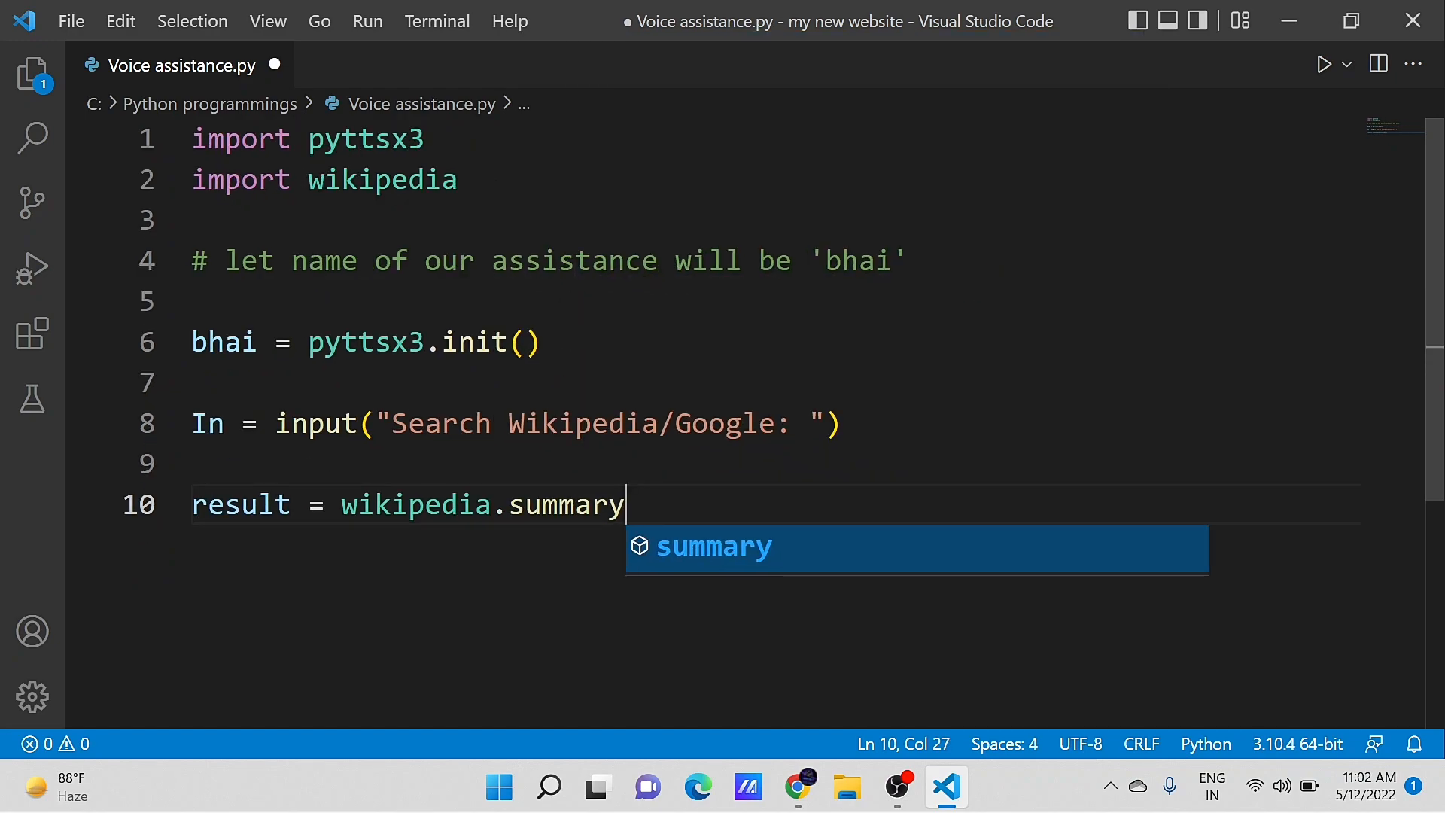
text(()
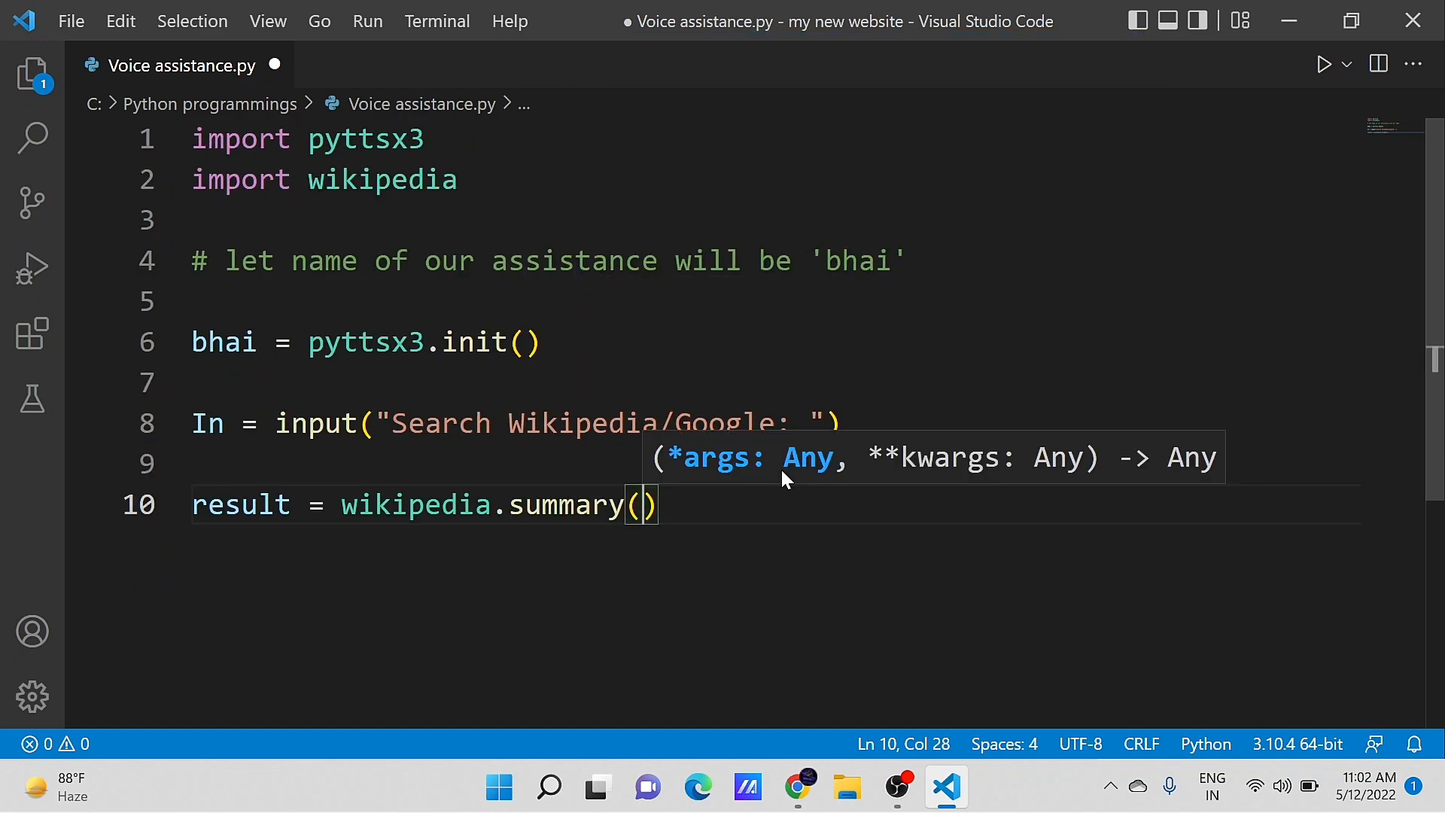
text(In,)
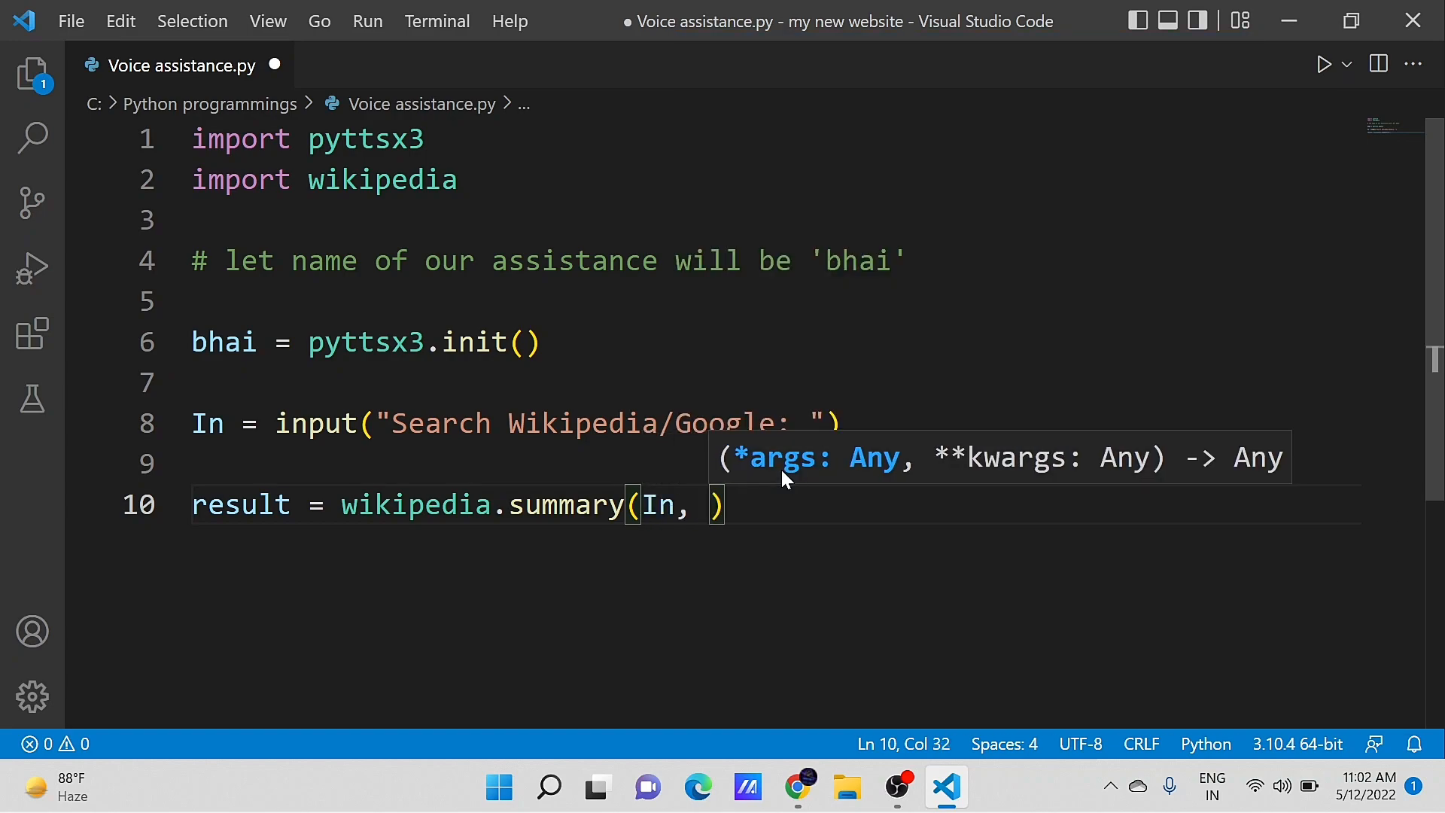
text(sentences =)
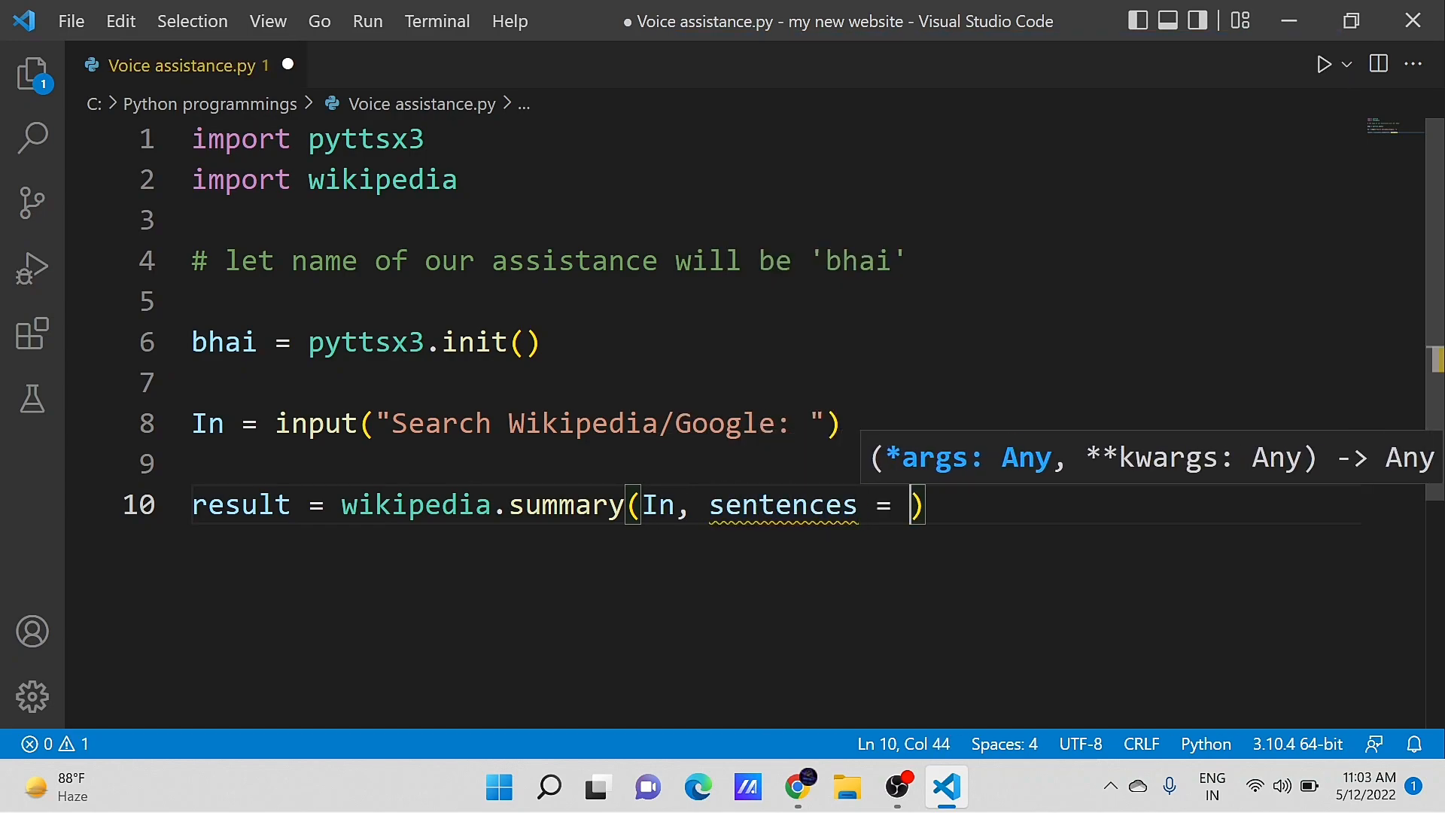
text(2)
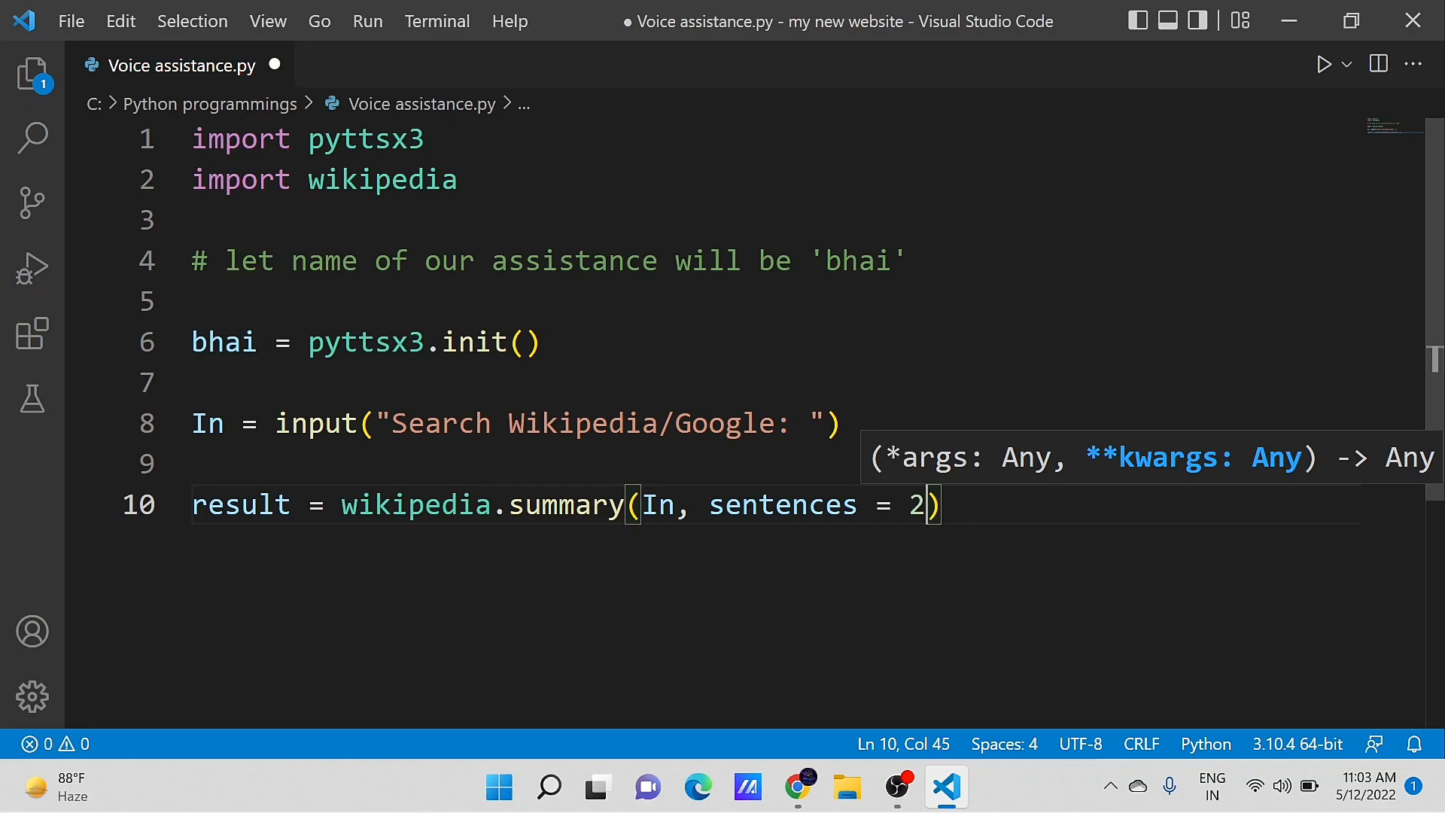
key(Enter)
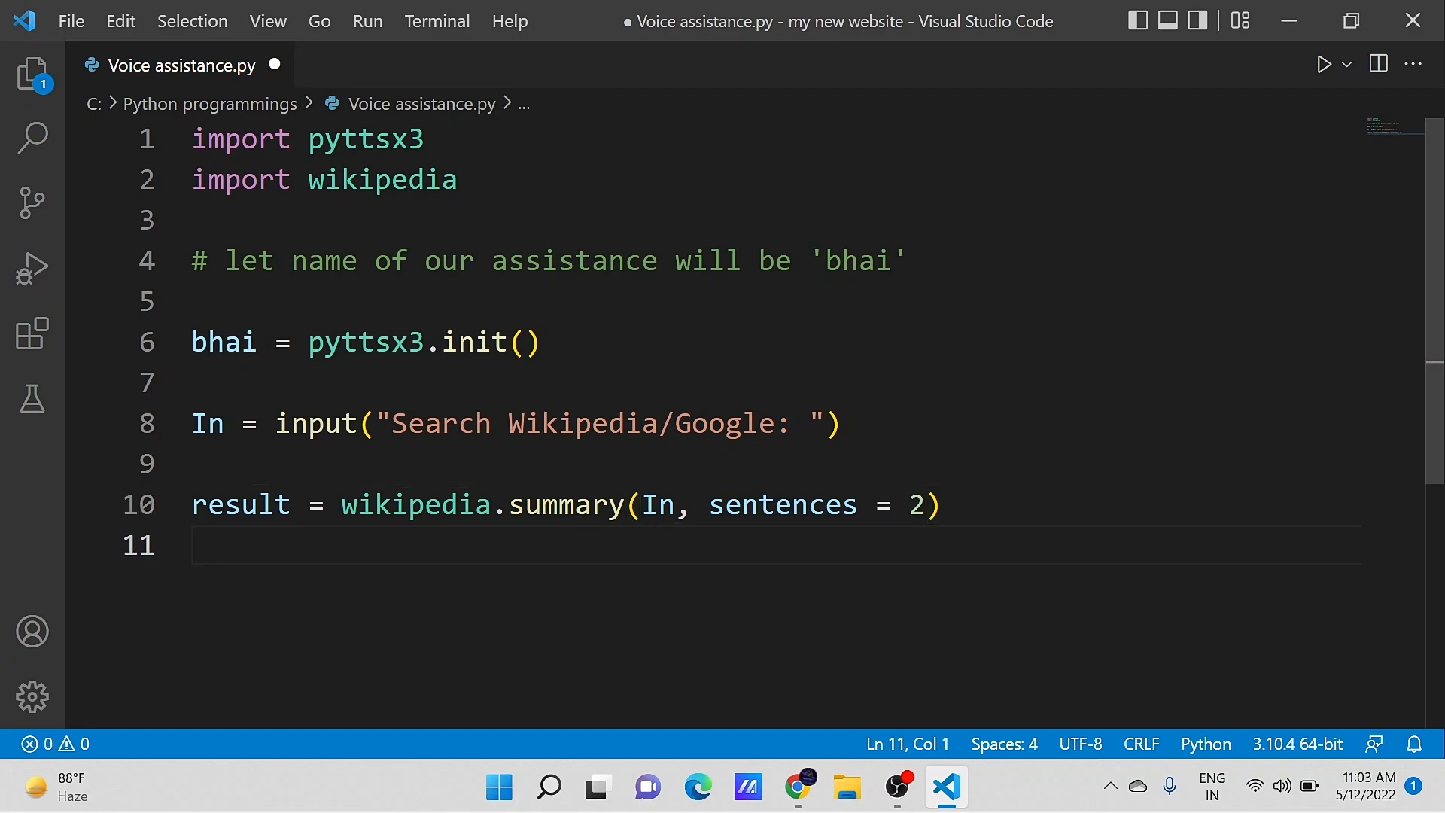
Print the result, pass it to bhai.say, and begin bhai.runAndWait.
text(print()
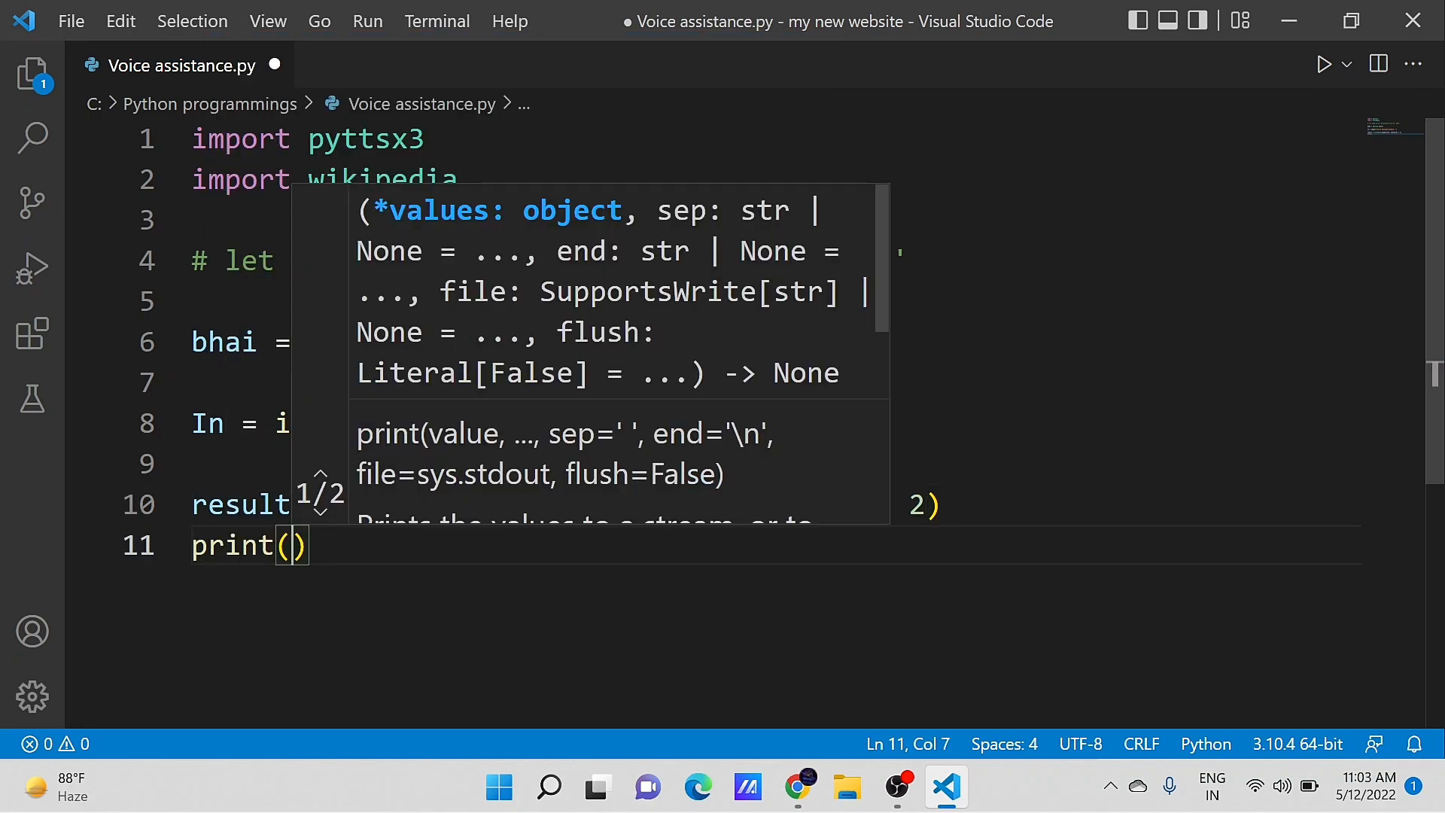
text(result)
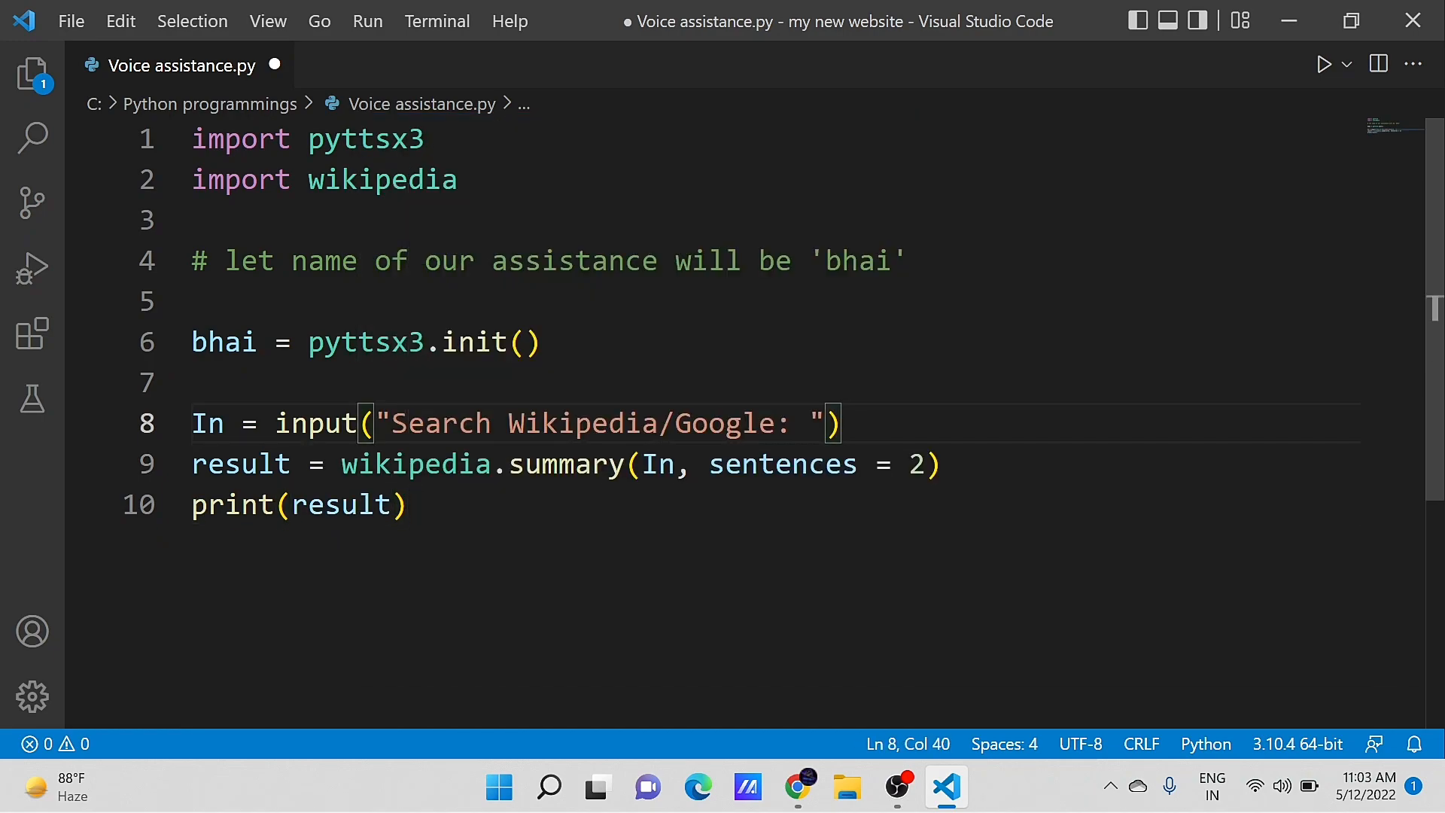
text(bhai)
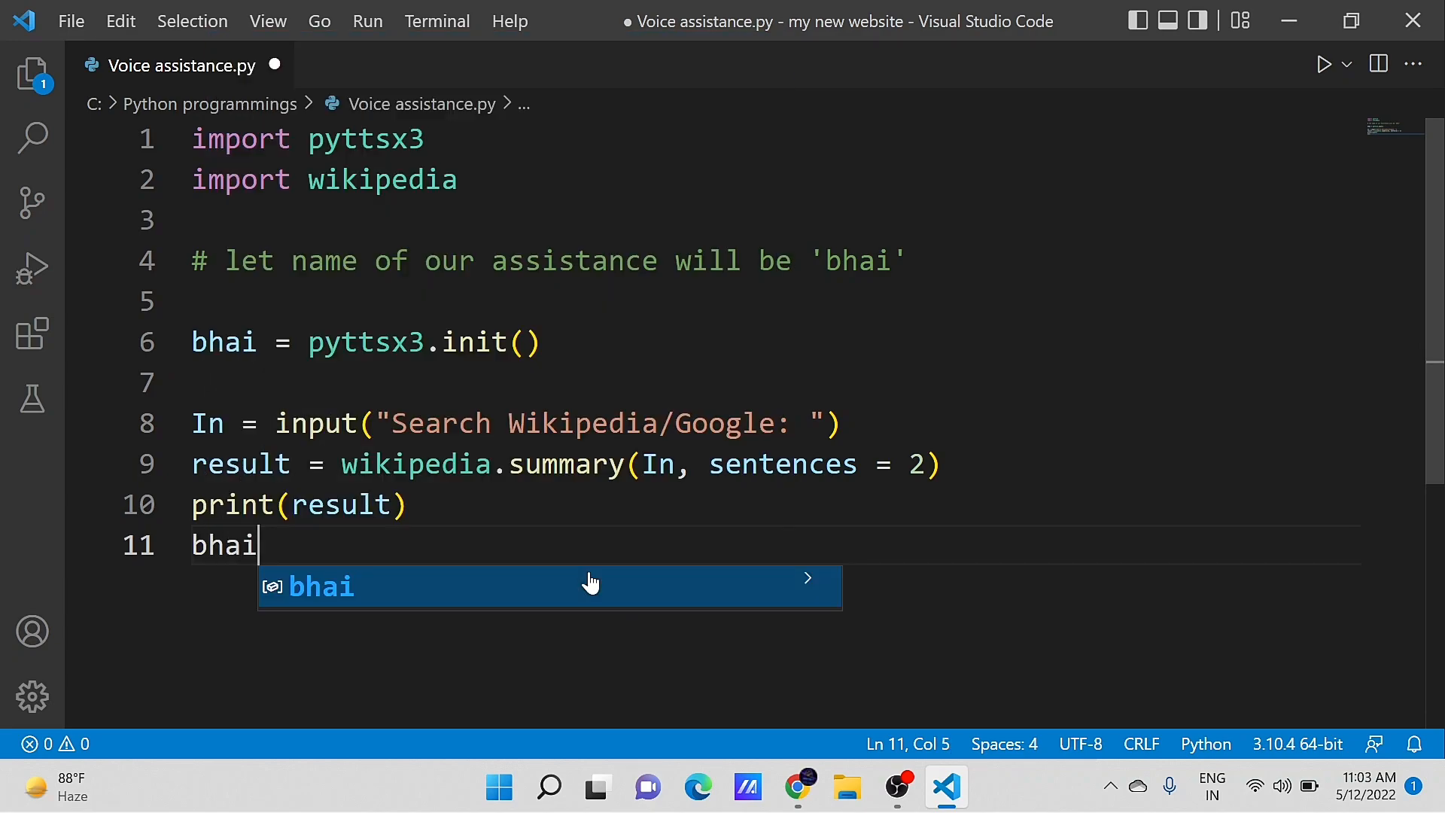
text(.say(result)
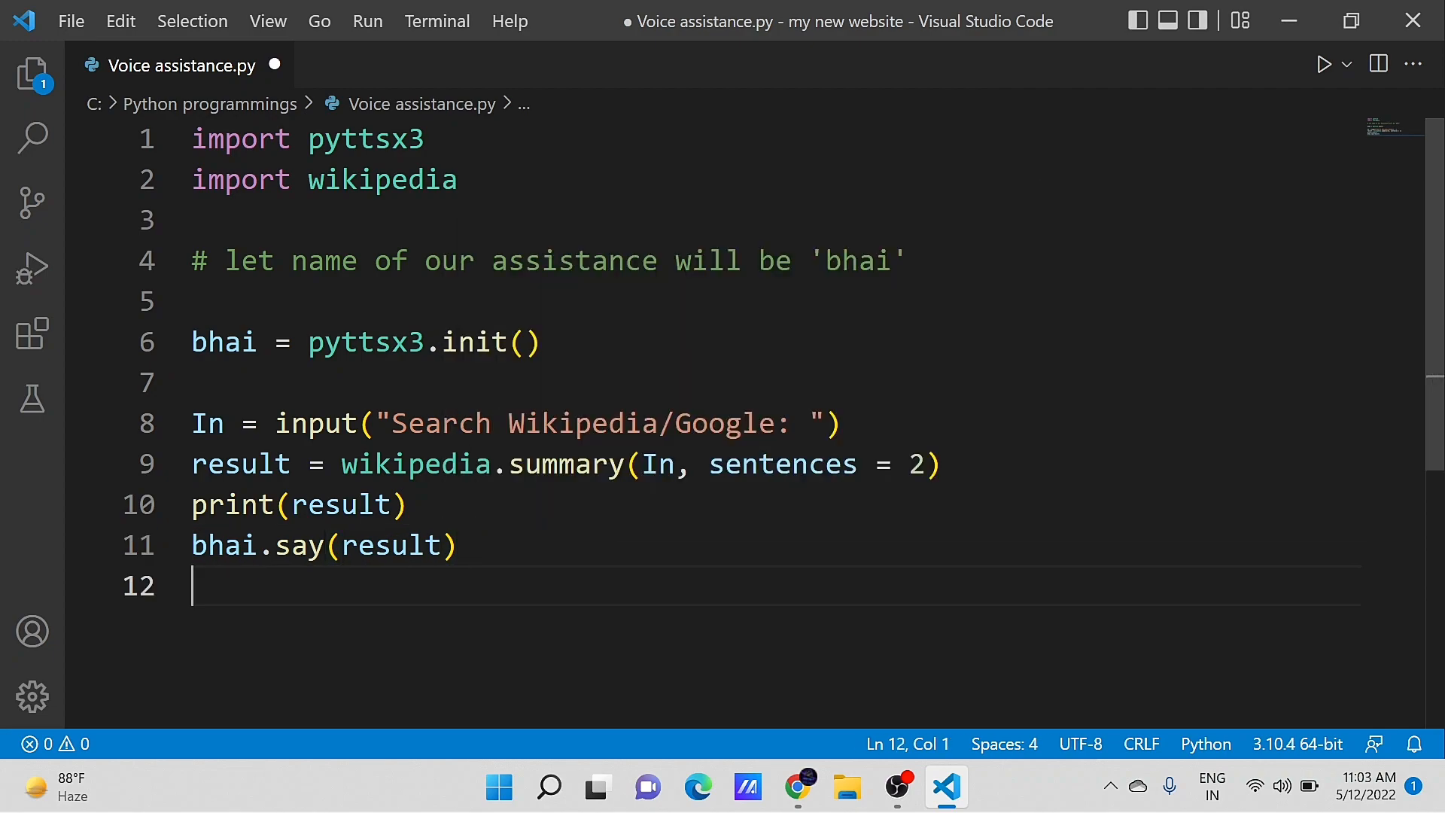
text(bhai.runA)
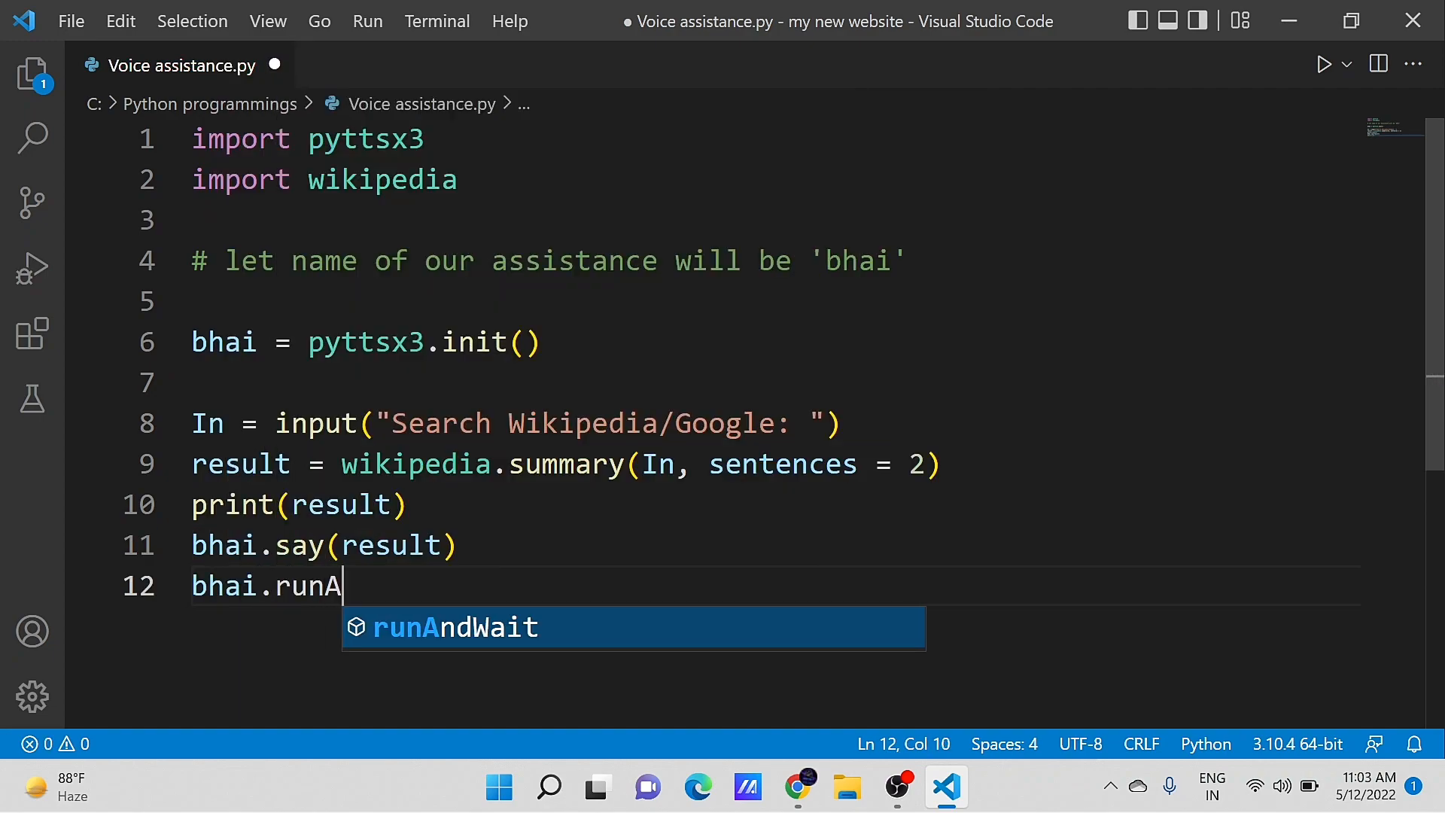
Complete bhai.runAndWait() and run the script with an 'oxygen' search.
key(Tab)
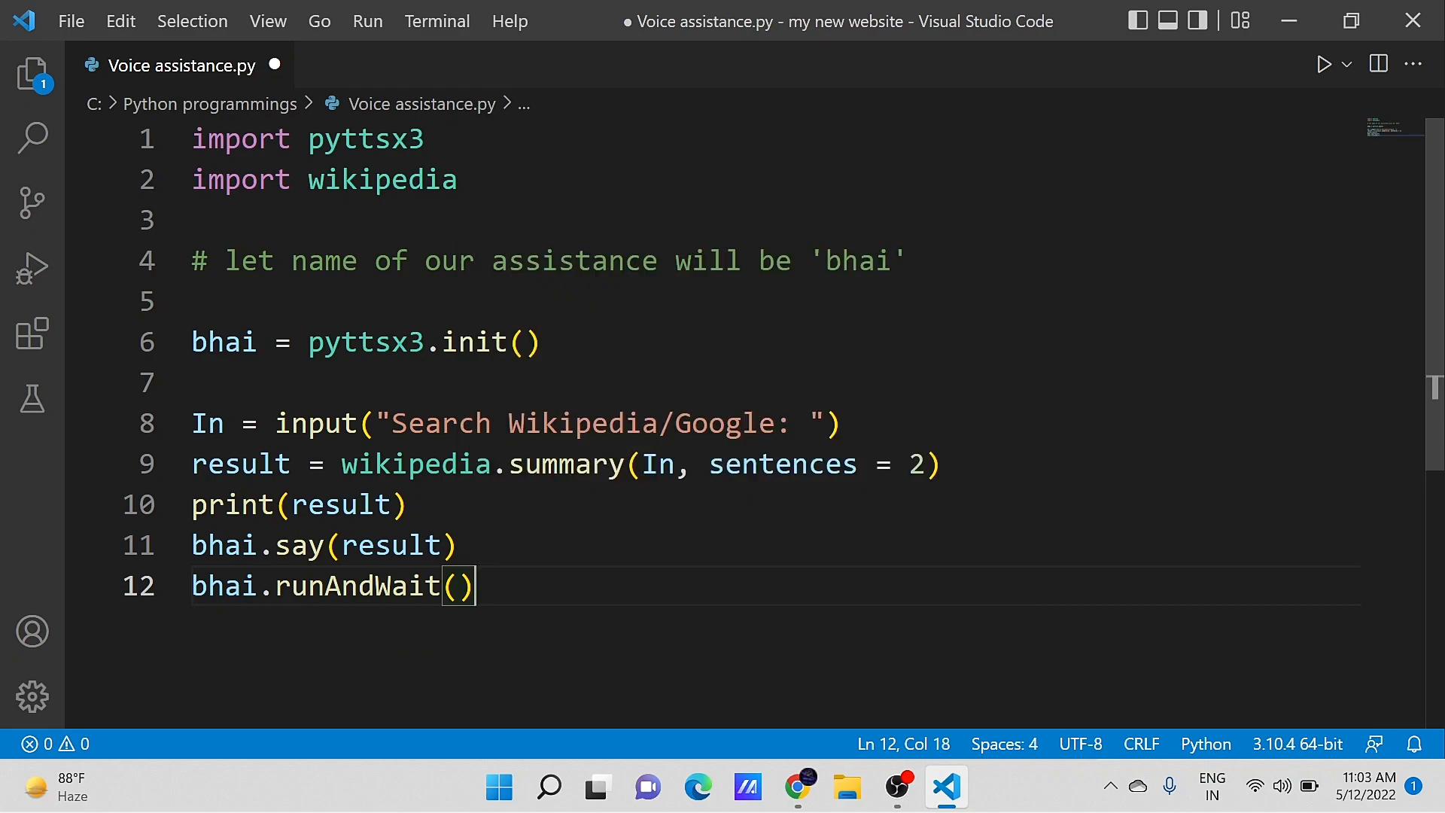
click(230, 382)
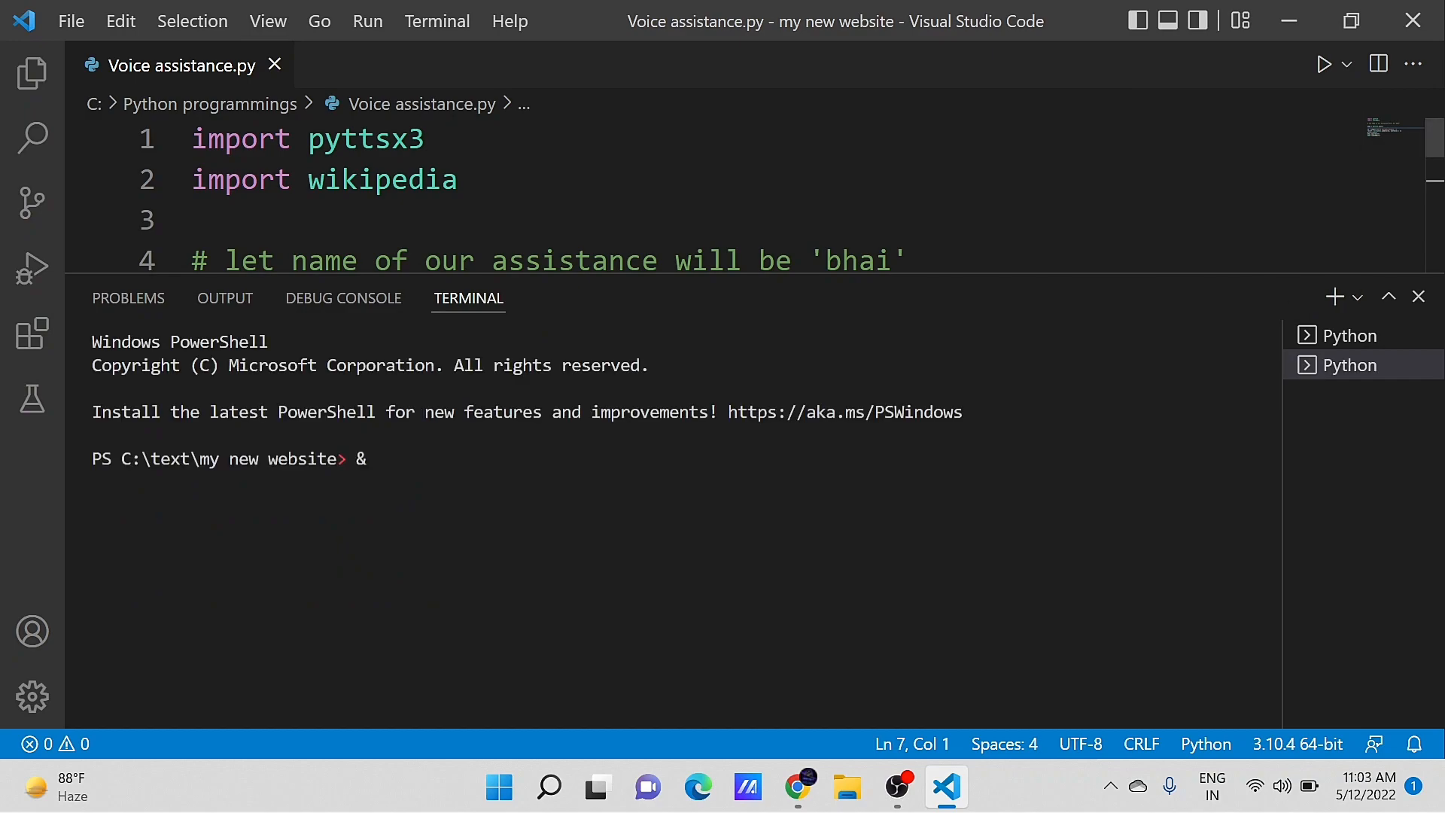
click(1323, 65)
text(o)
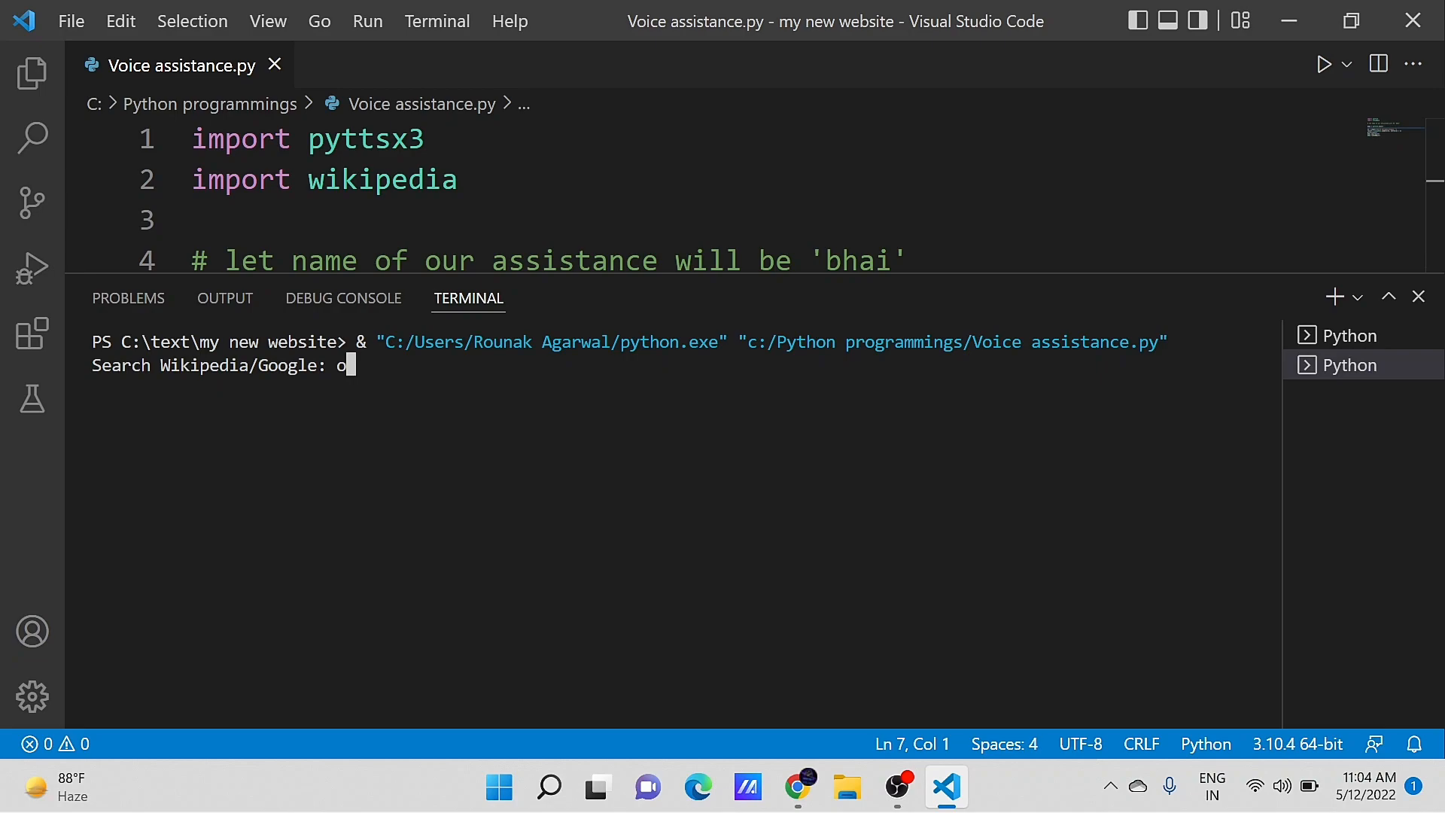
text(xygen)
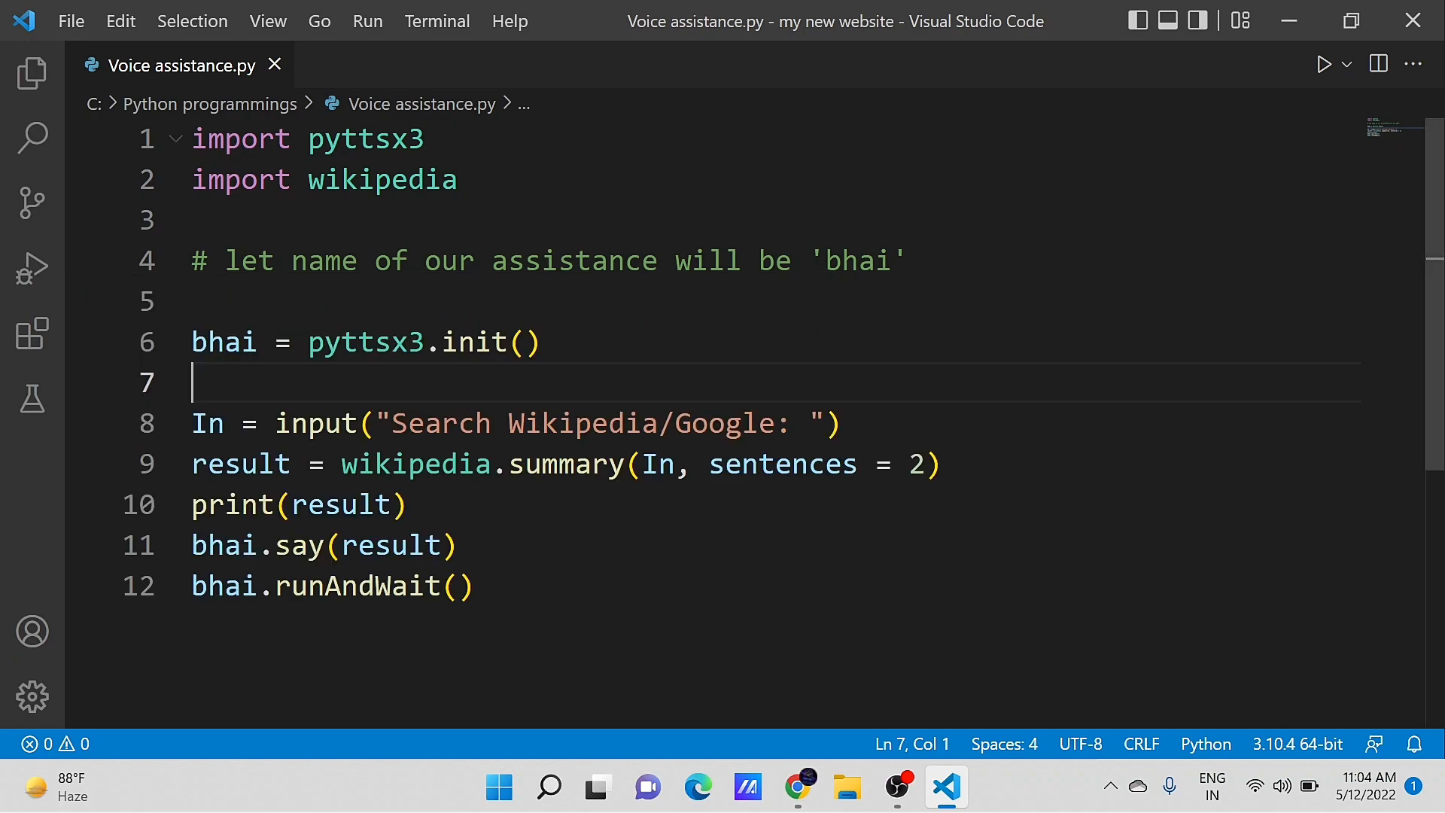
Add voices = bhai.getProperty('voices') above the input line.
key(Enter)
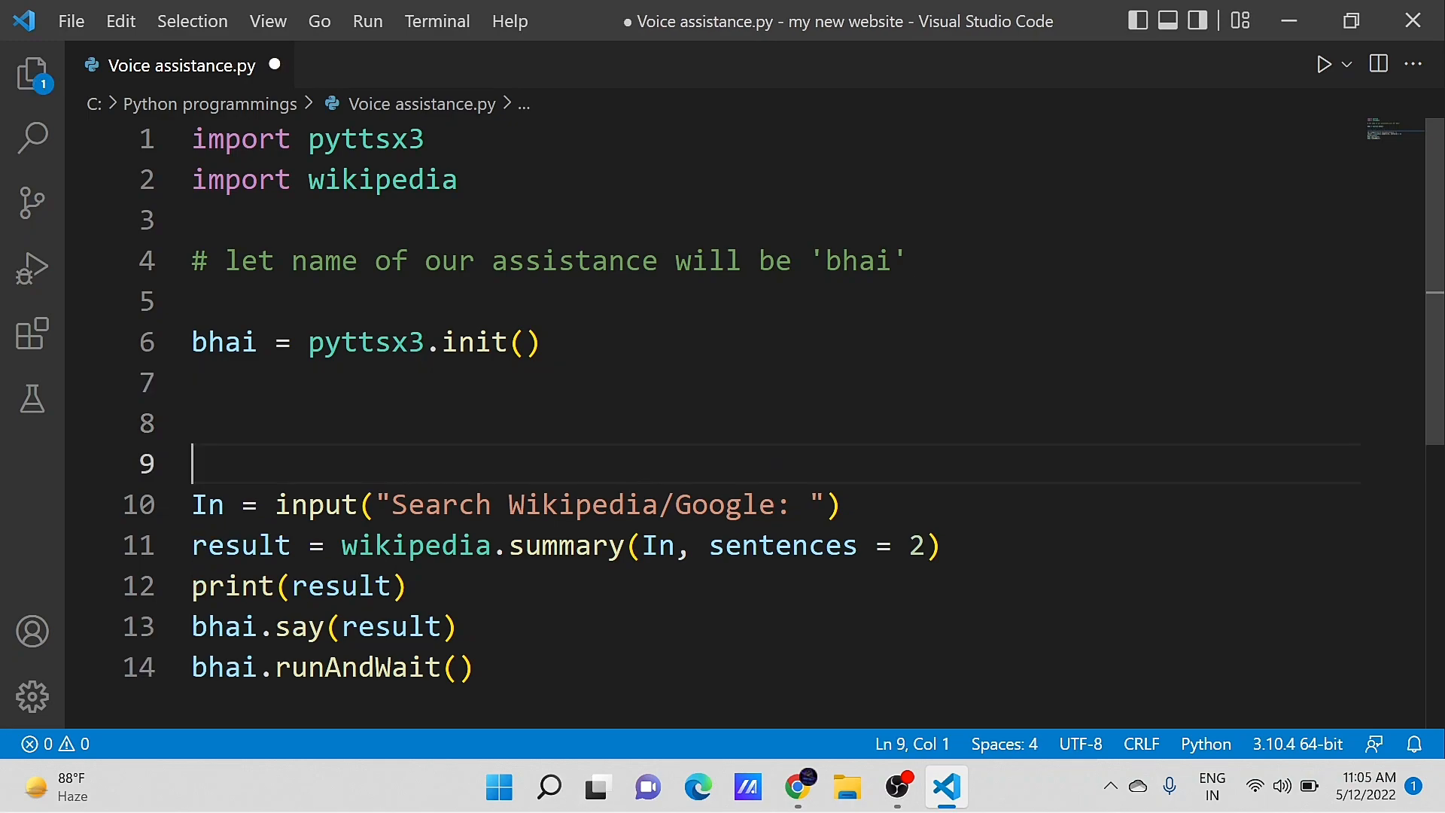
text(vo)
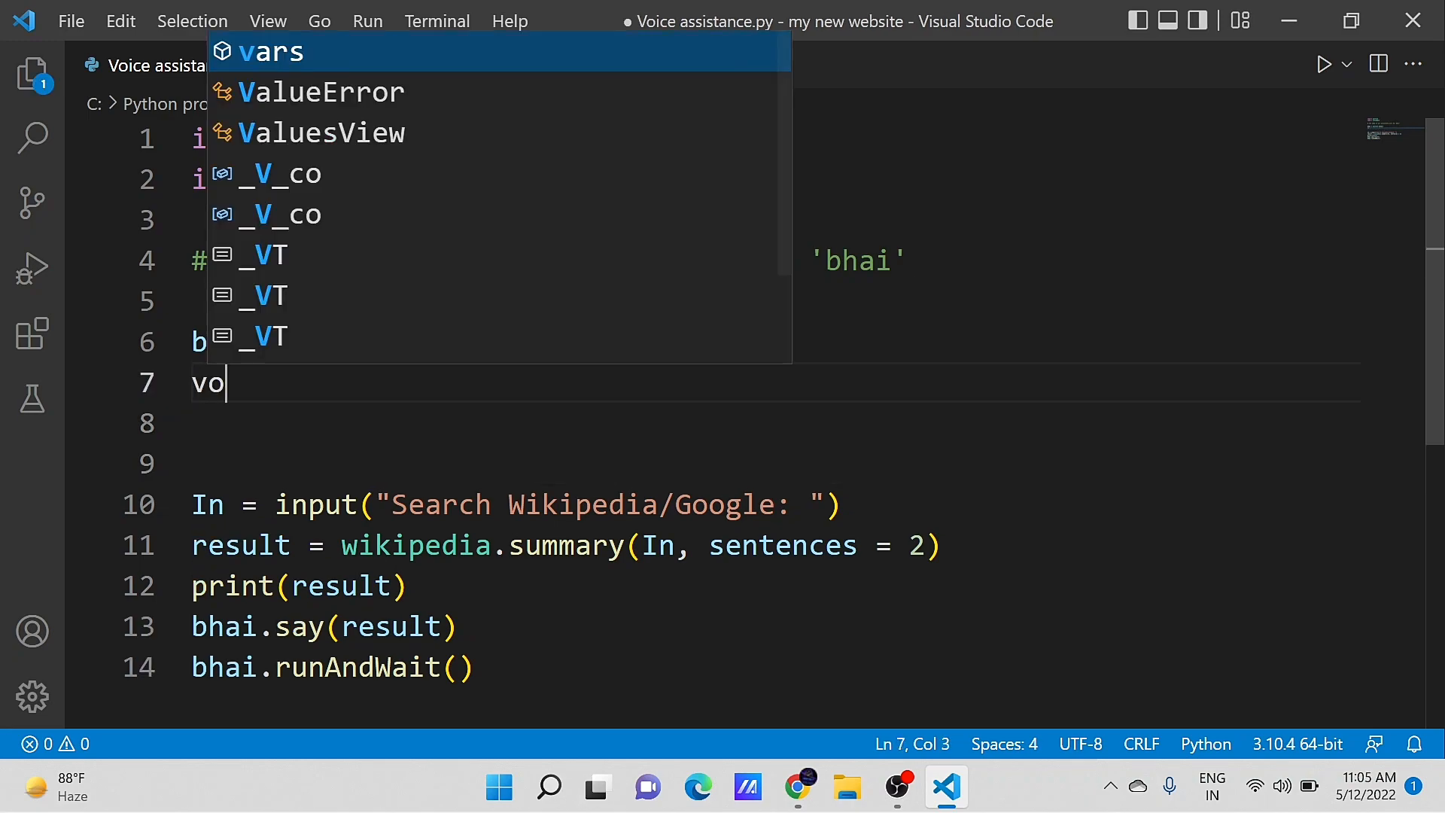
text(ices =)
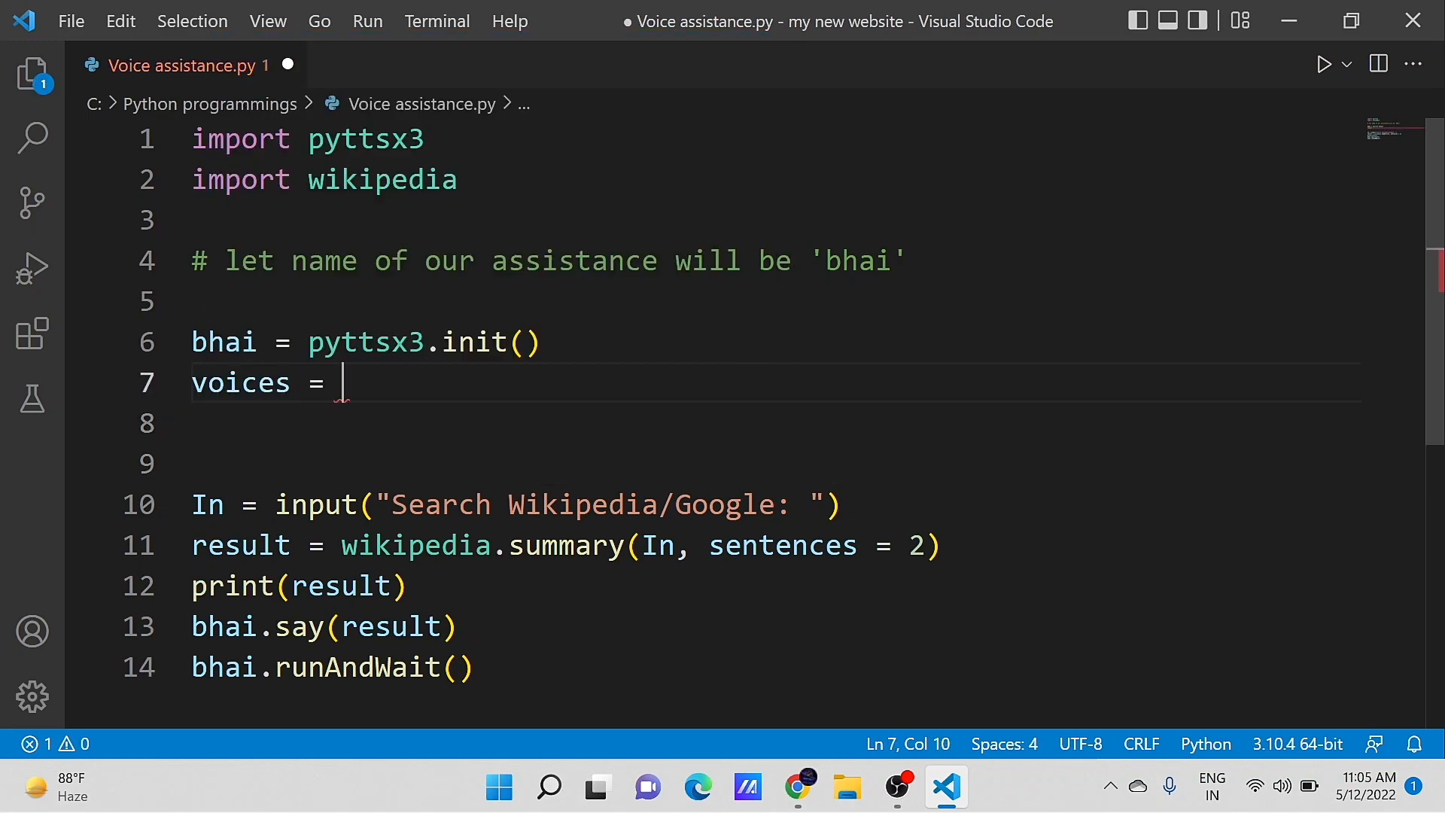
text(bhai.getProperty('voices)
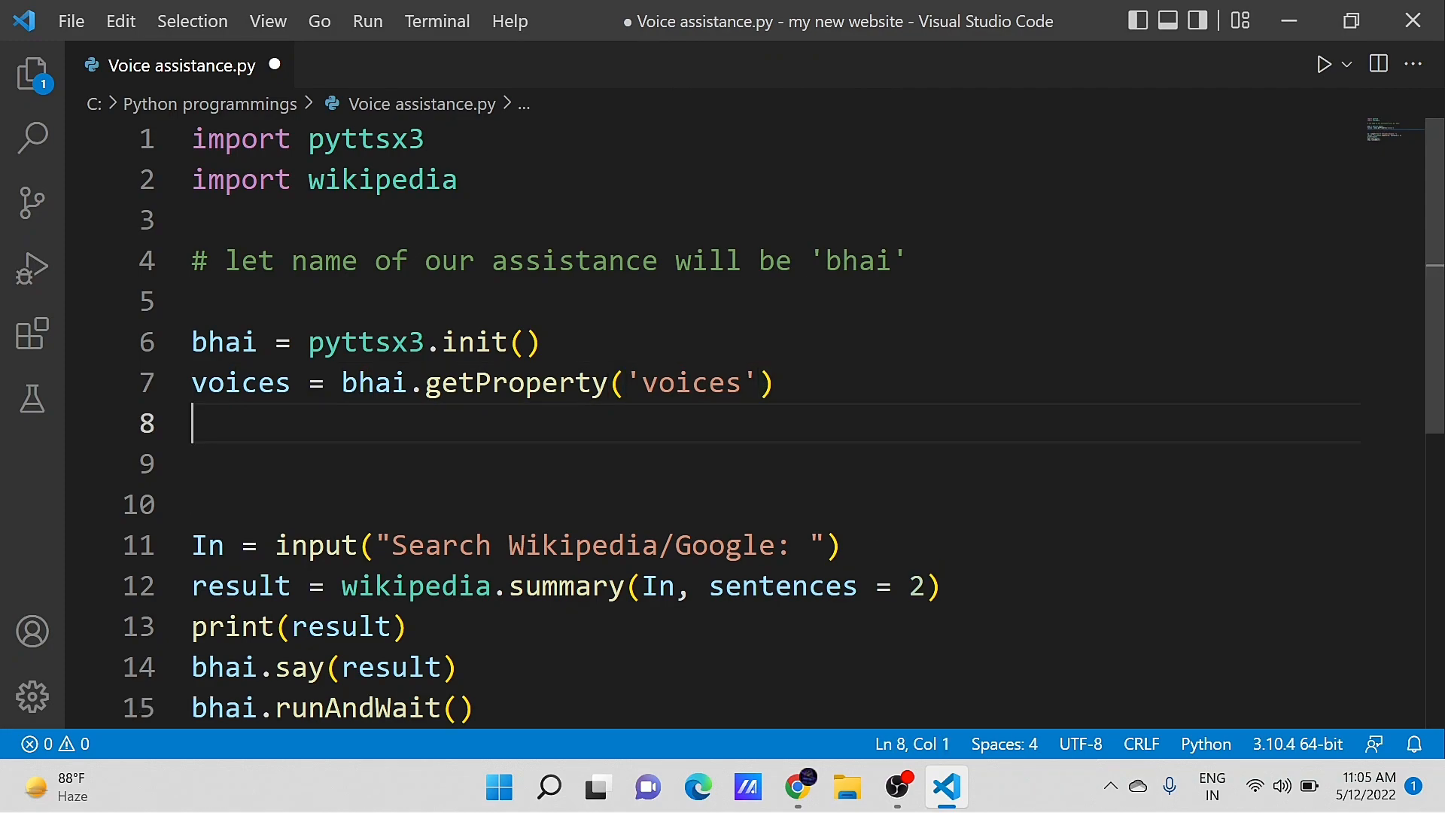
Add bhai.setProperty('voice', voices[1].id) with the comment #for female voice.
text(bhai)
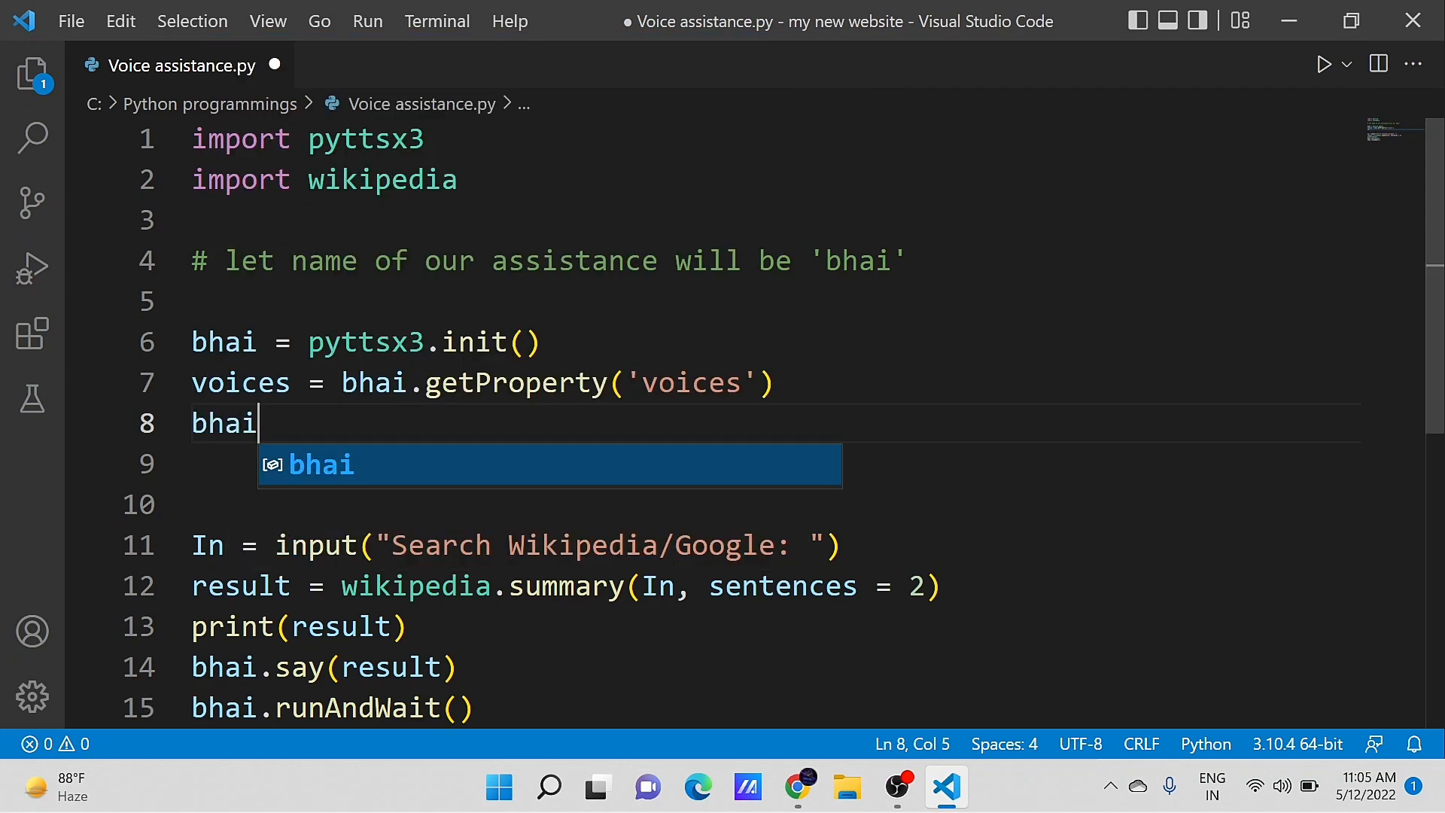
text(.setPro)
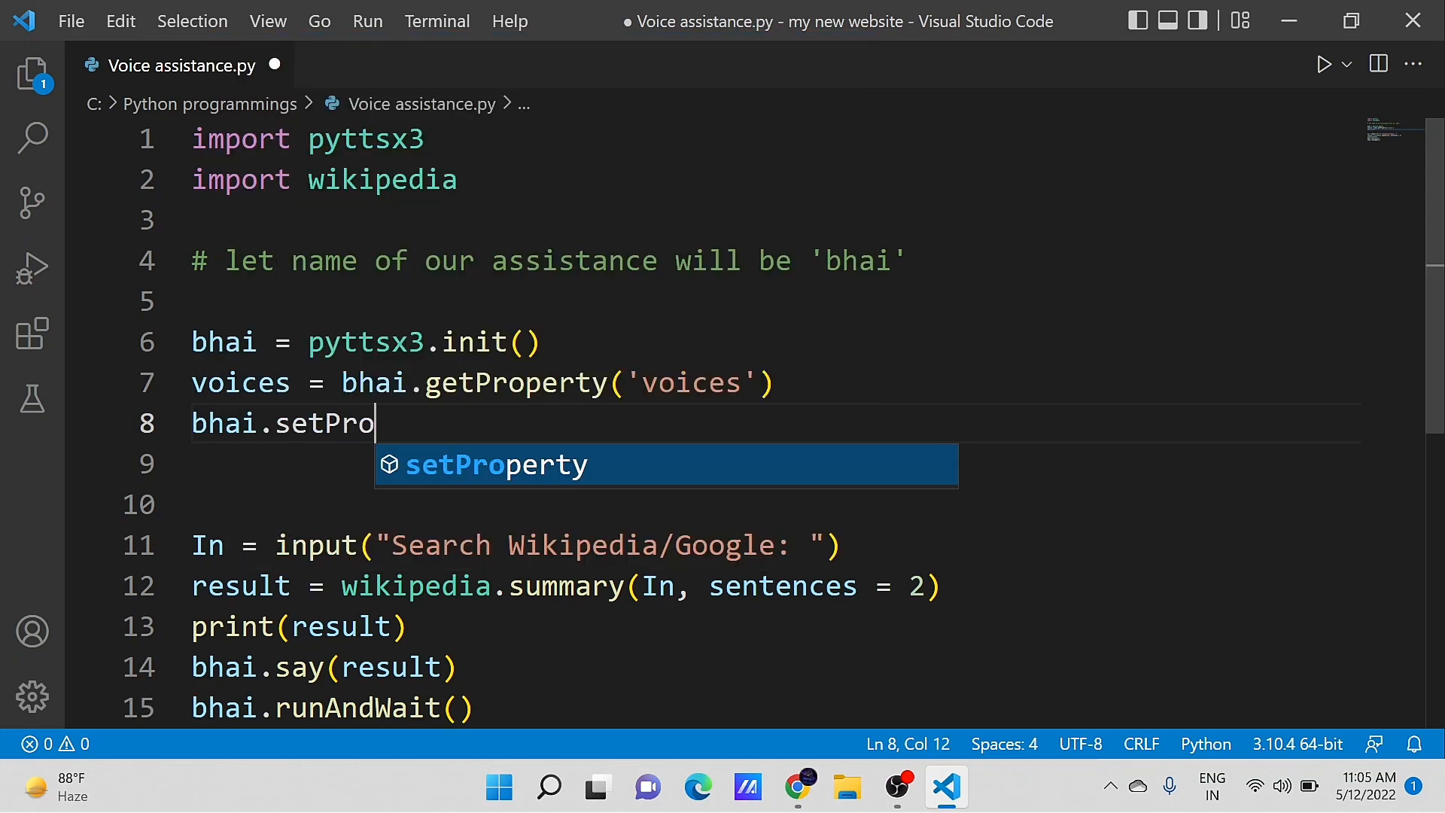
key(Tab)
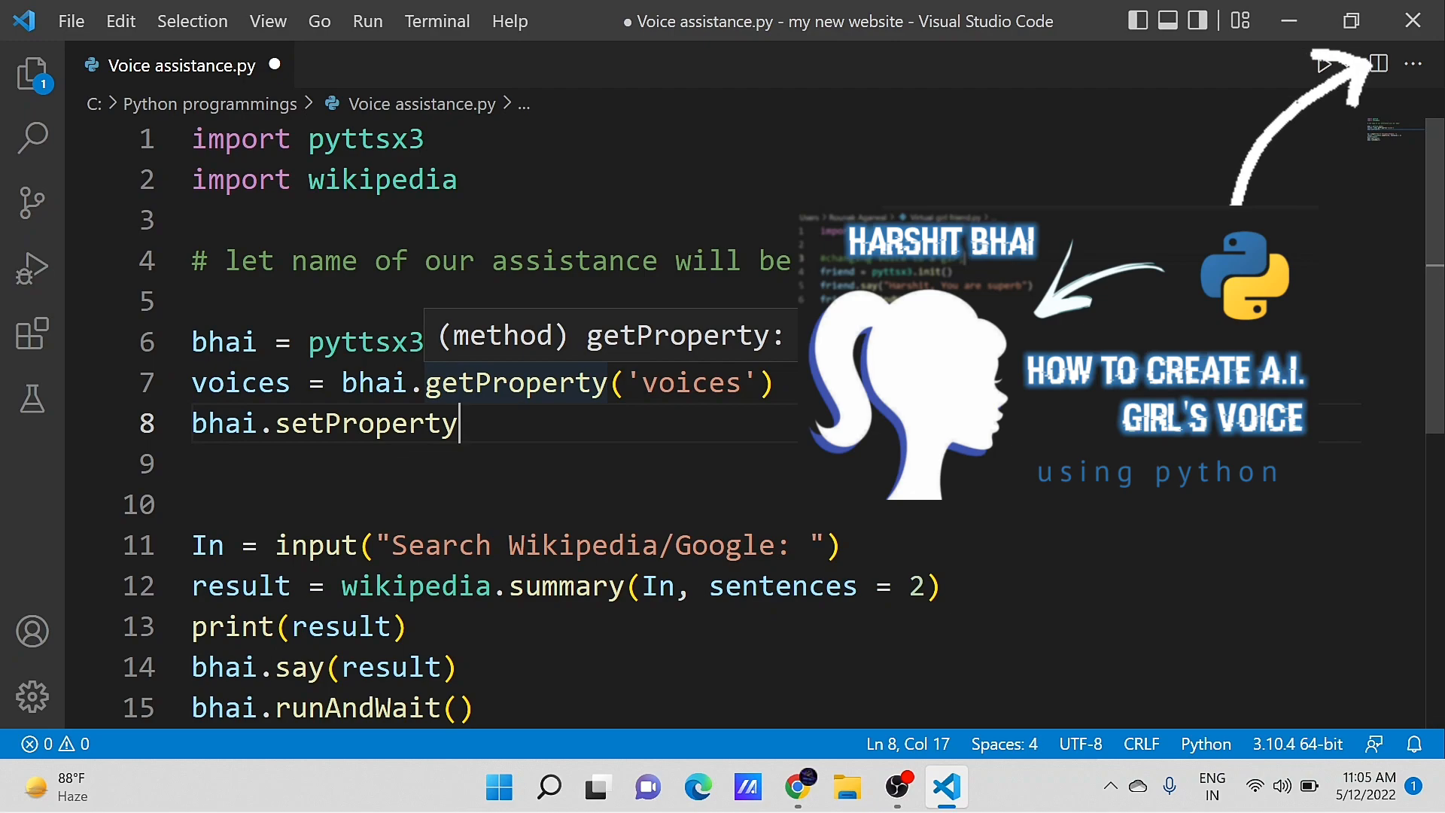
text(())
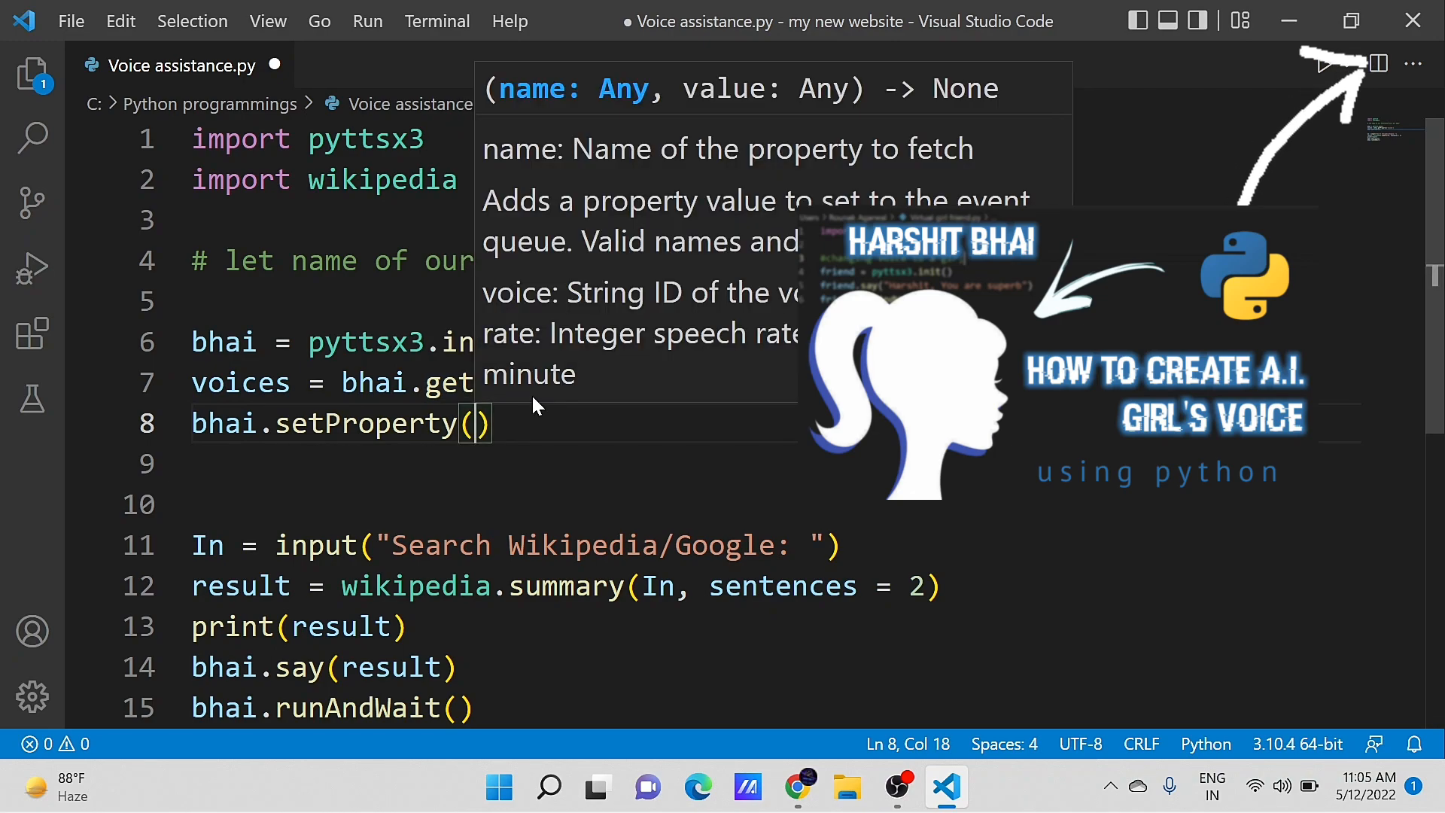
text('voice')
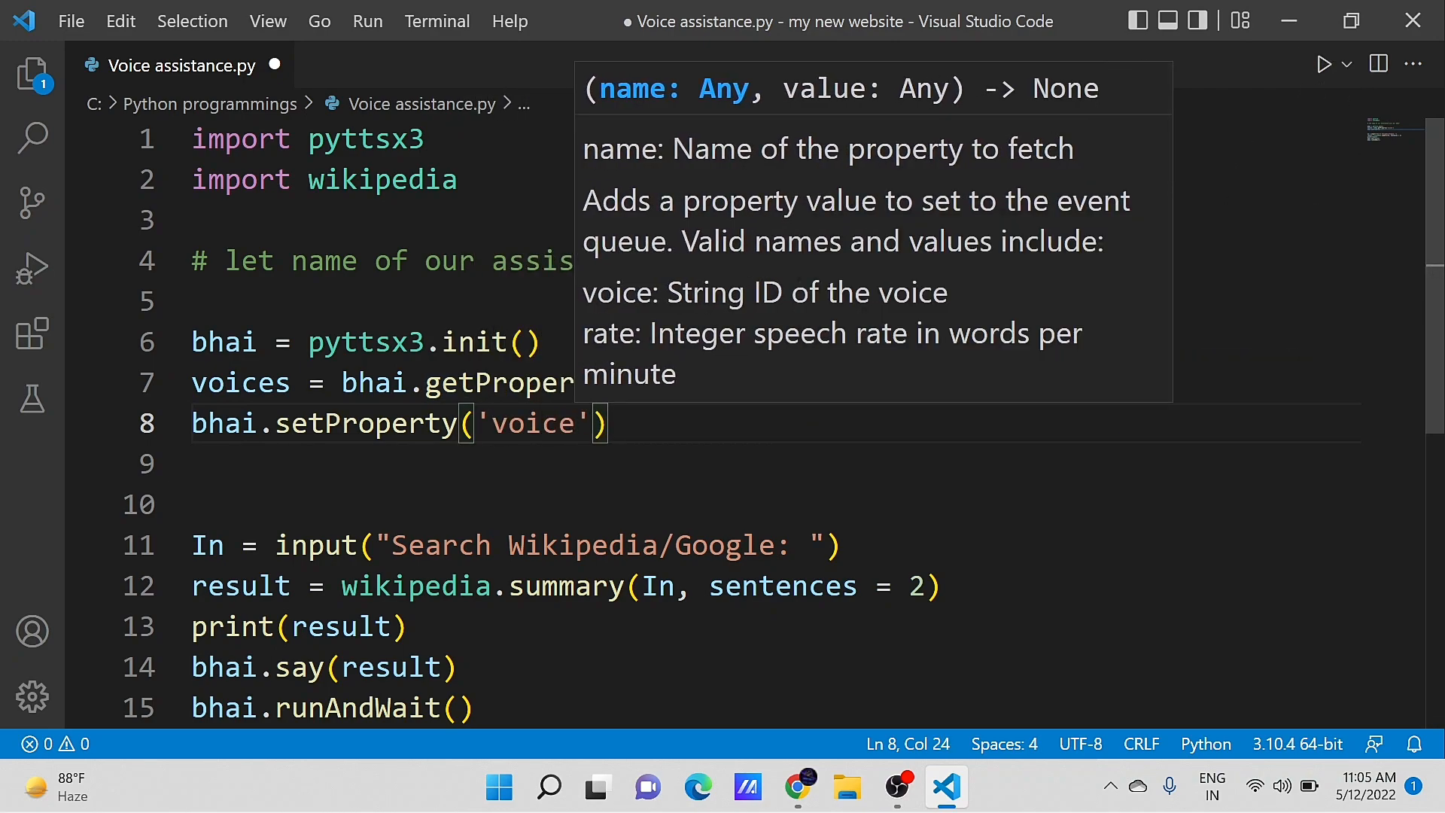
text(, voices)
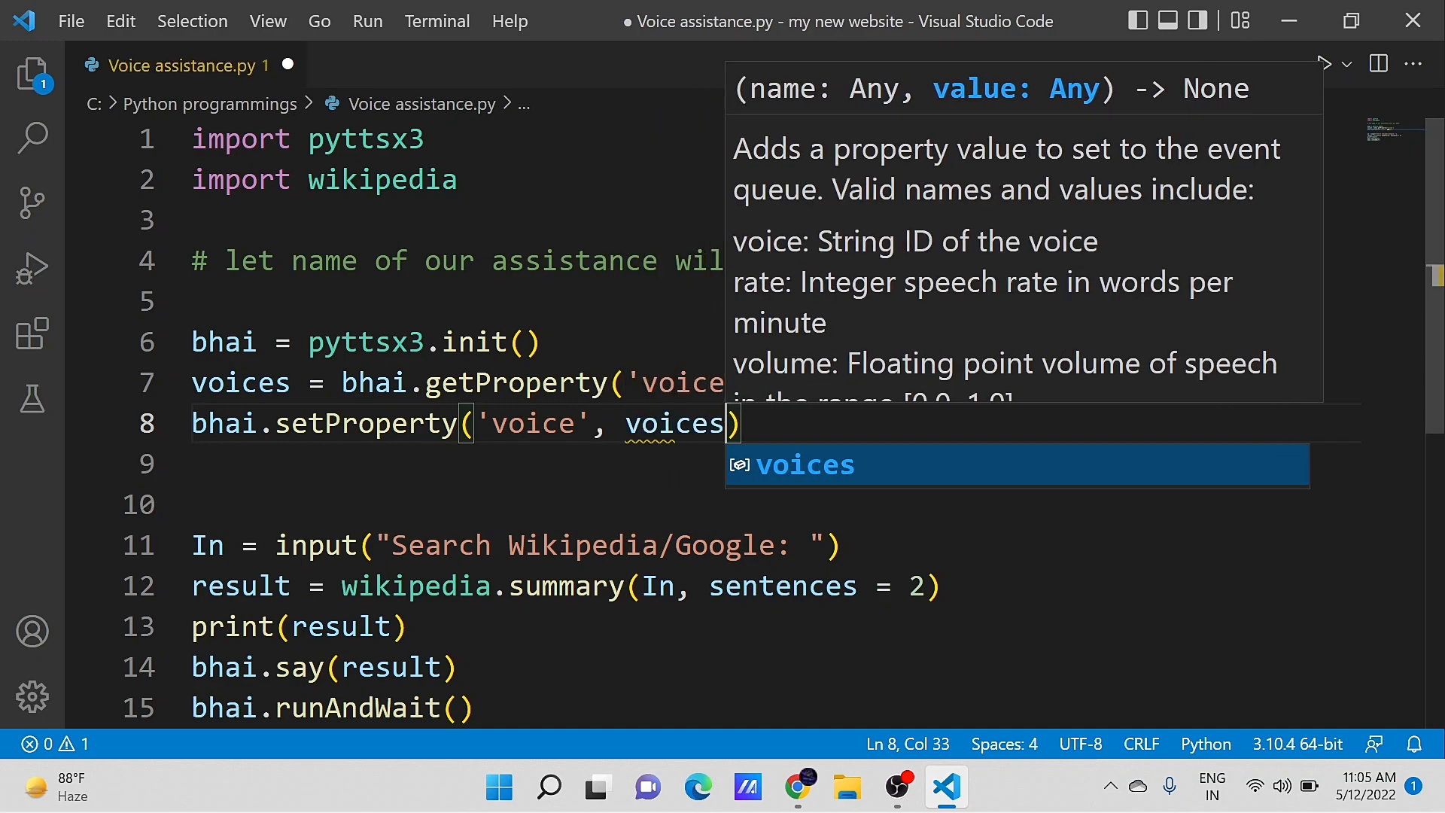
text([1])
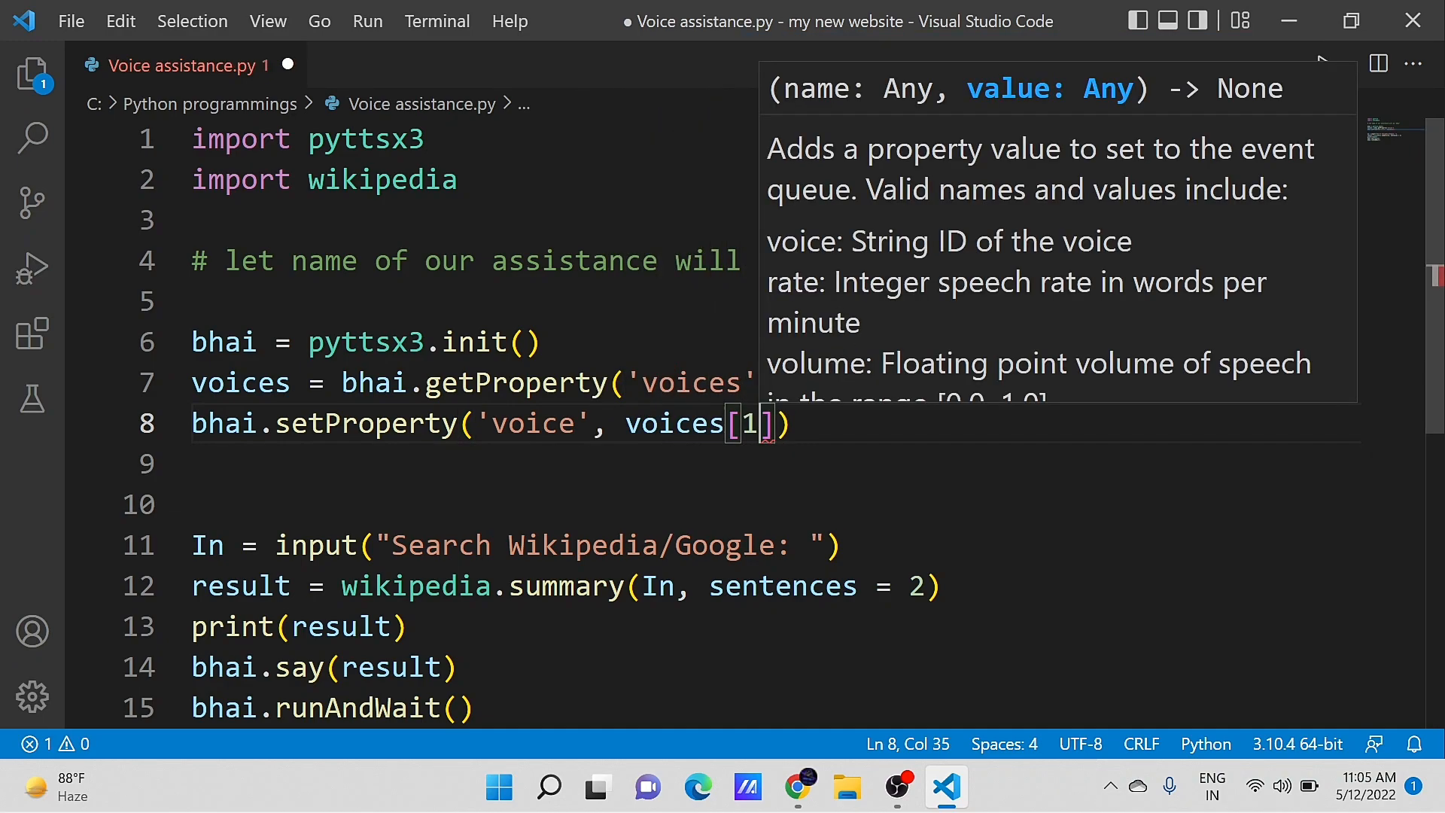
text(, if)
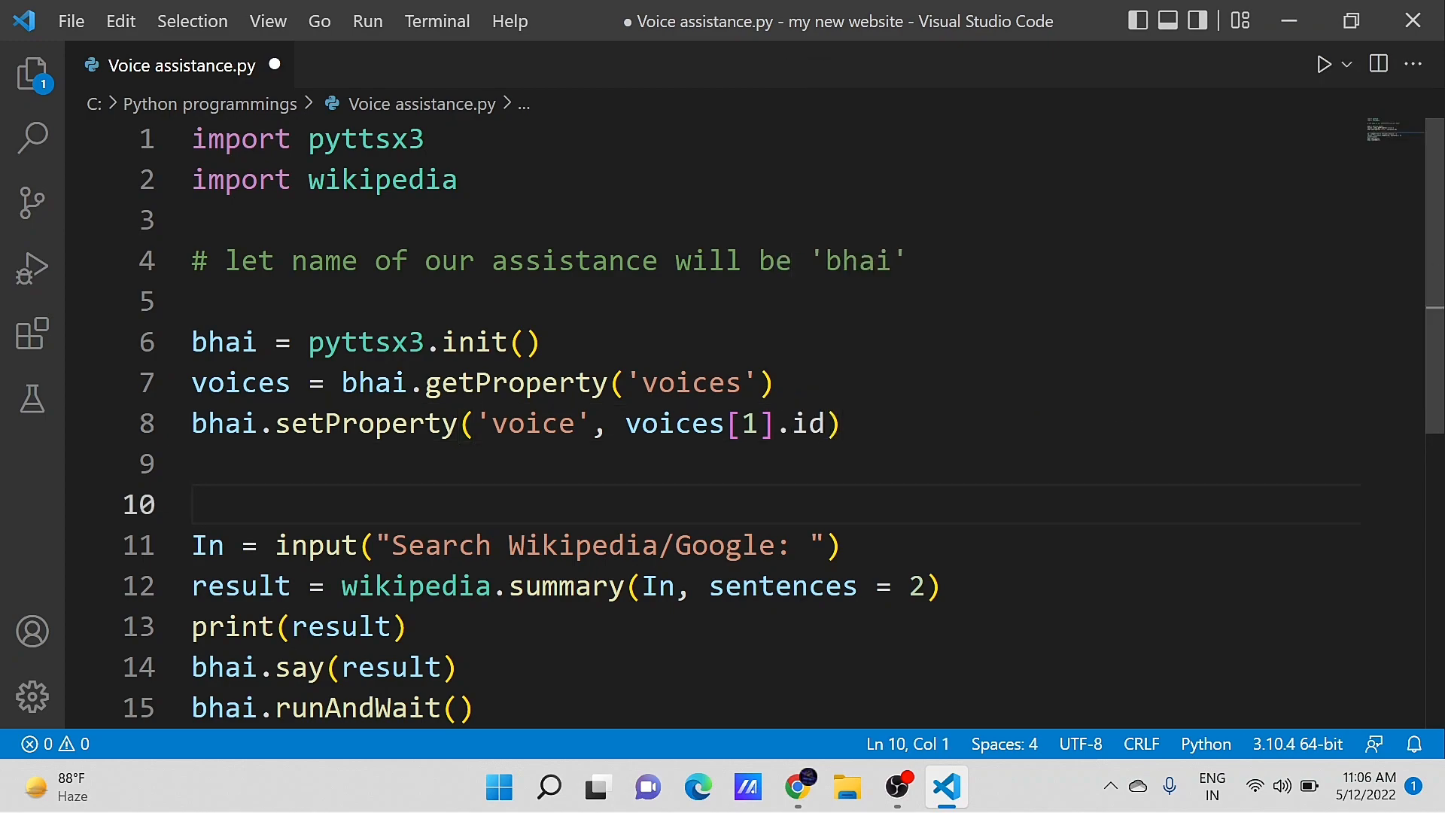
text(#for)
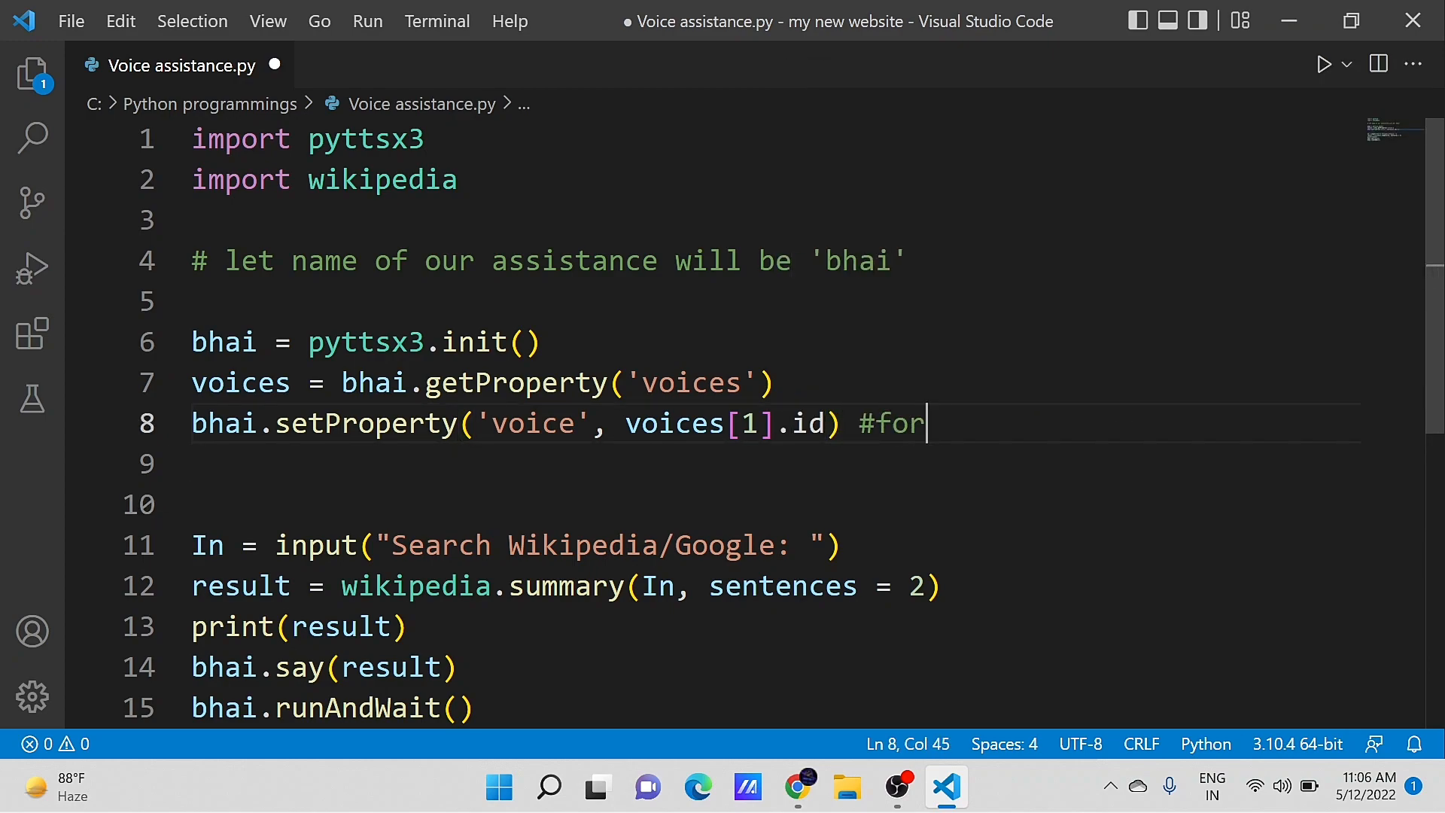
text(fe)
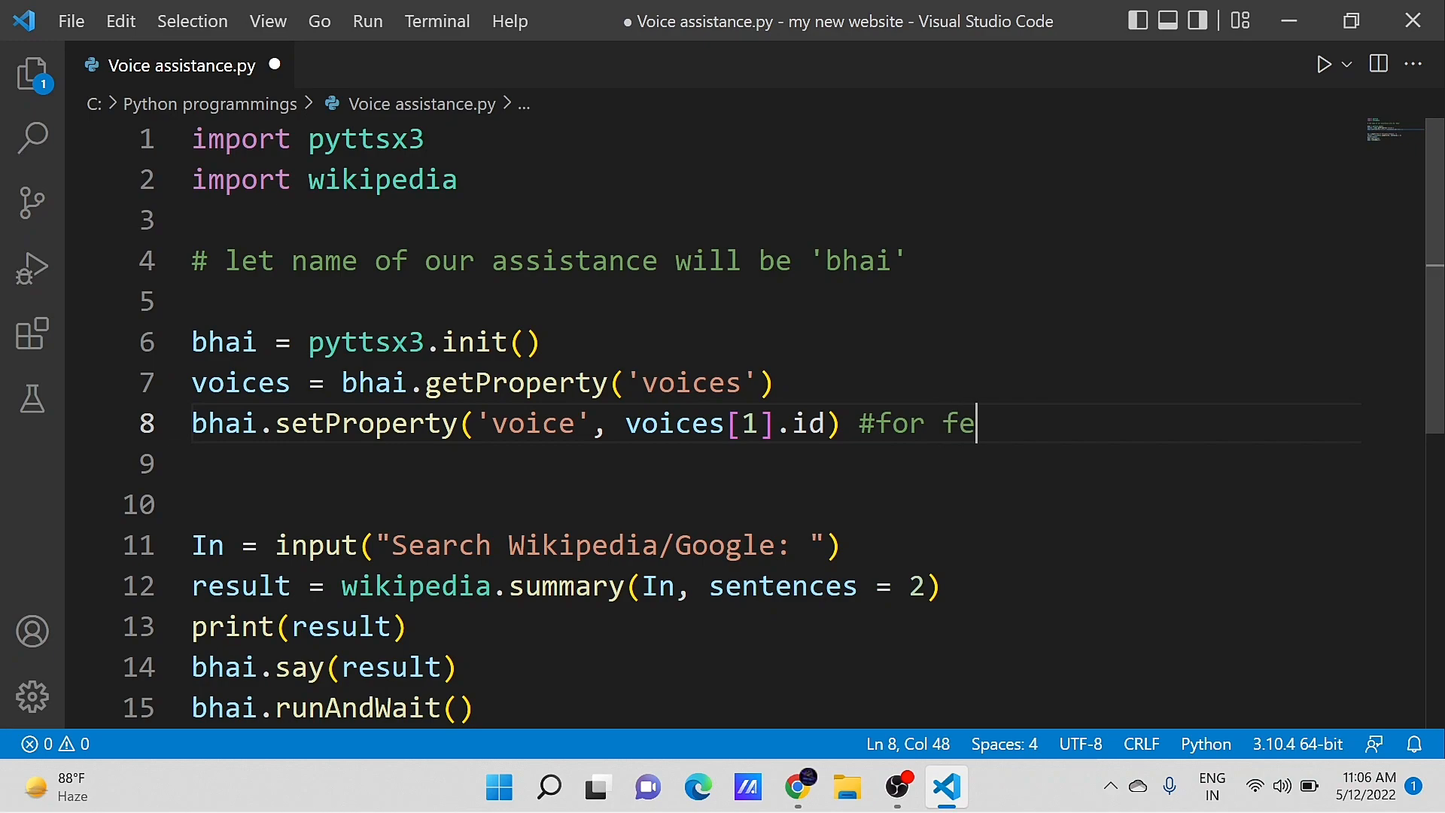
text(male voice)
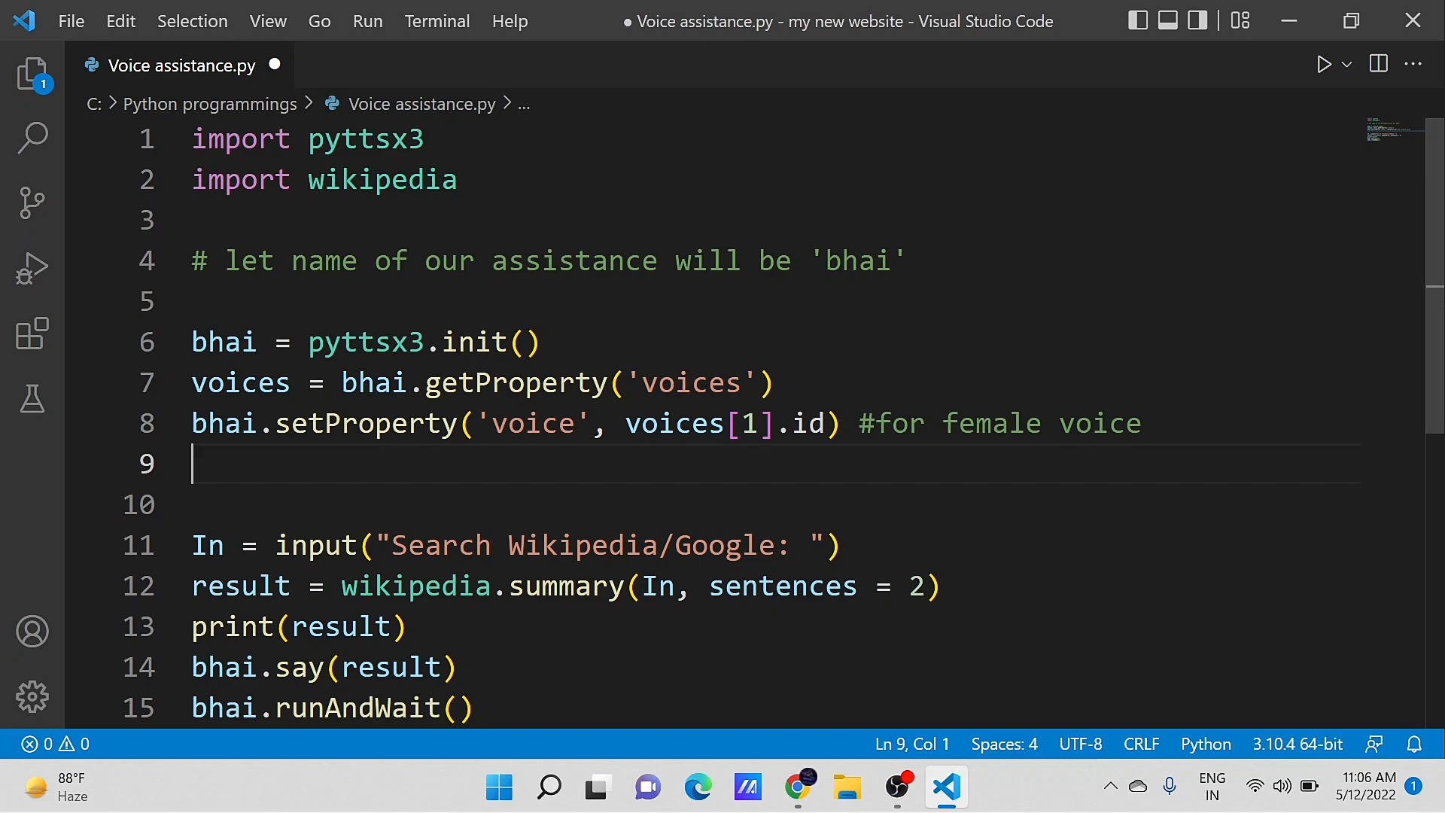
Run the script via Run Python File and enter a 'what is ox...' query at the prompt.
click(1346, 64)
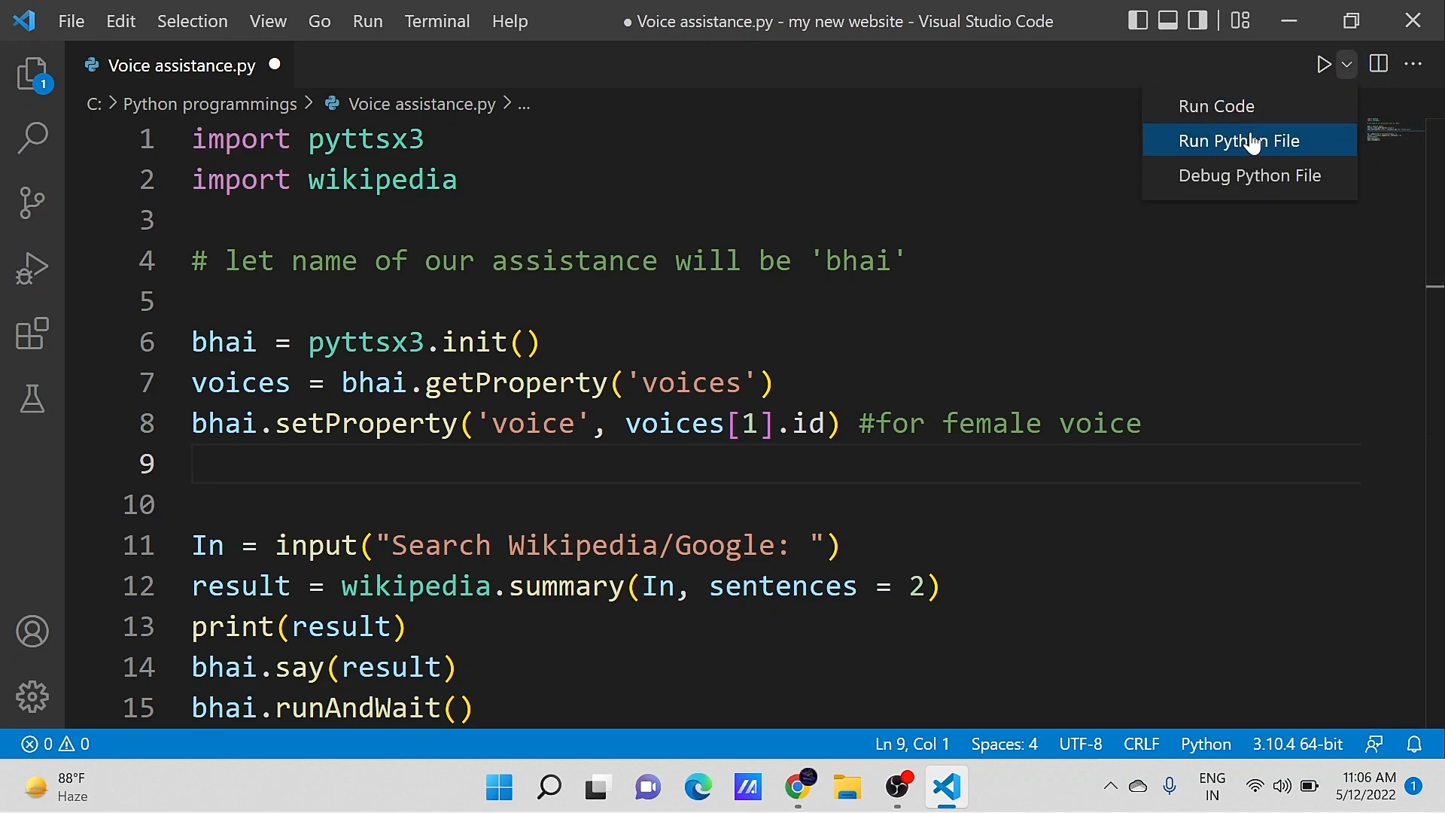
click(1248, 140)
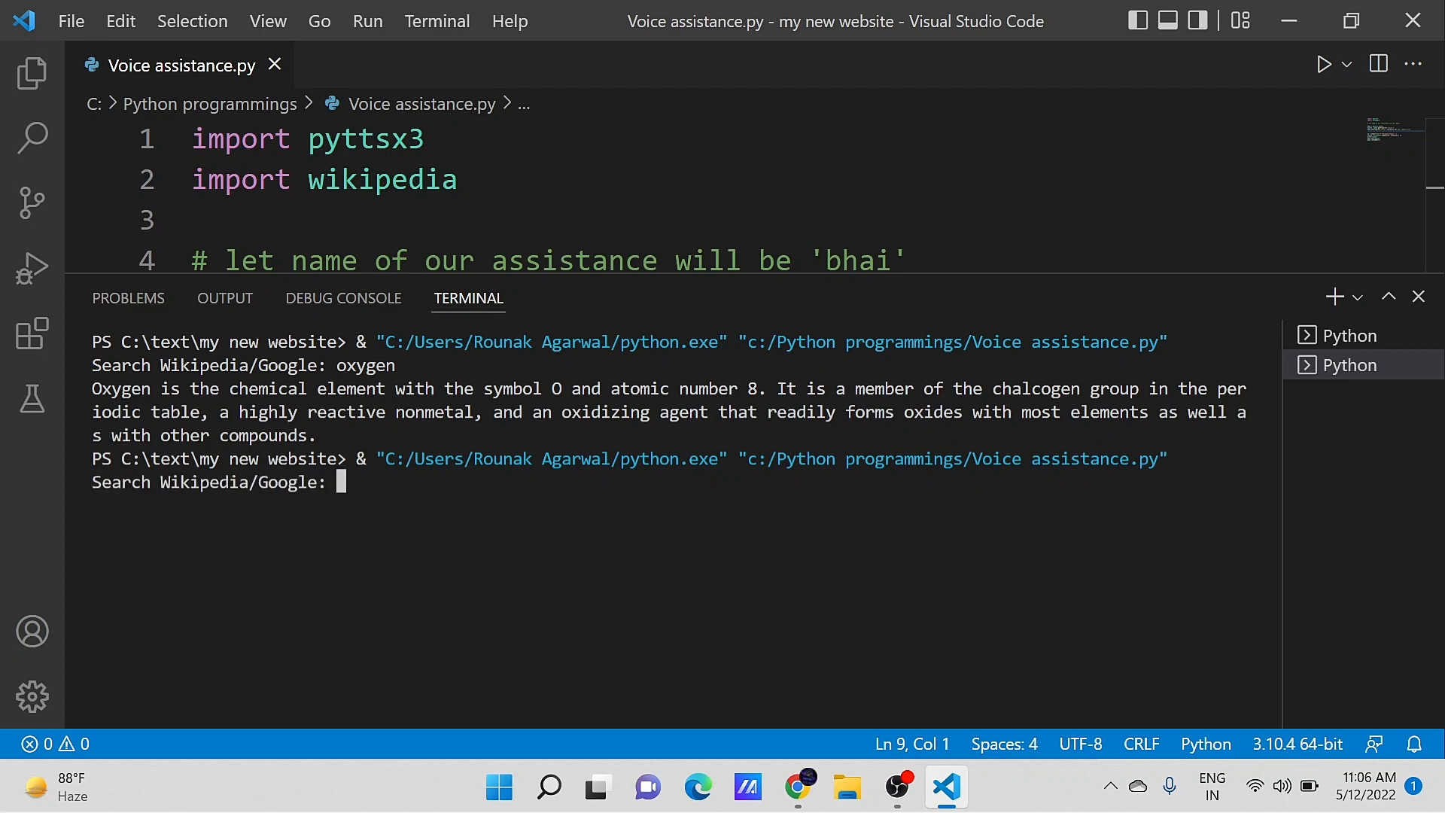
text(o)
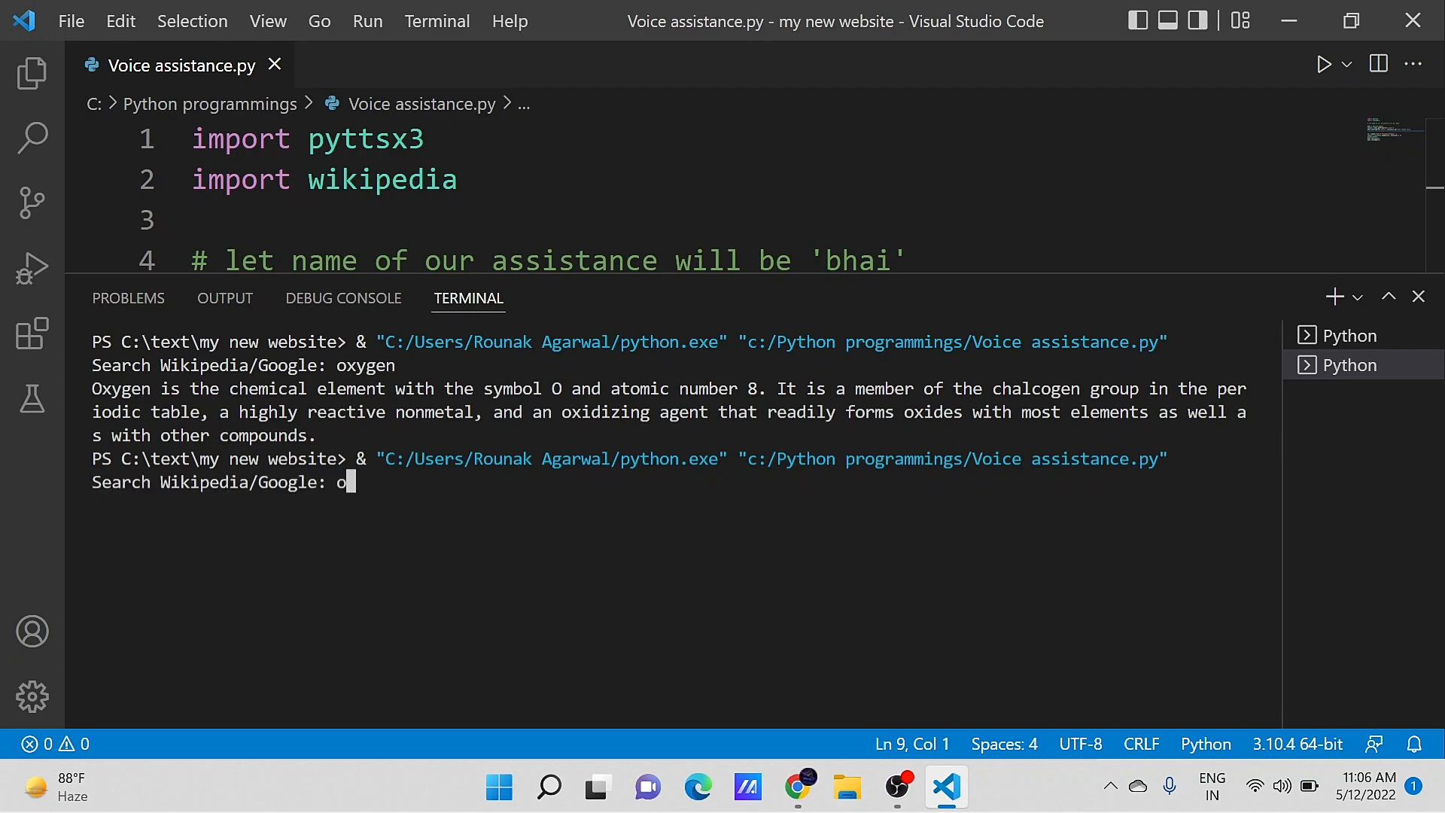
text(what is)
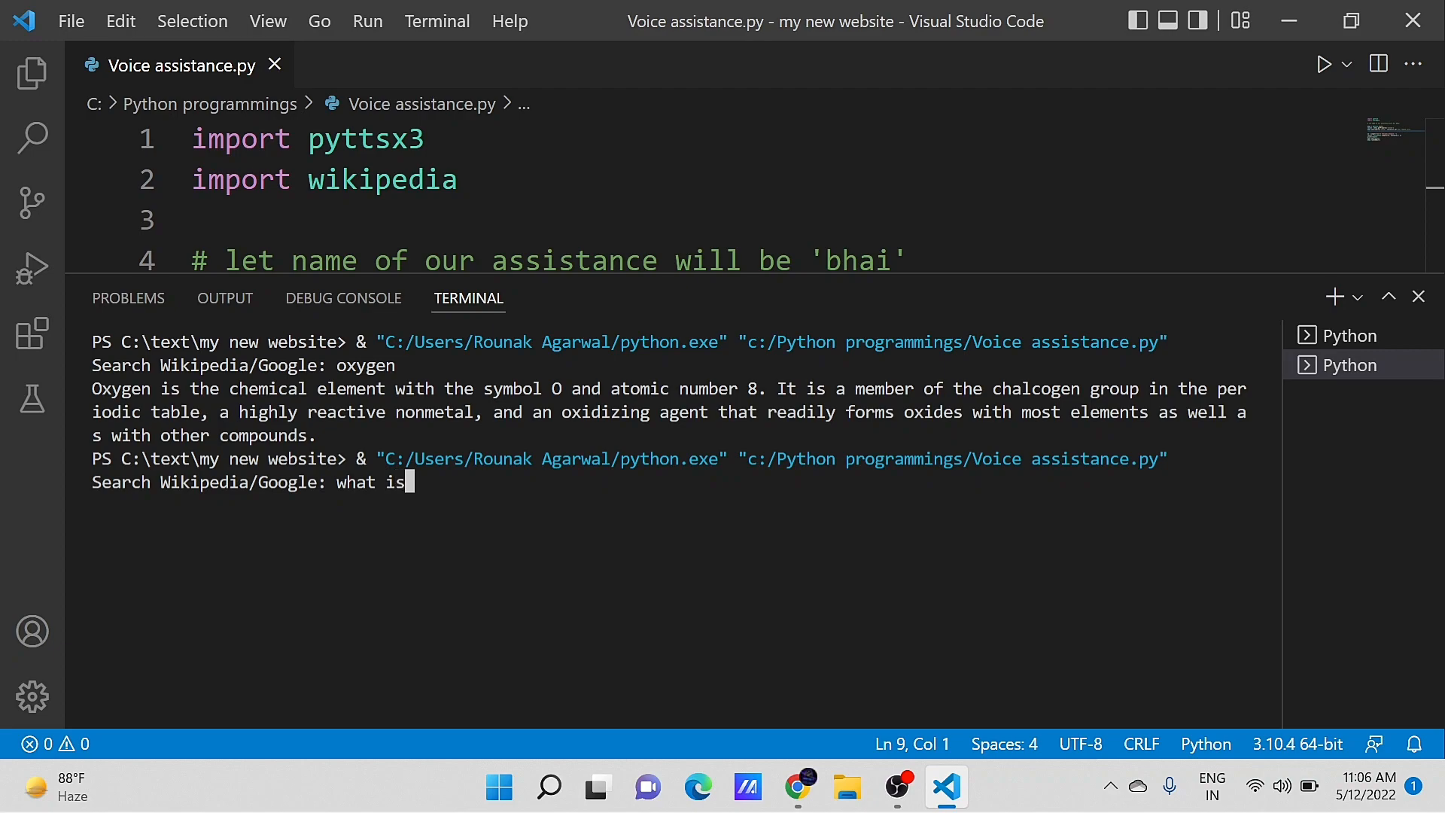
text(ox)
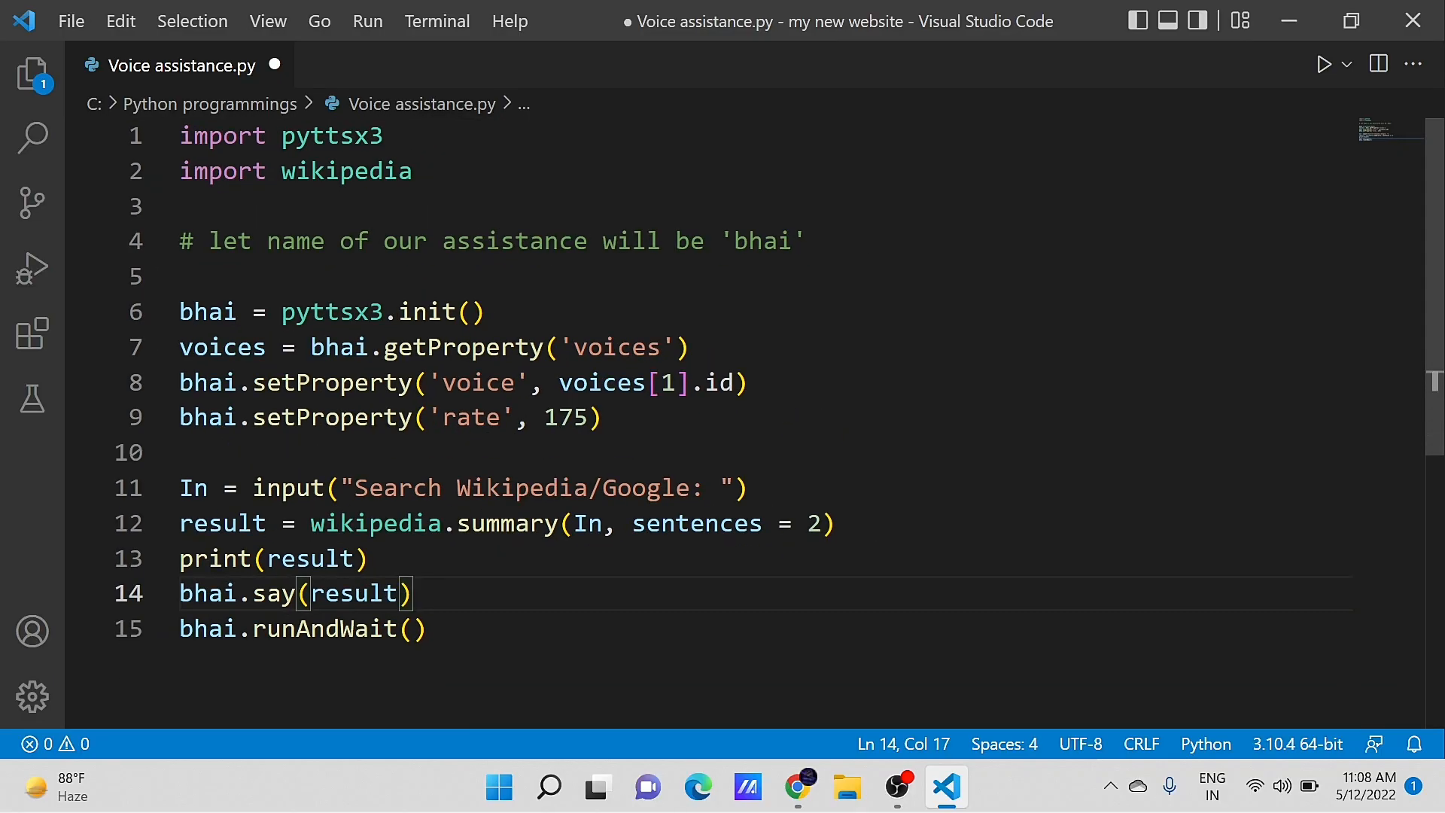
Insert bhai.say("According to wikipedia") before print(result).
key(Enter)
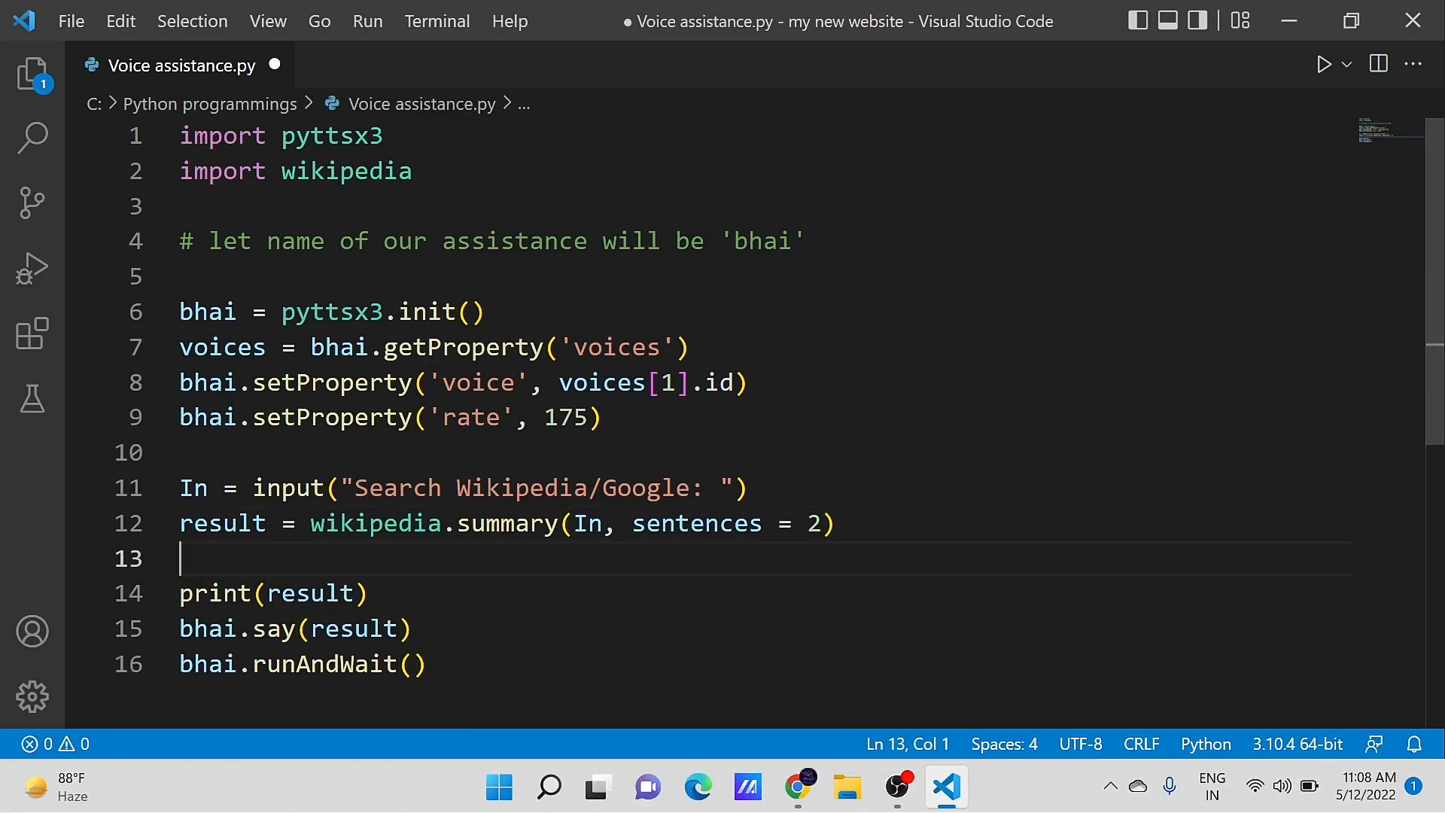
text(bhai.)
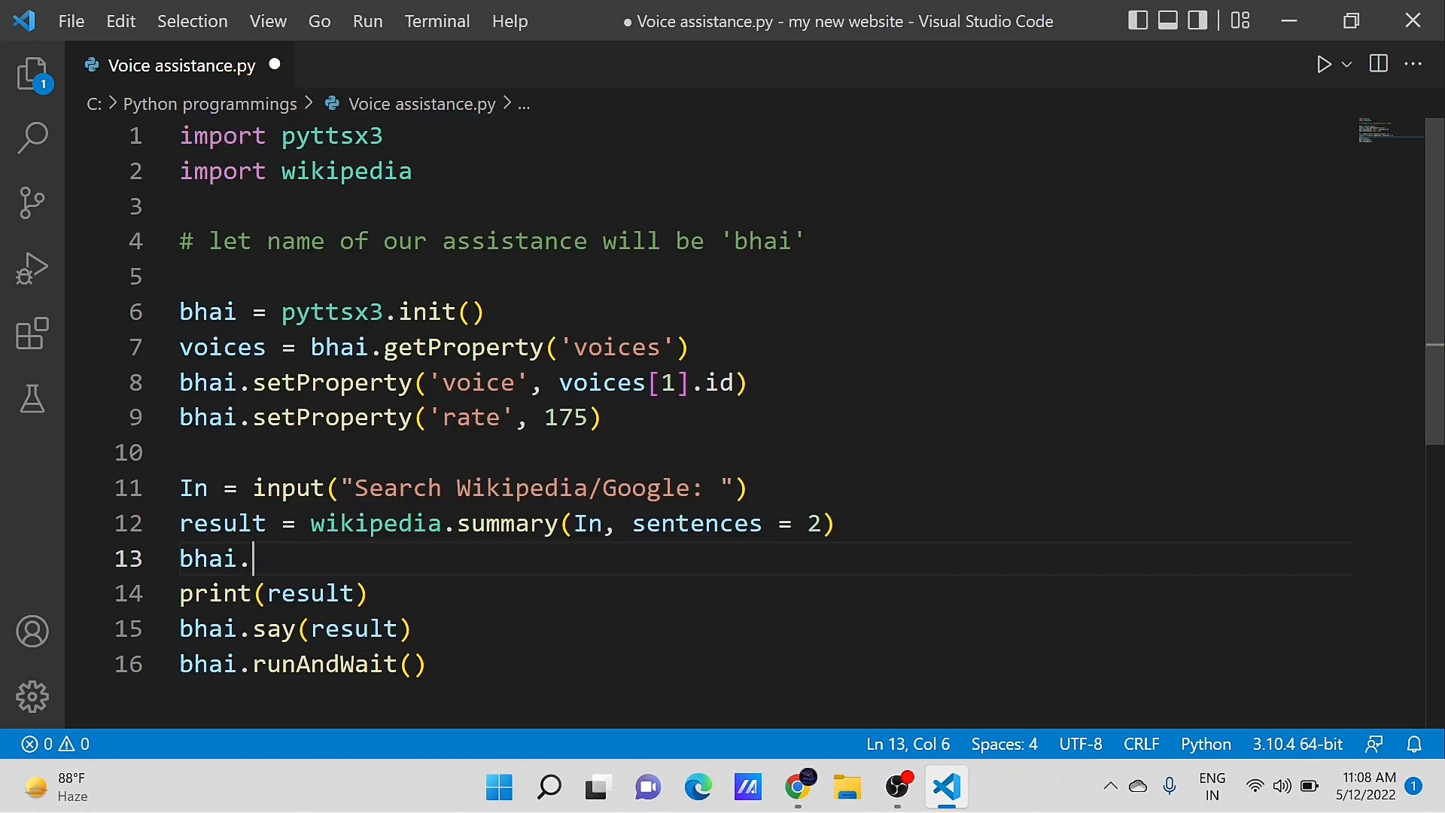
text(say("A")
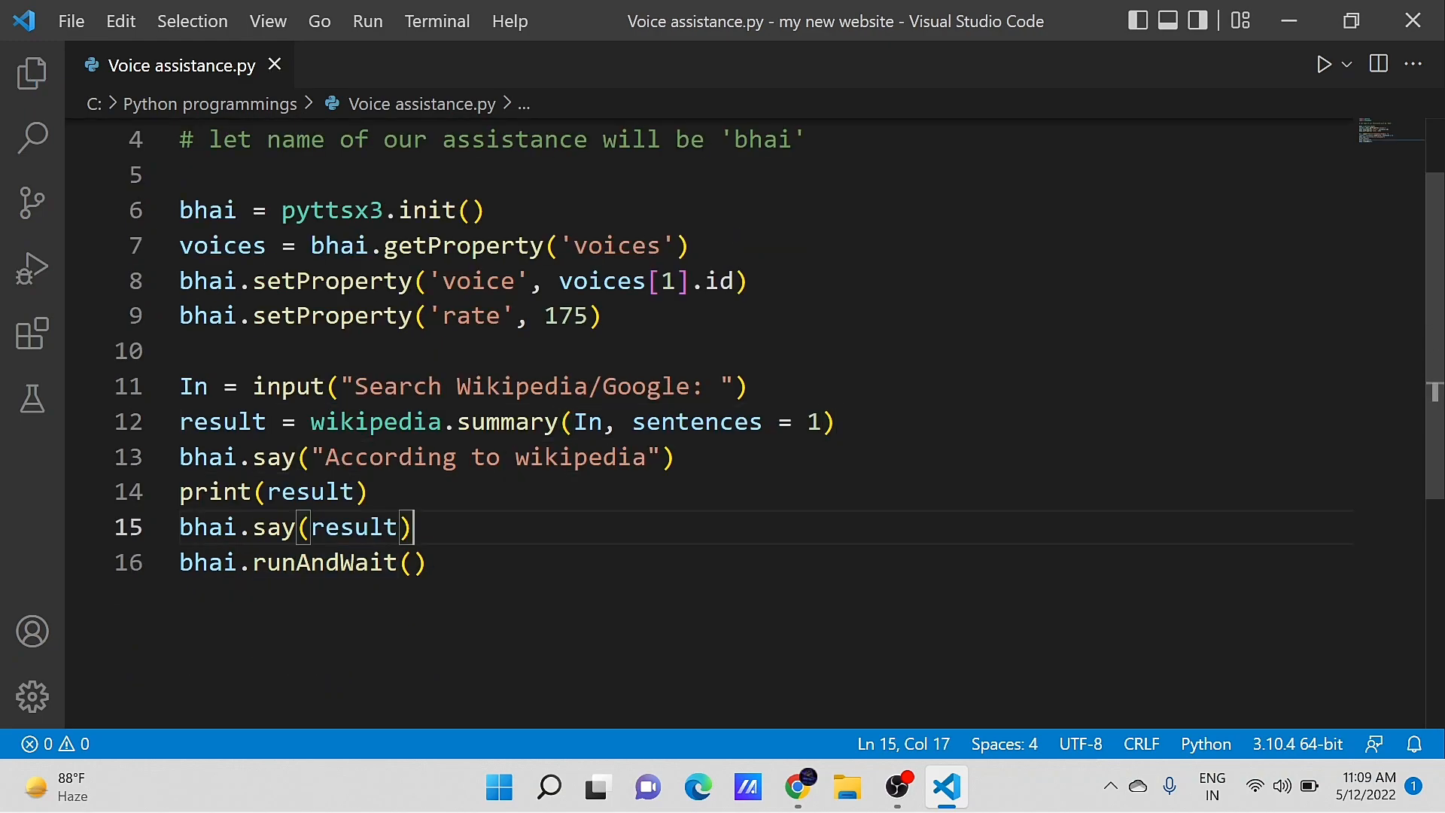
Add bhai.say("Thank you for using me") after bhai.say(result).
text(bhai.say)
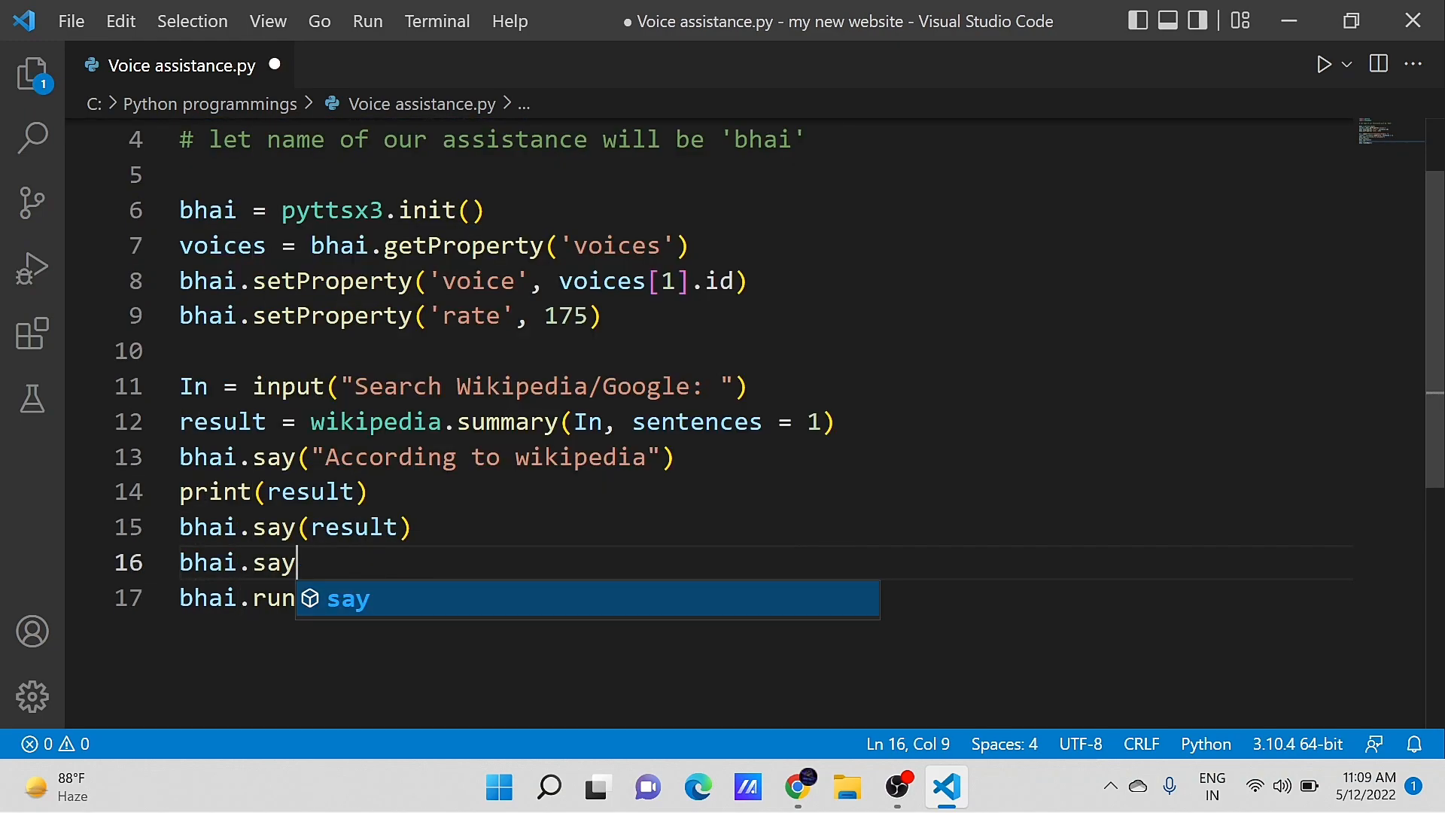
text(("Thank ")
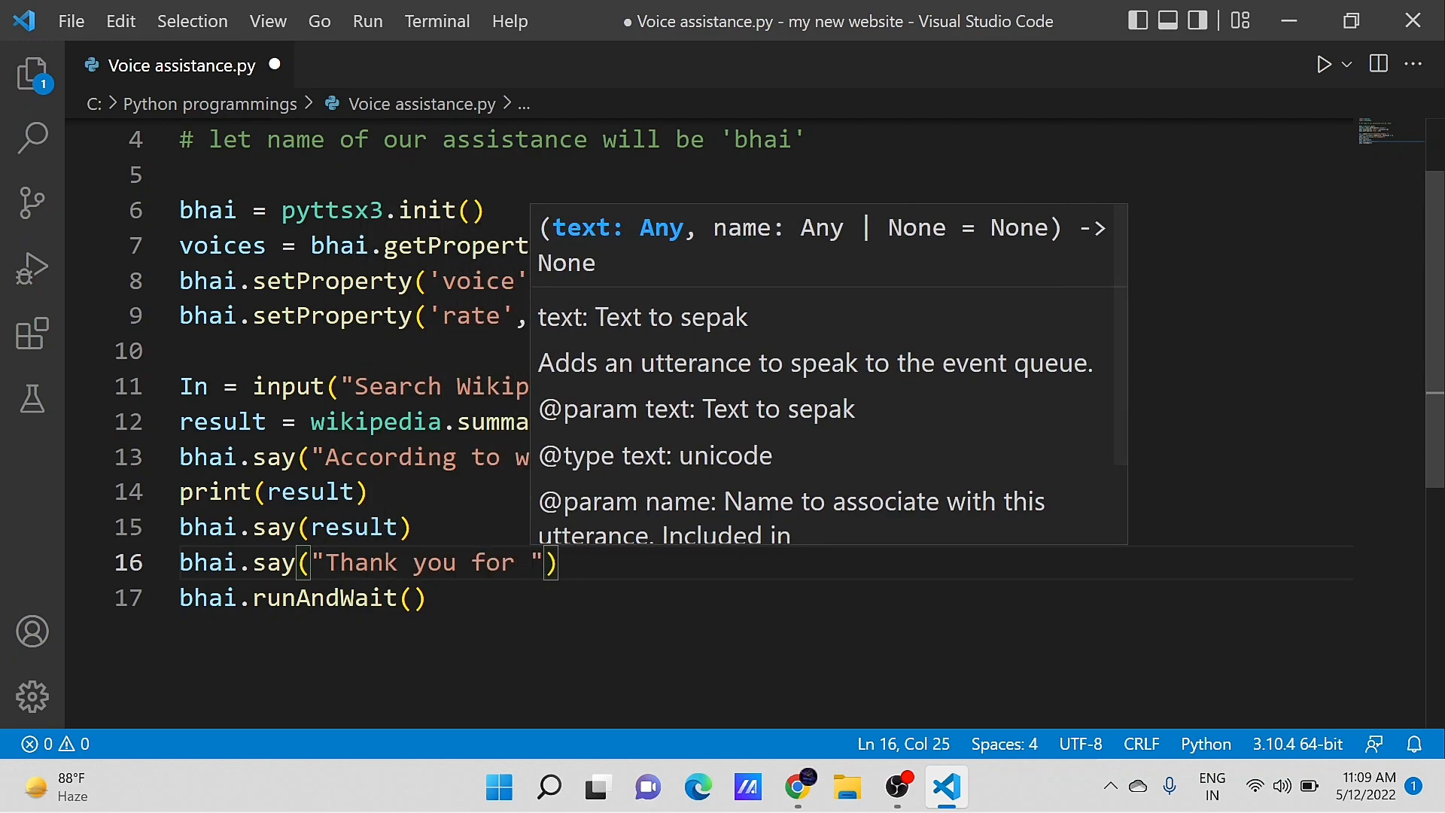
text(using me)
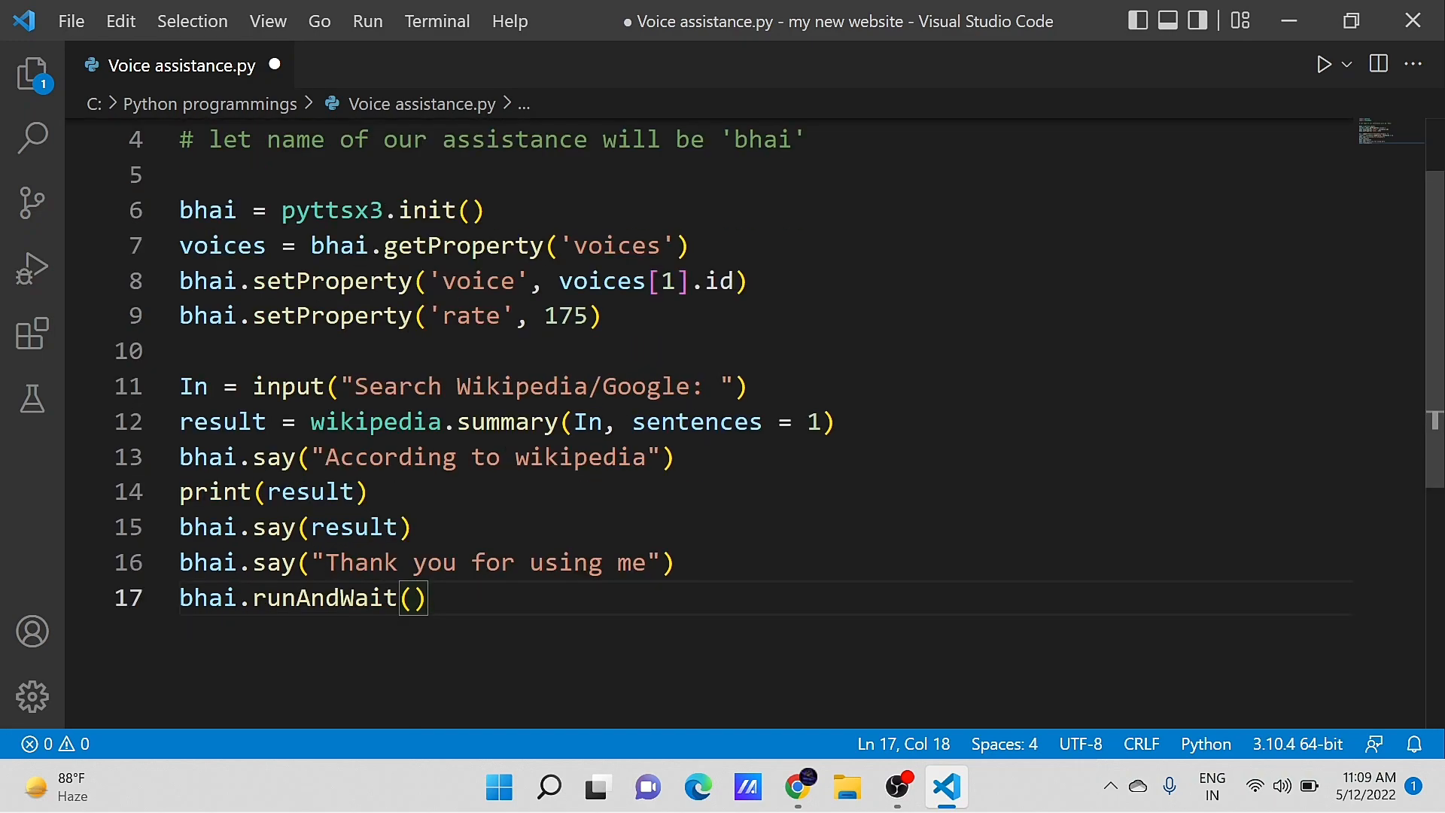
click(828, 421)
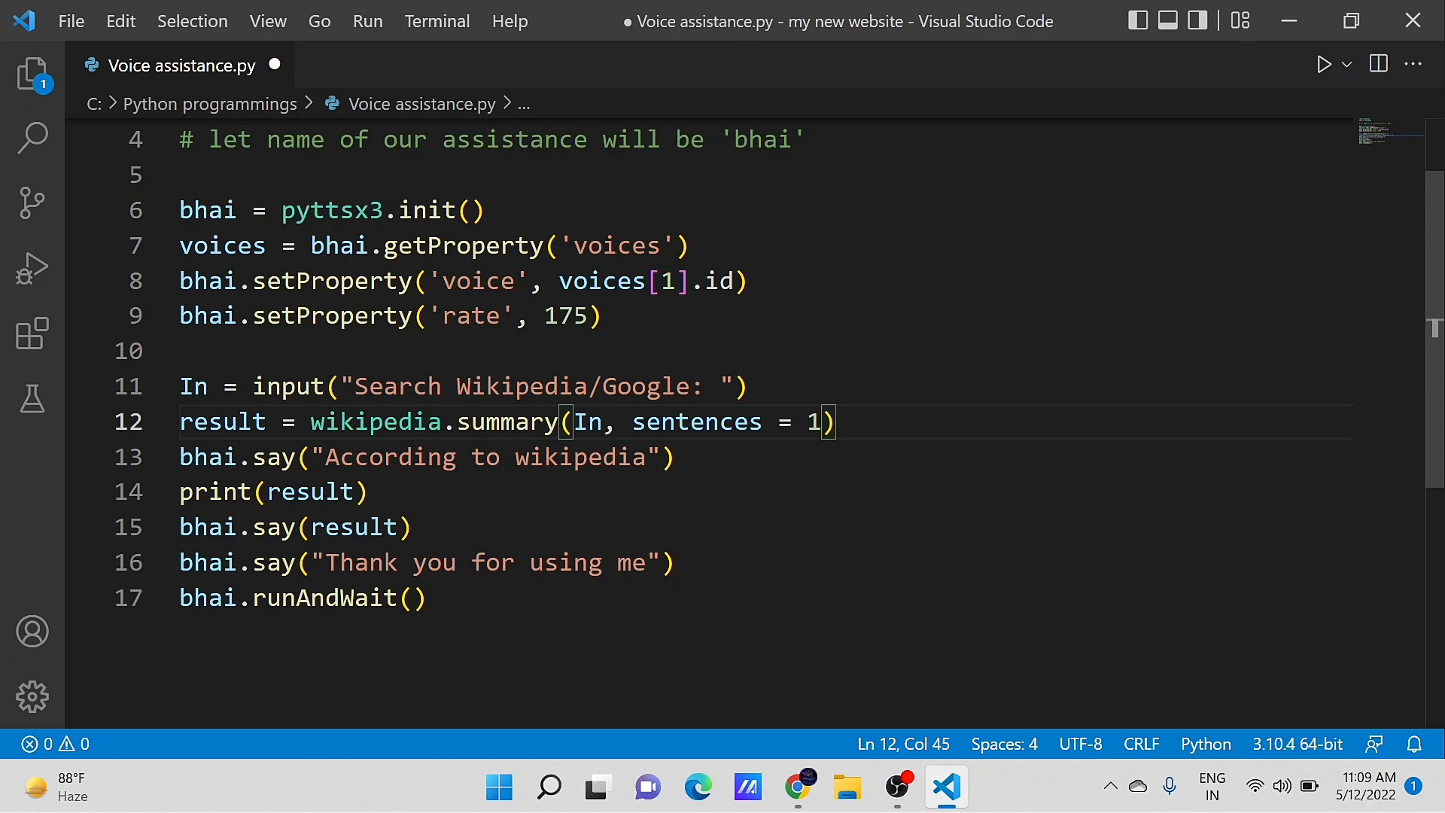
Replace the fixed count with Input = input("In how many lines you want your result: ").
key(Backspace)
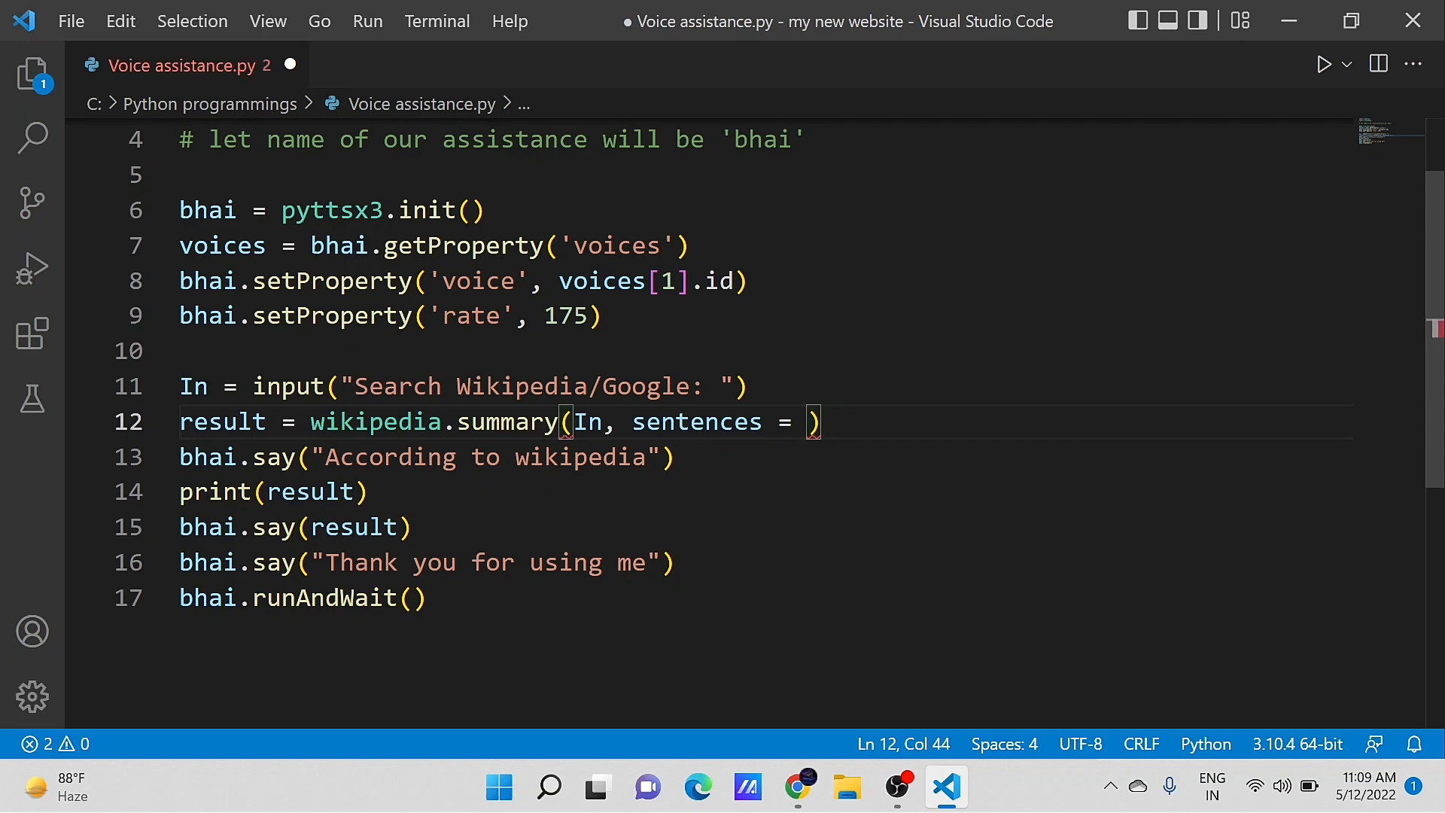
text(Input)
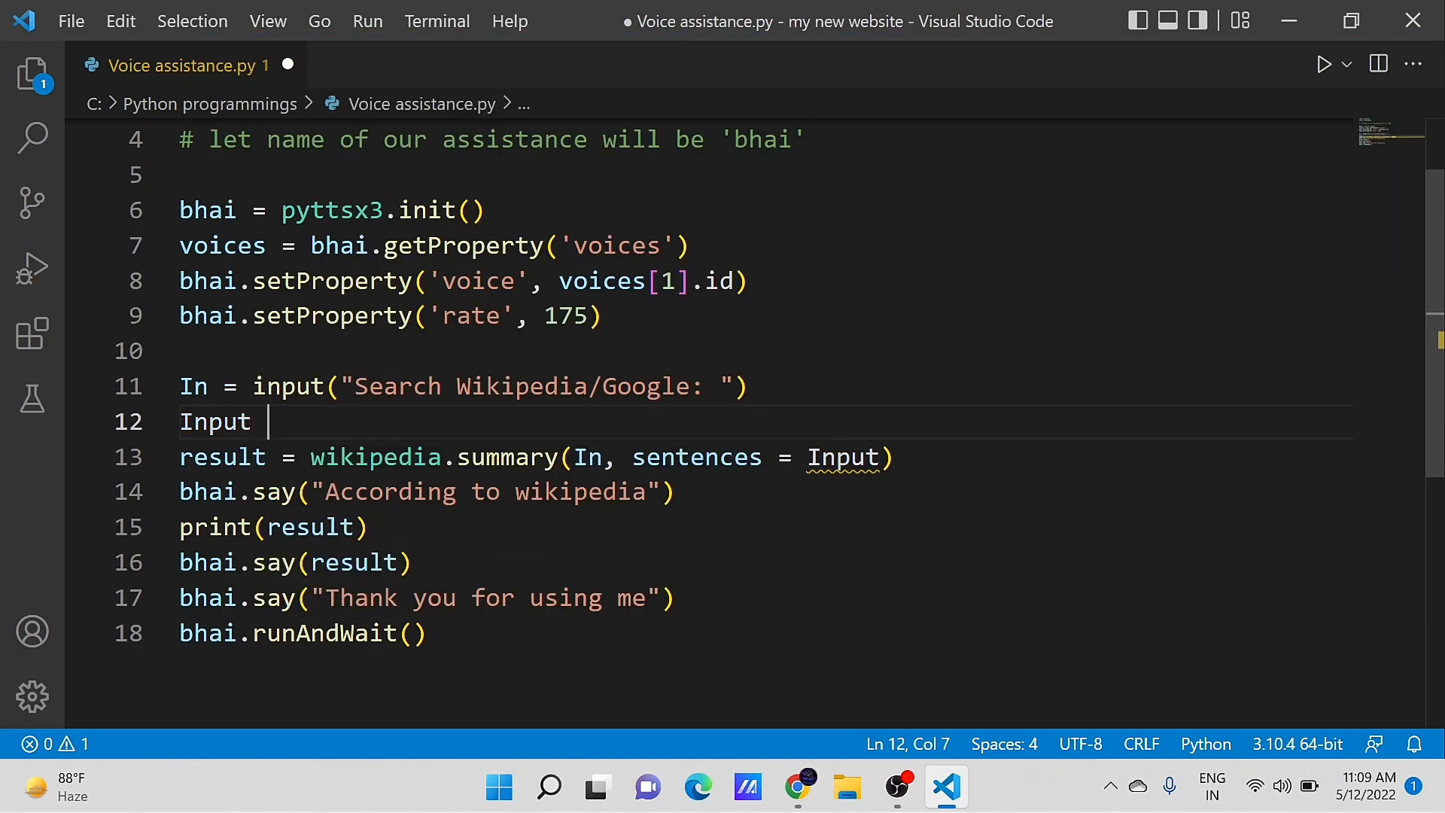
text(= i)
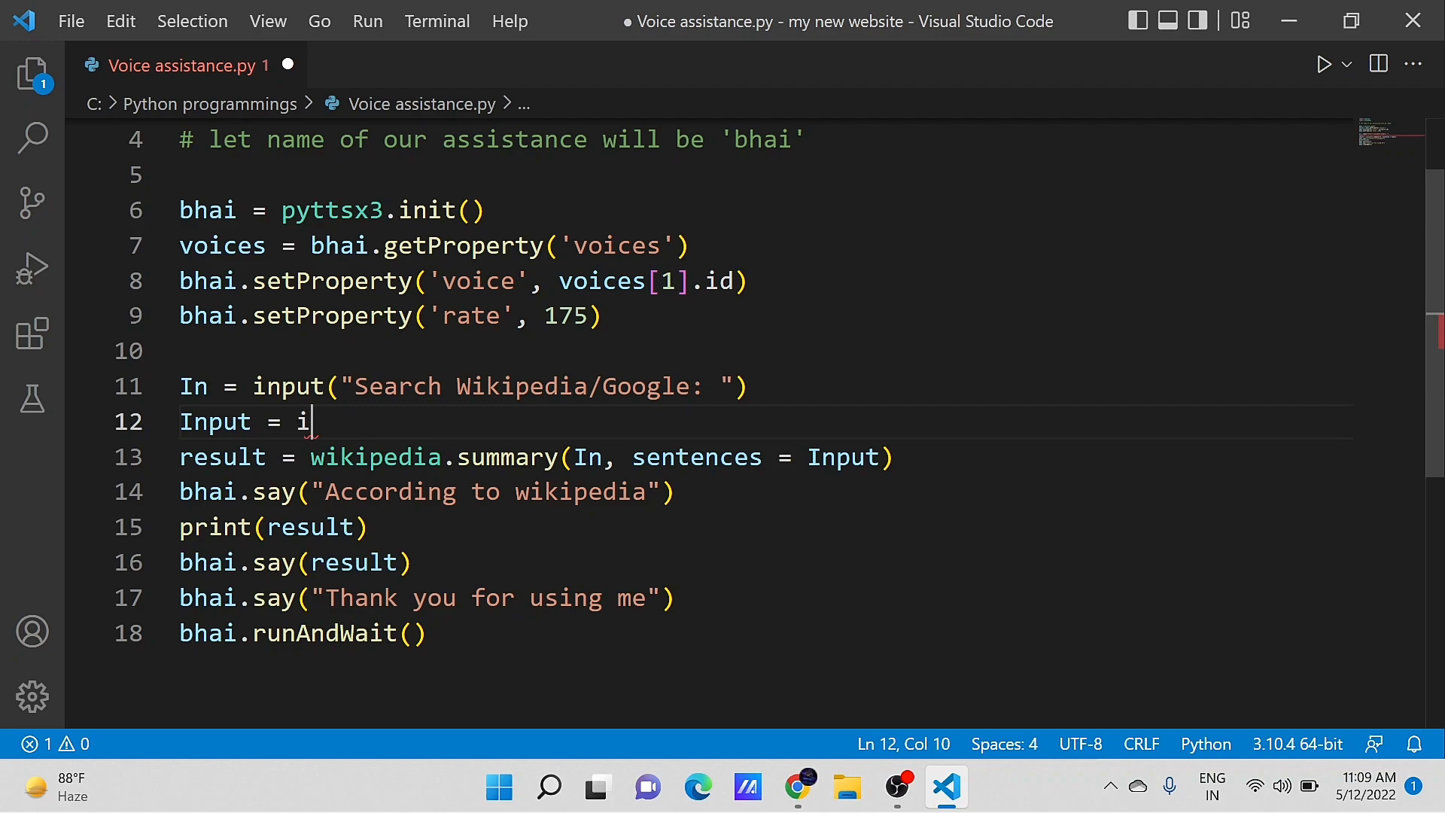
text(nput(""))
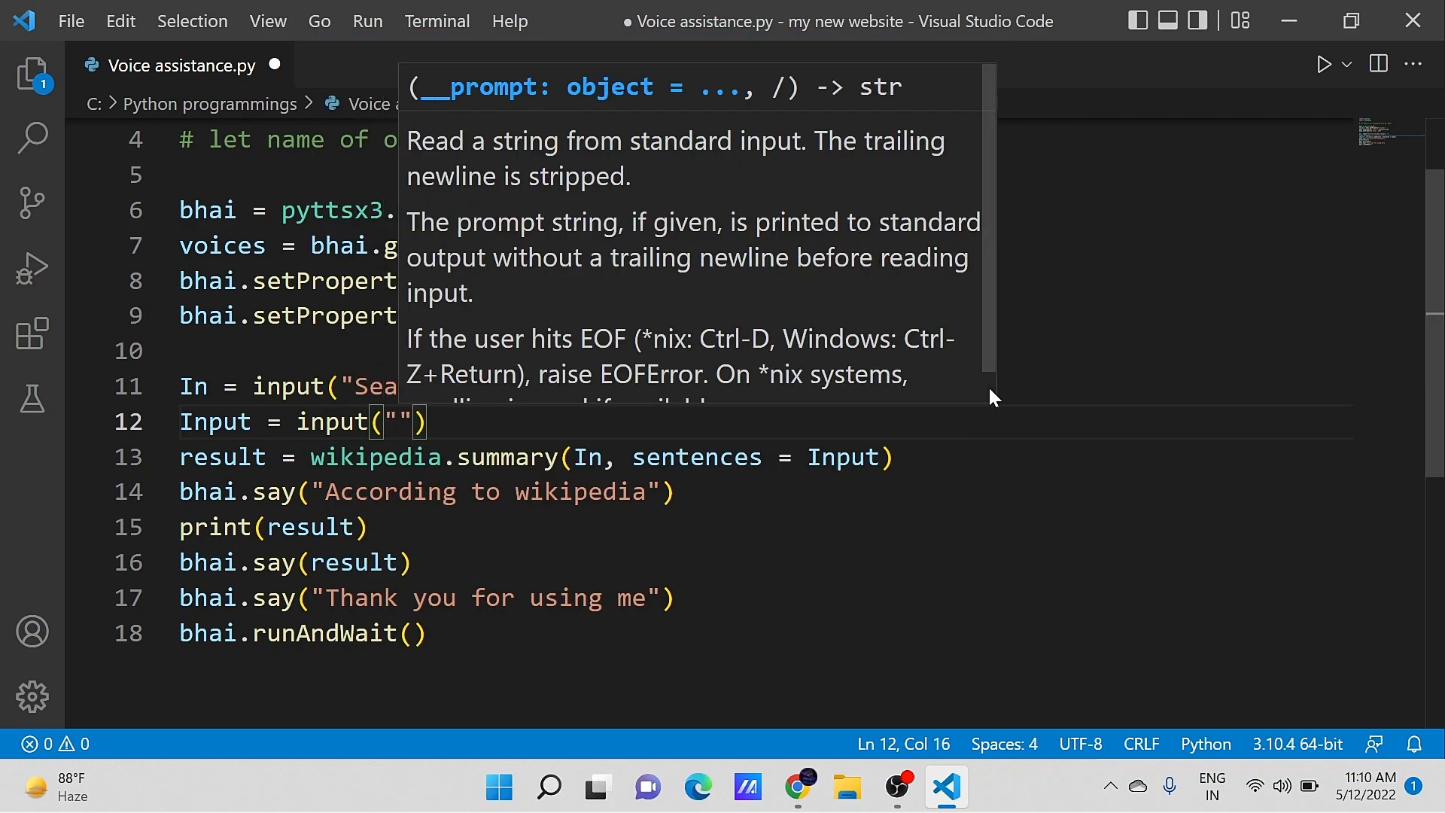
text(In how many lines you)
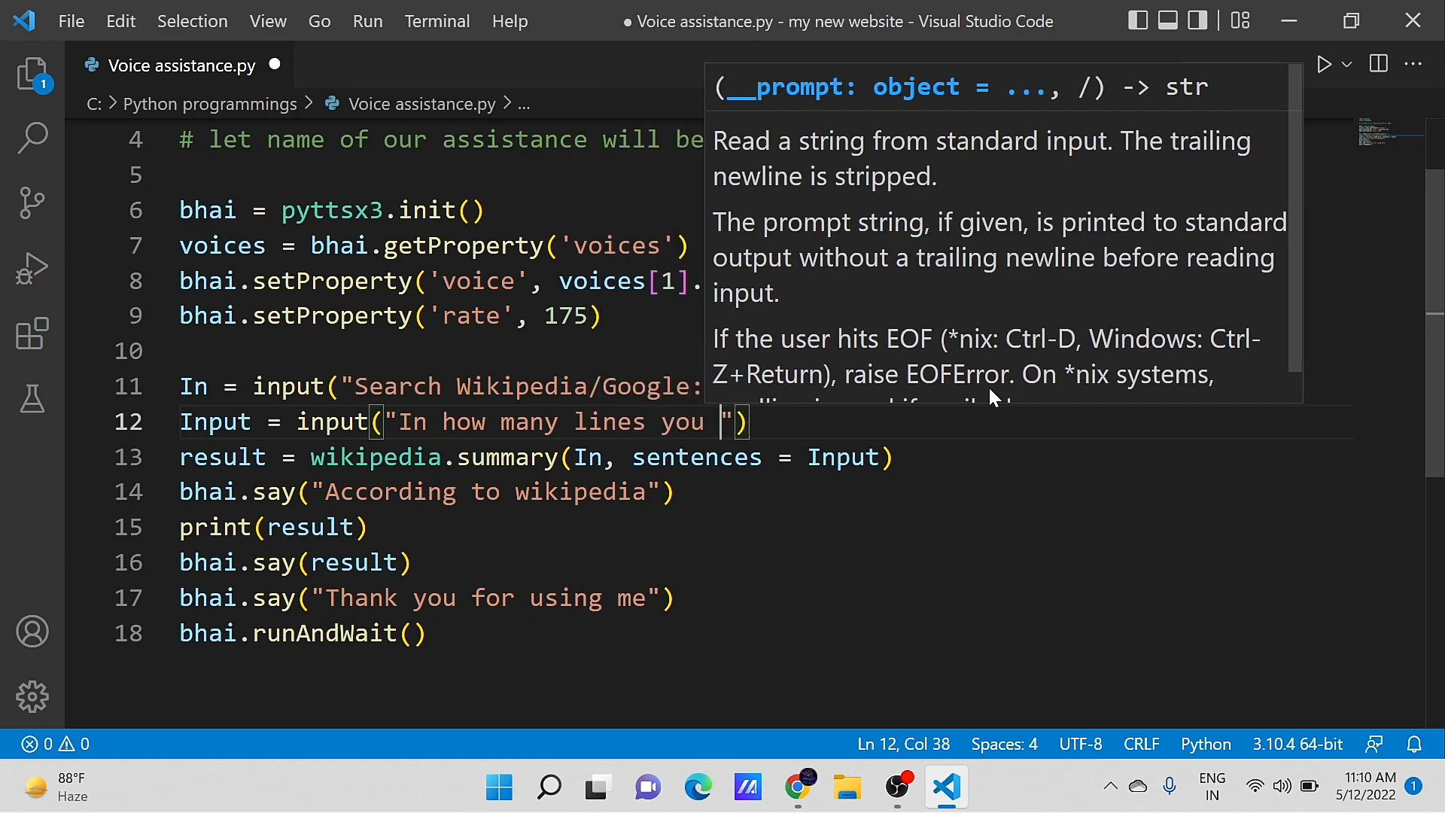
text(want your reul)
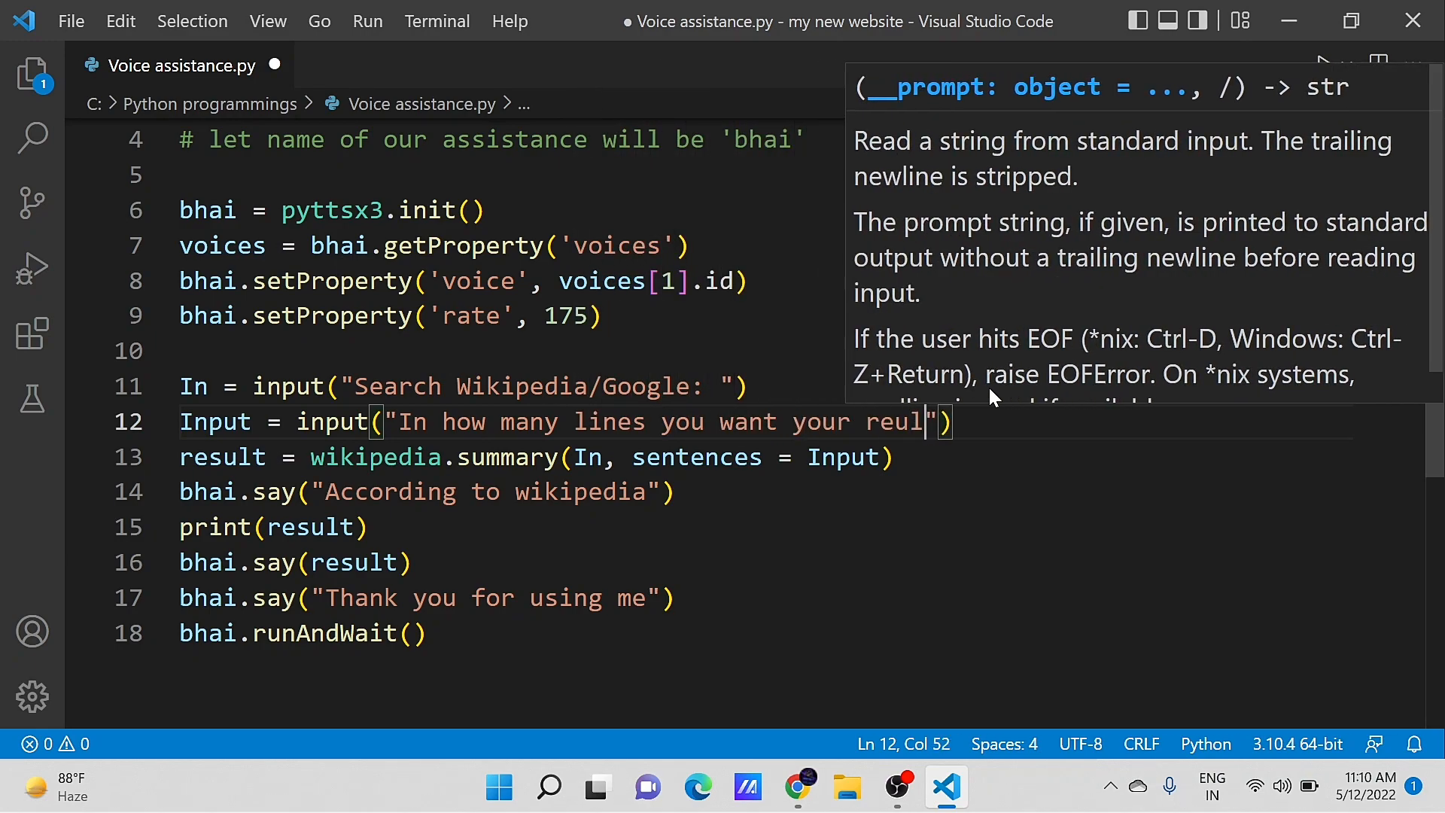
text(result:)
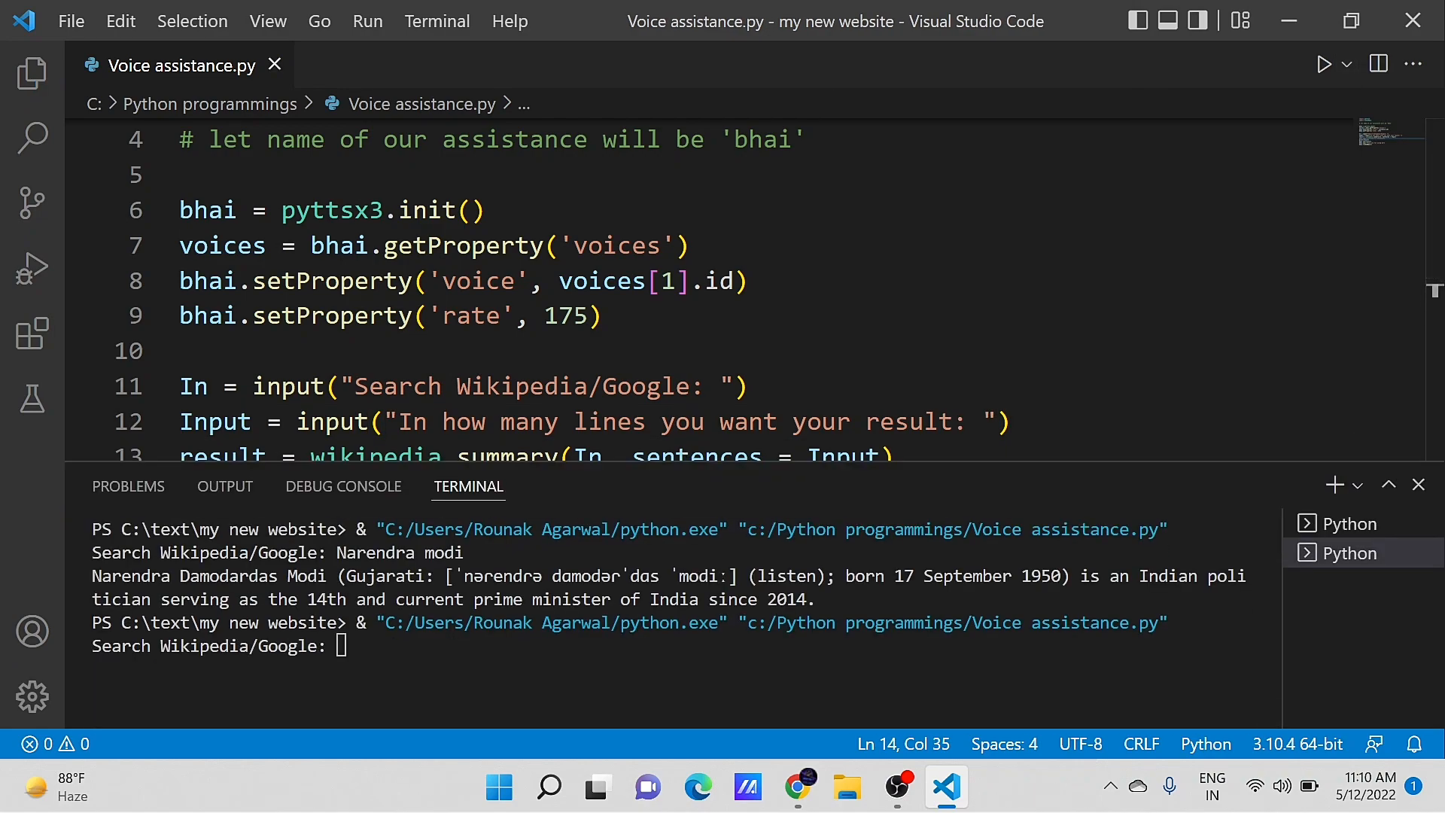
Search 'Narendra modi' with 5 lines and view the multi-sentence summary.
text(Na)
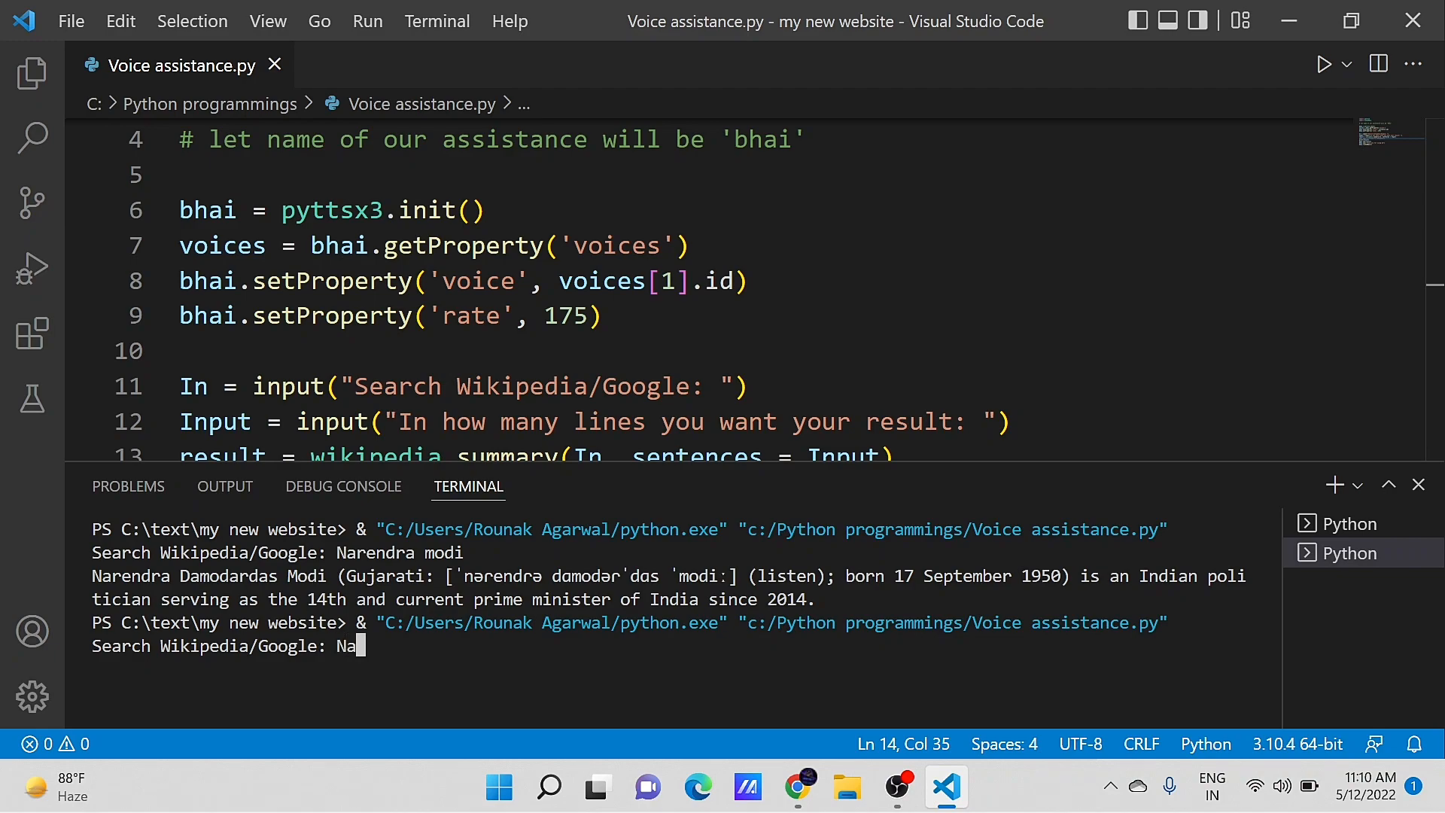
text(rendra)
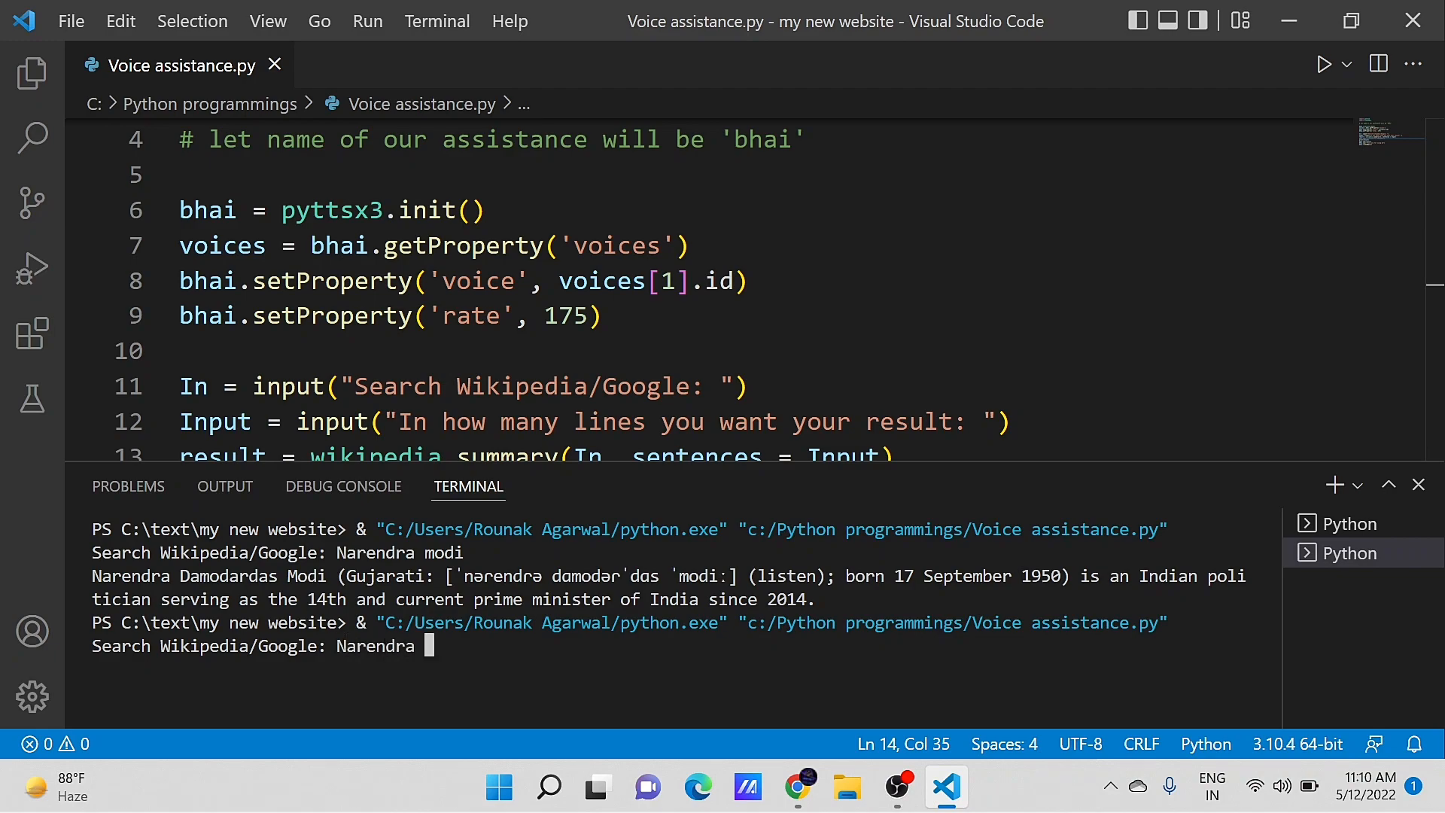
text(modi)
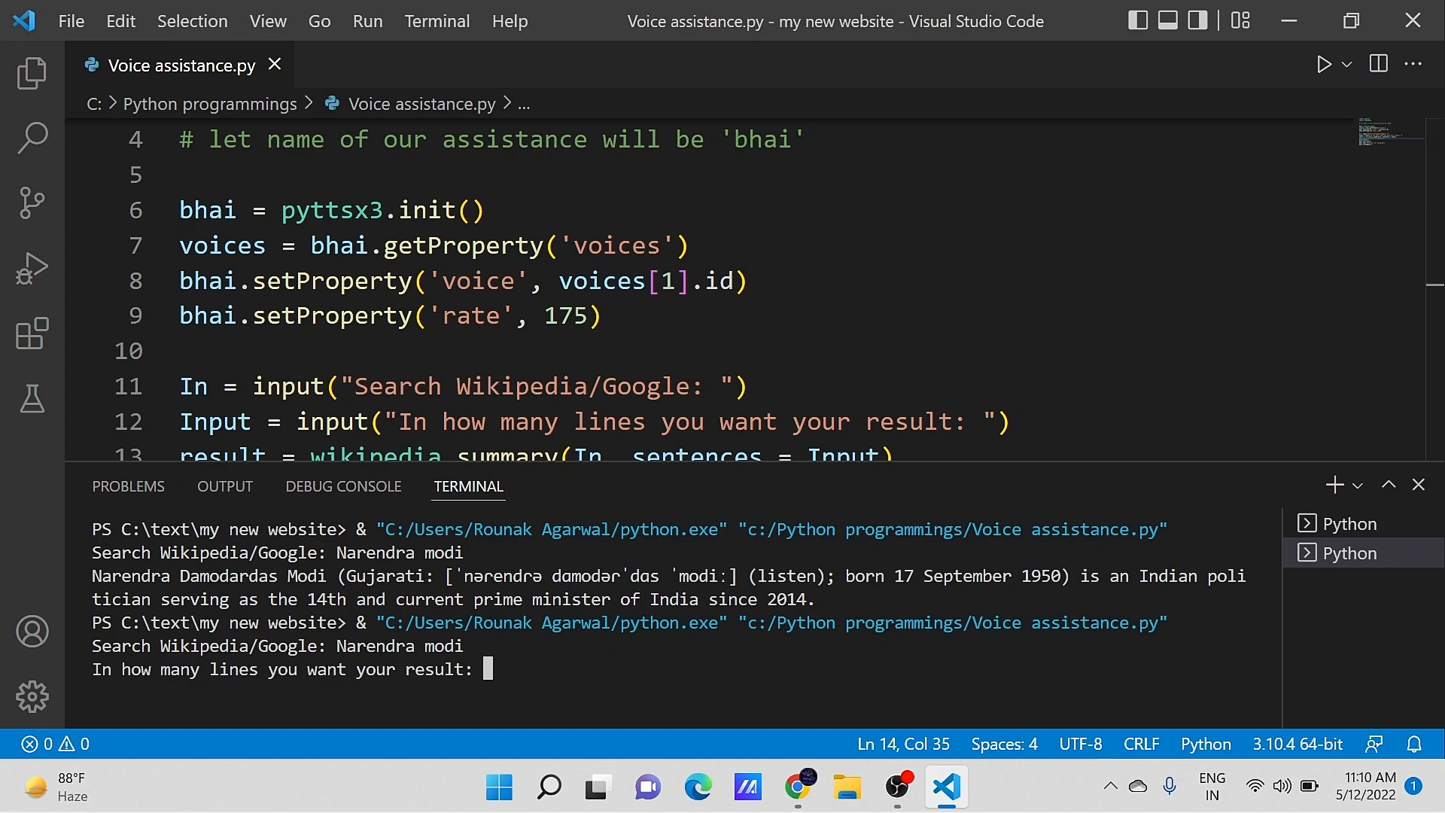
text(5)
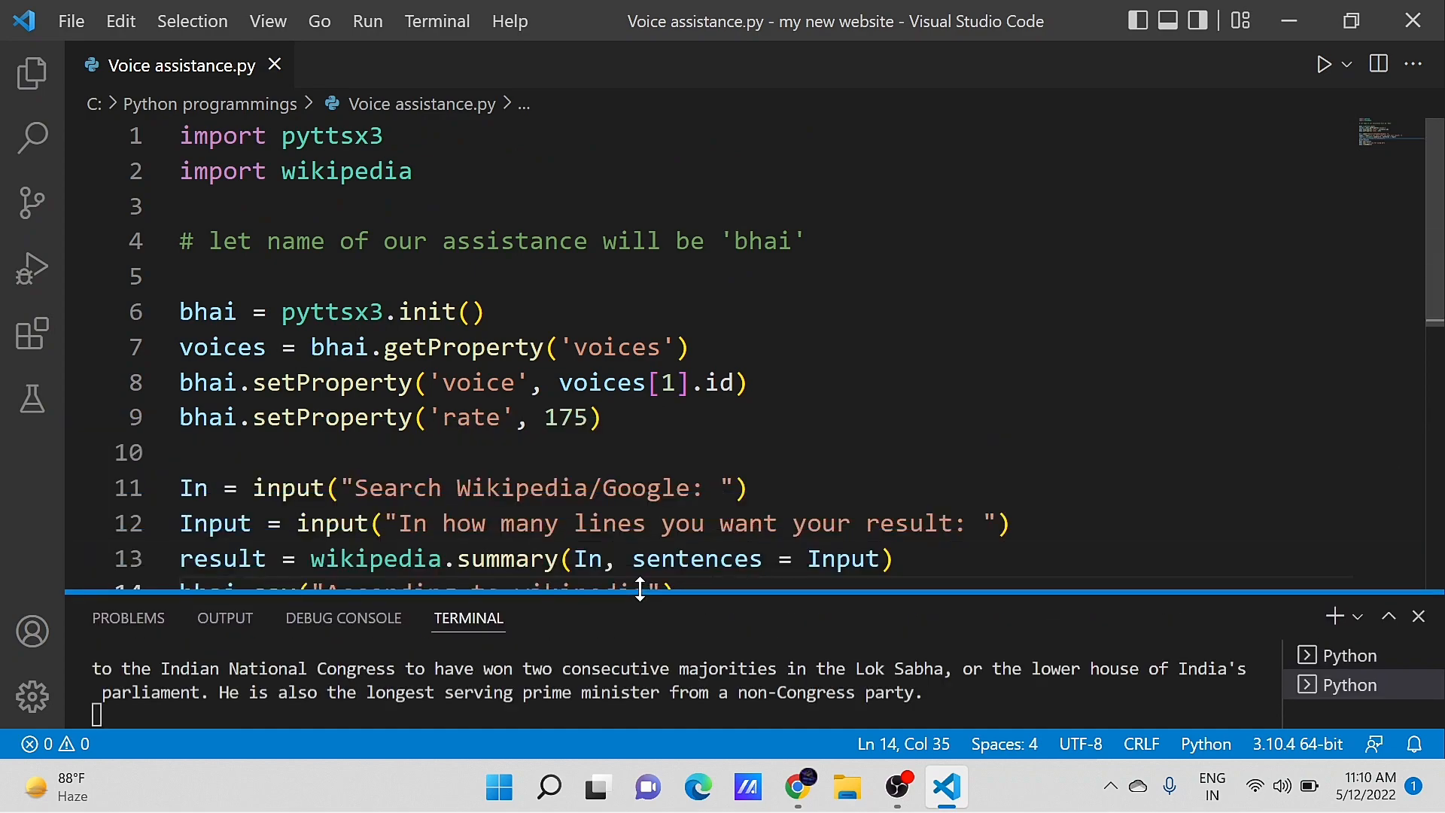
scroll(down, 3)
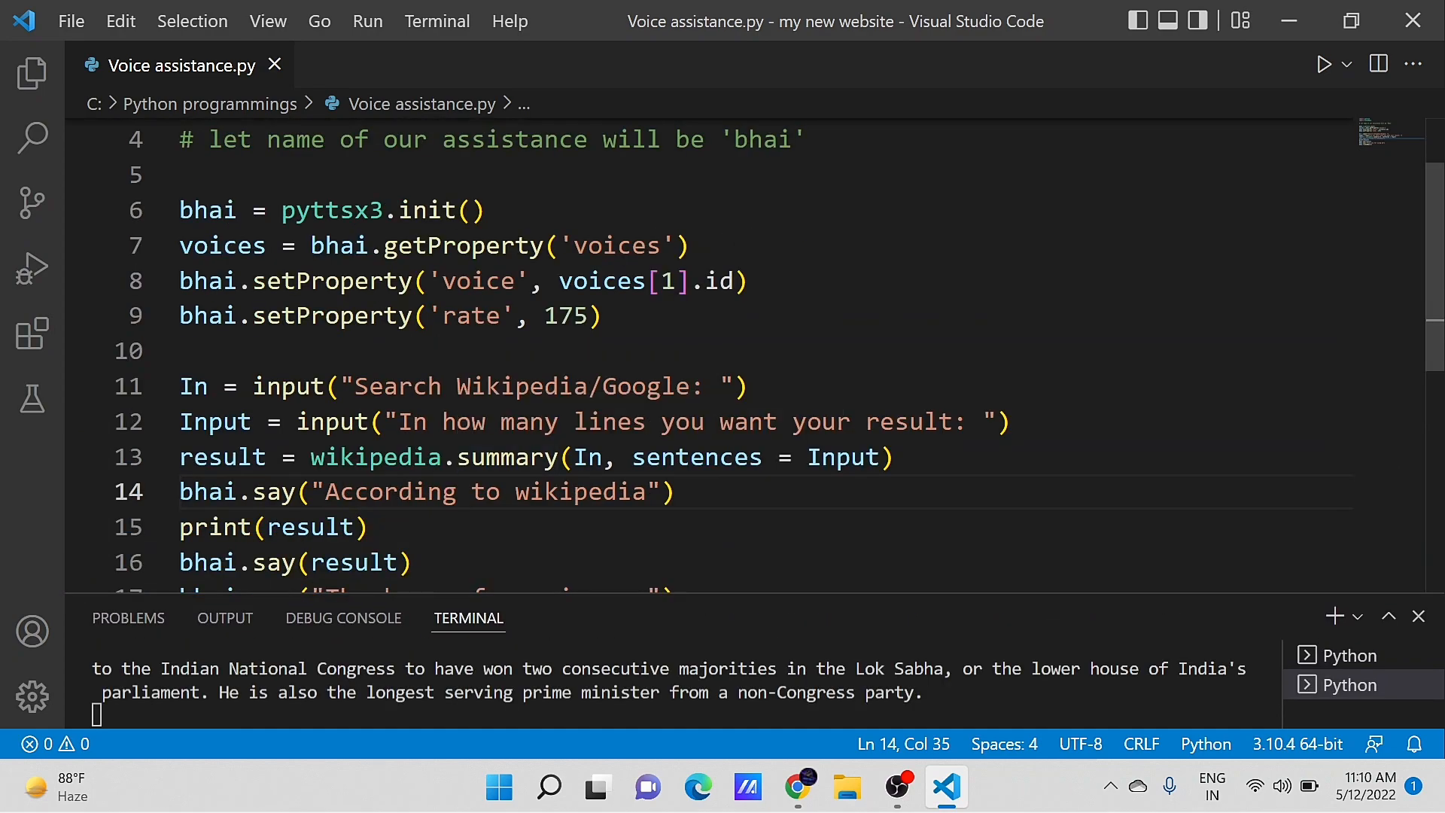